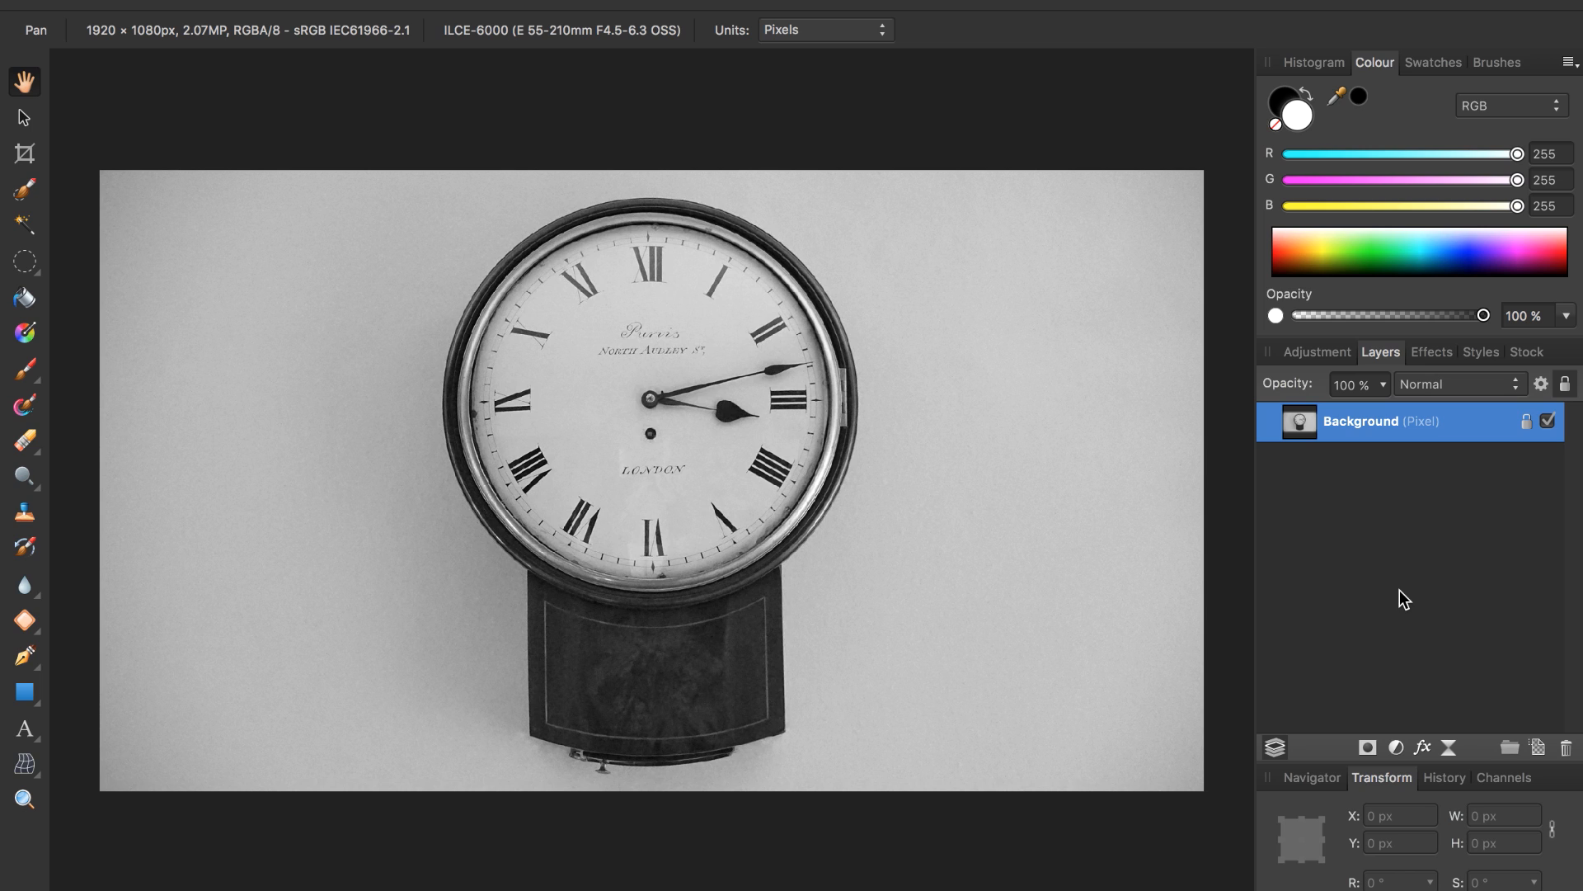
{"action": "mouse_move", "coordinate": [107, 199]}
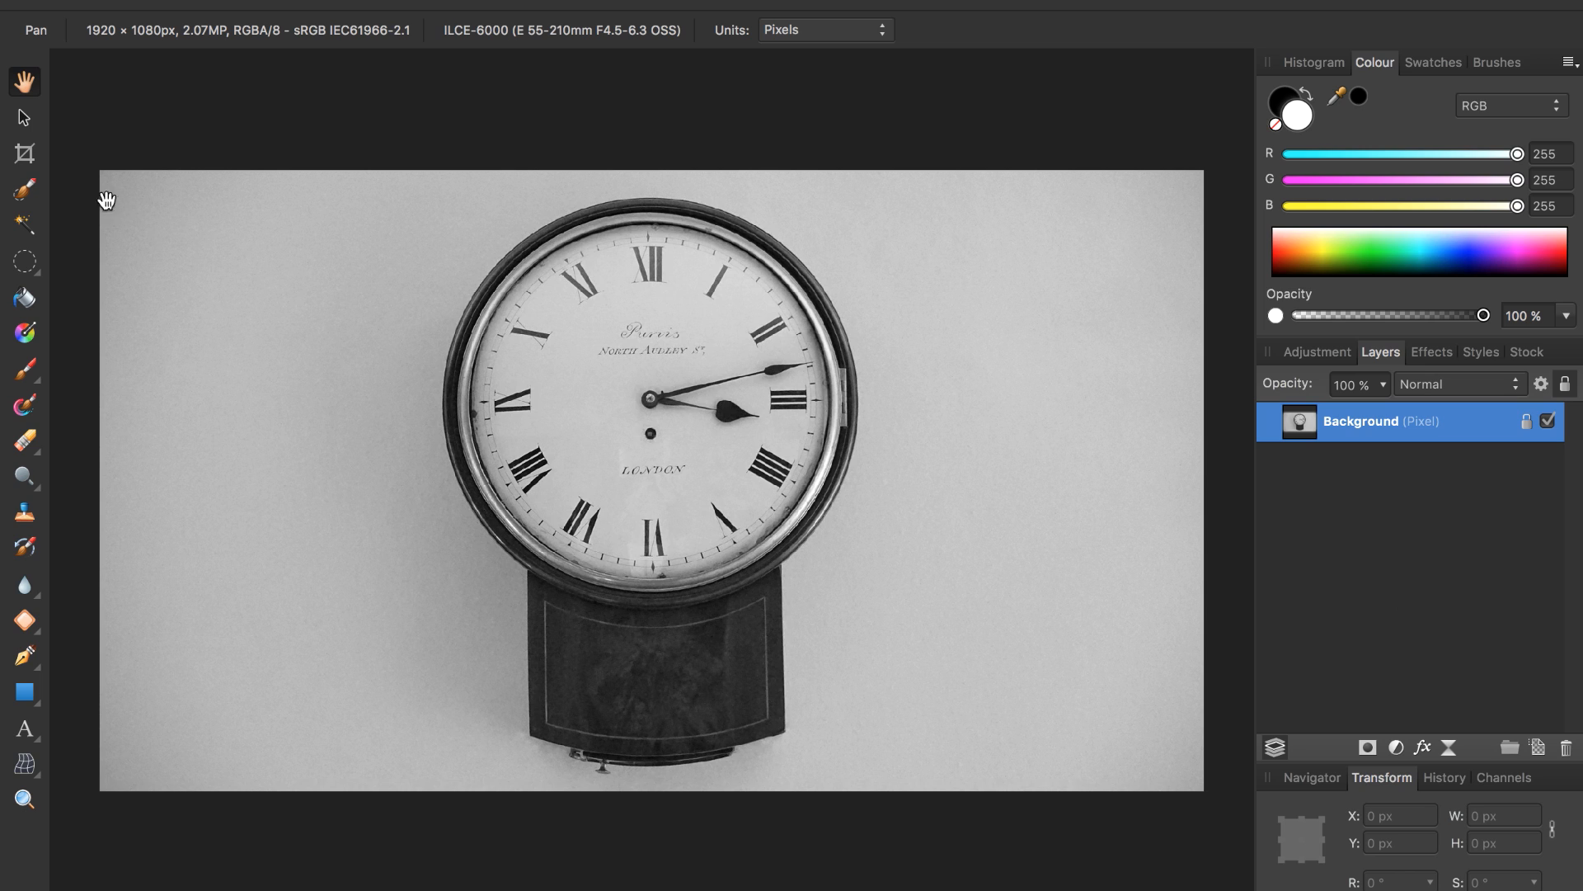
{"action": "mouse_move", "coordinate": [25, 193]}
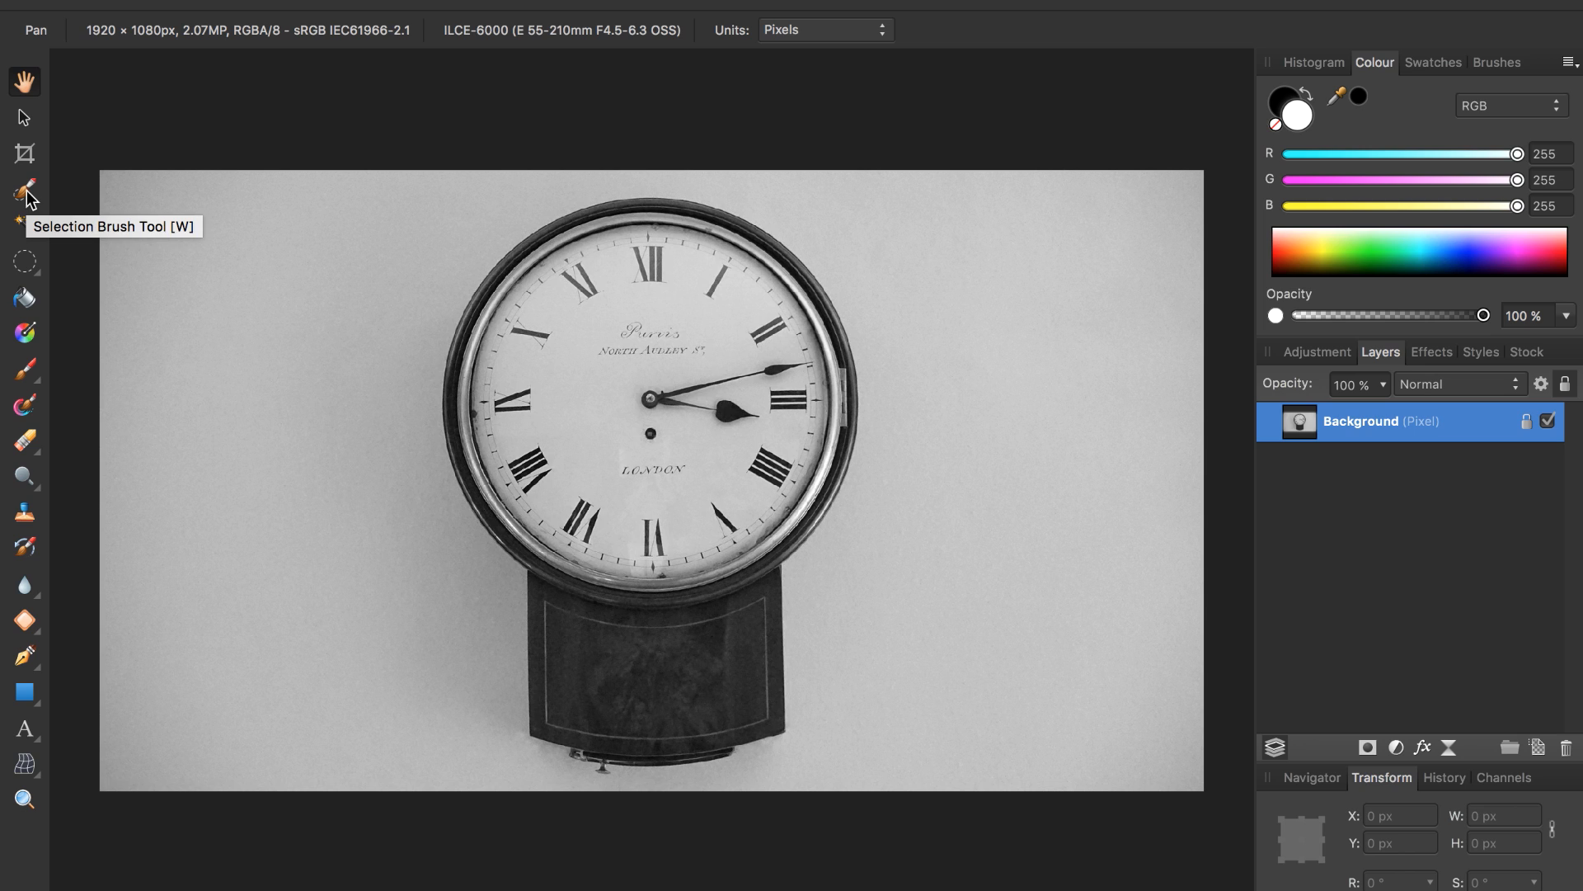
Remove the original Background photo layer and select the upper clock copy.
{"action": "left_click", "coordinate": [24, 190]}
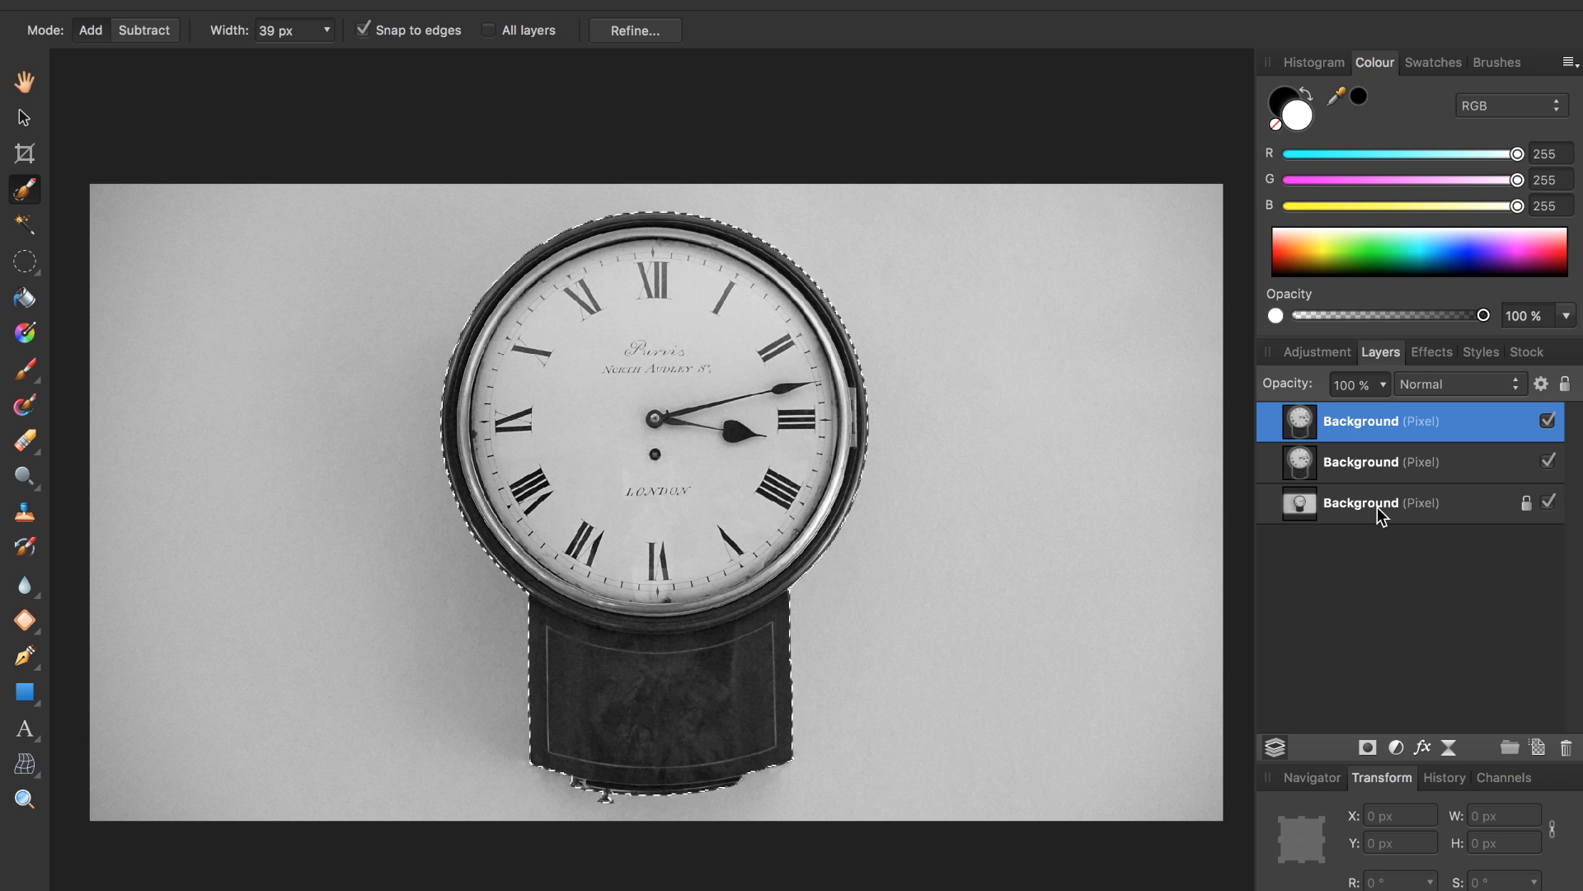
{"action": "mouse_move", "coordinate": [1381, 516]}
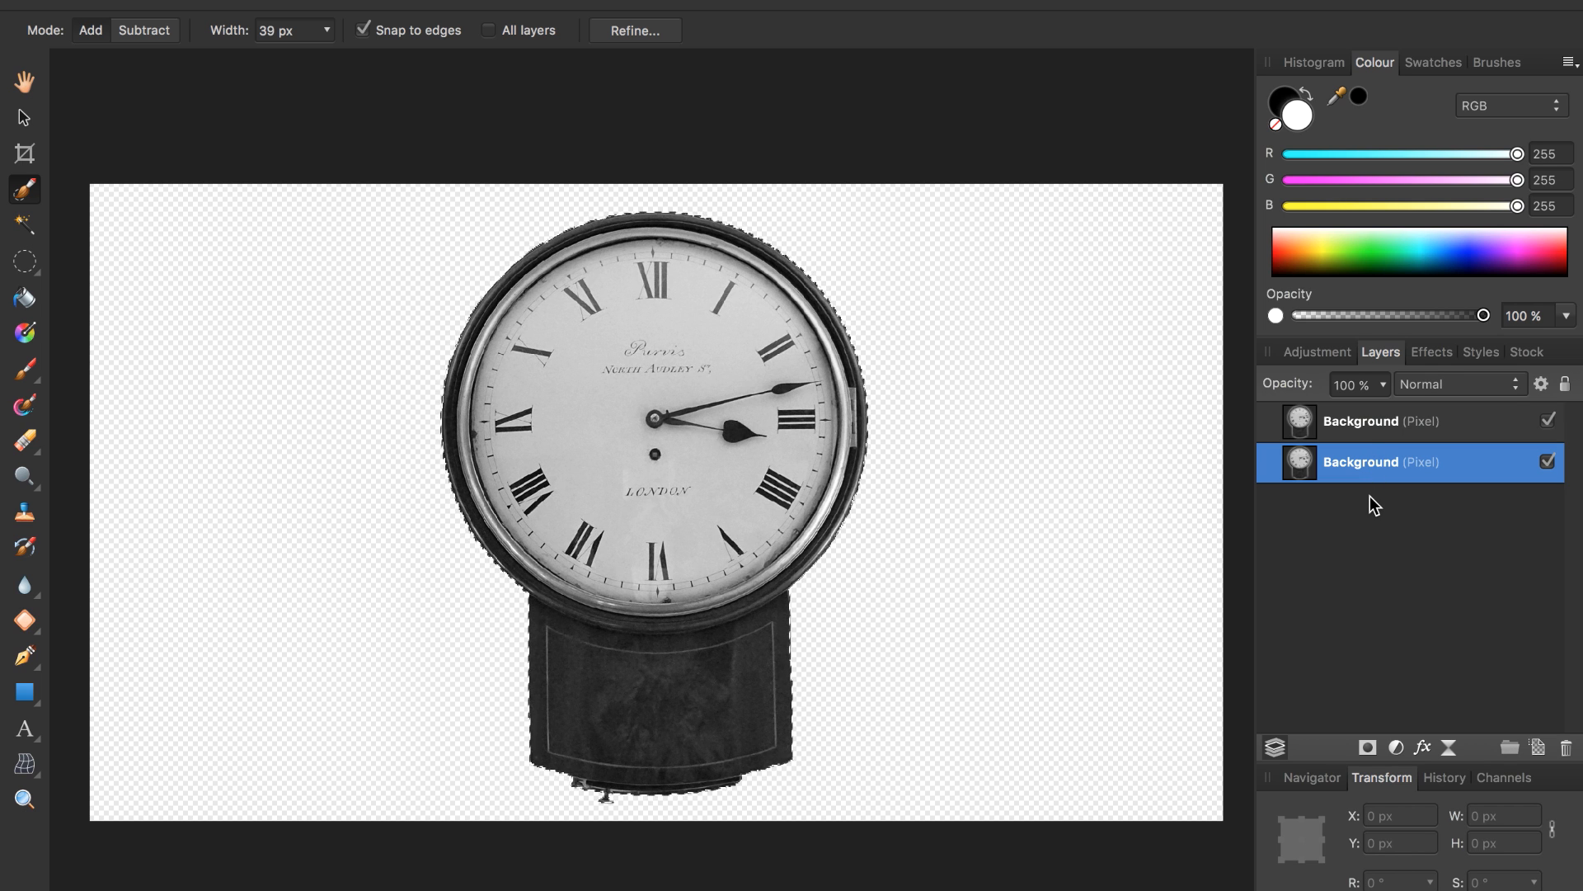
{"action": "mouse_move", "coordinate": [1079, 542]}
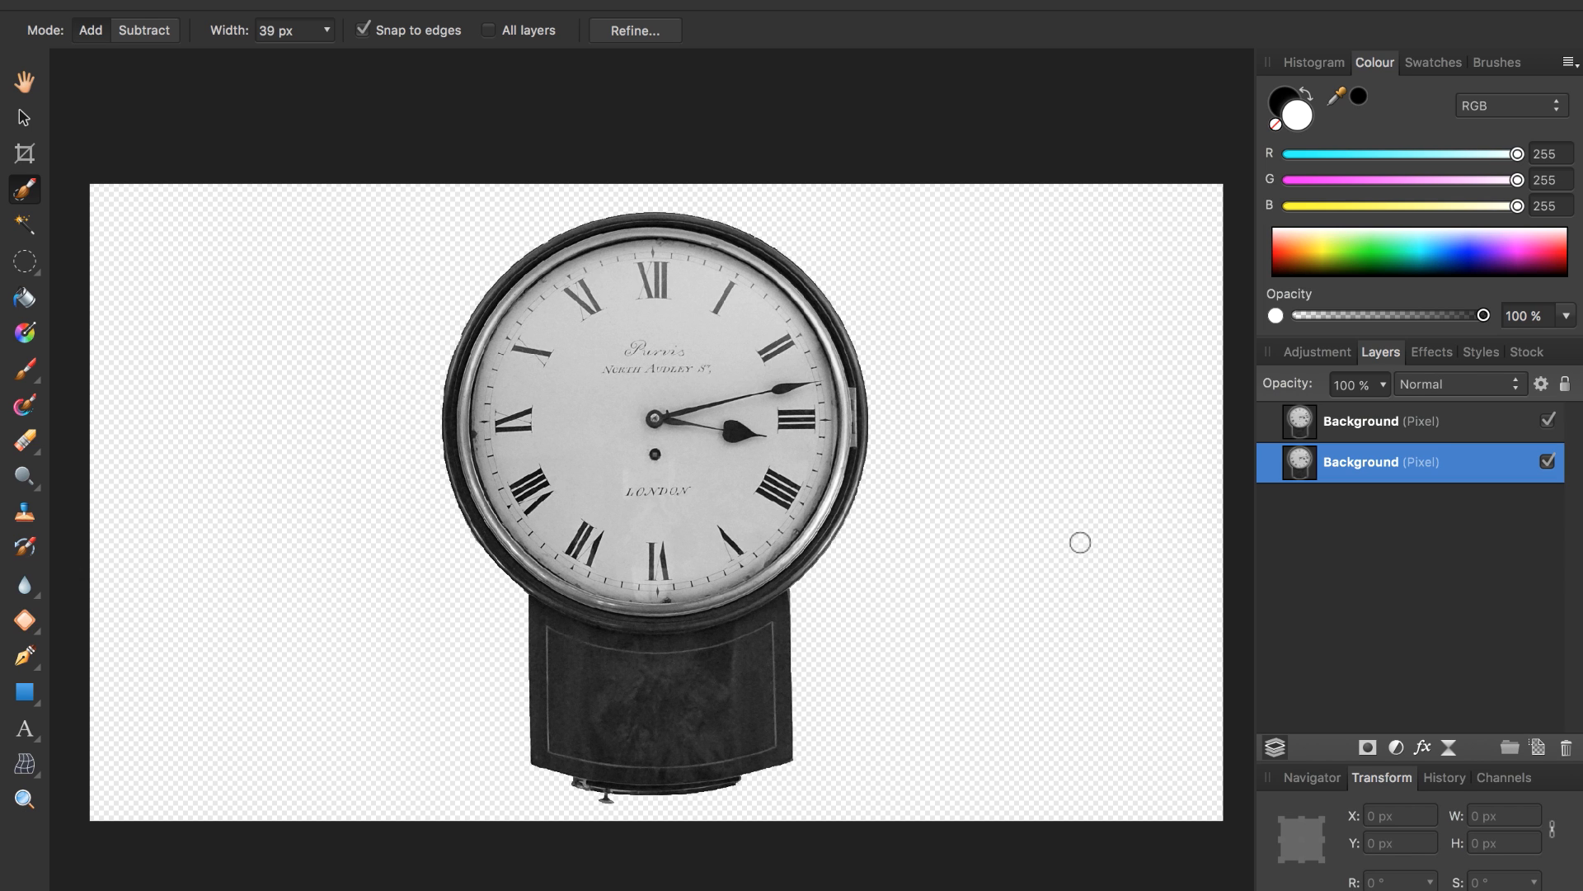
{"action": "mouse_move", "coordinate": [1078, 555]}
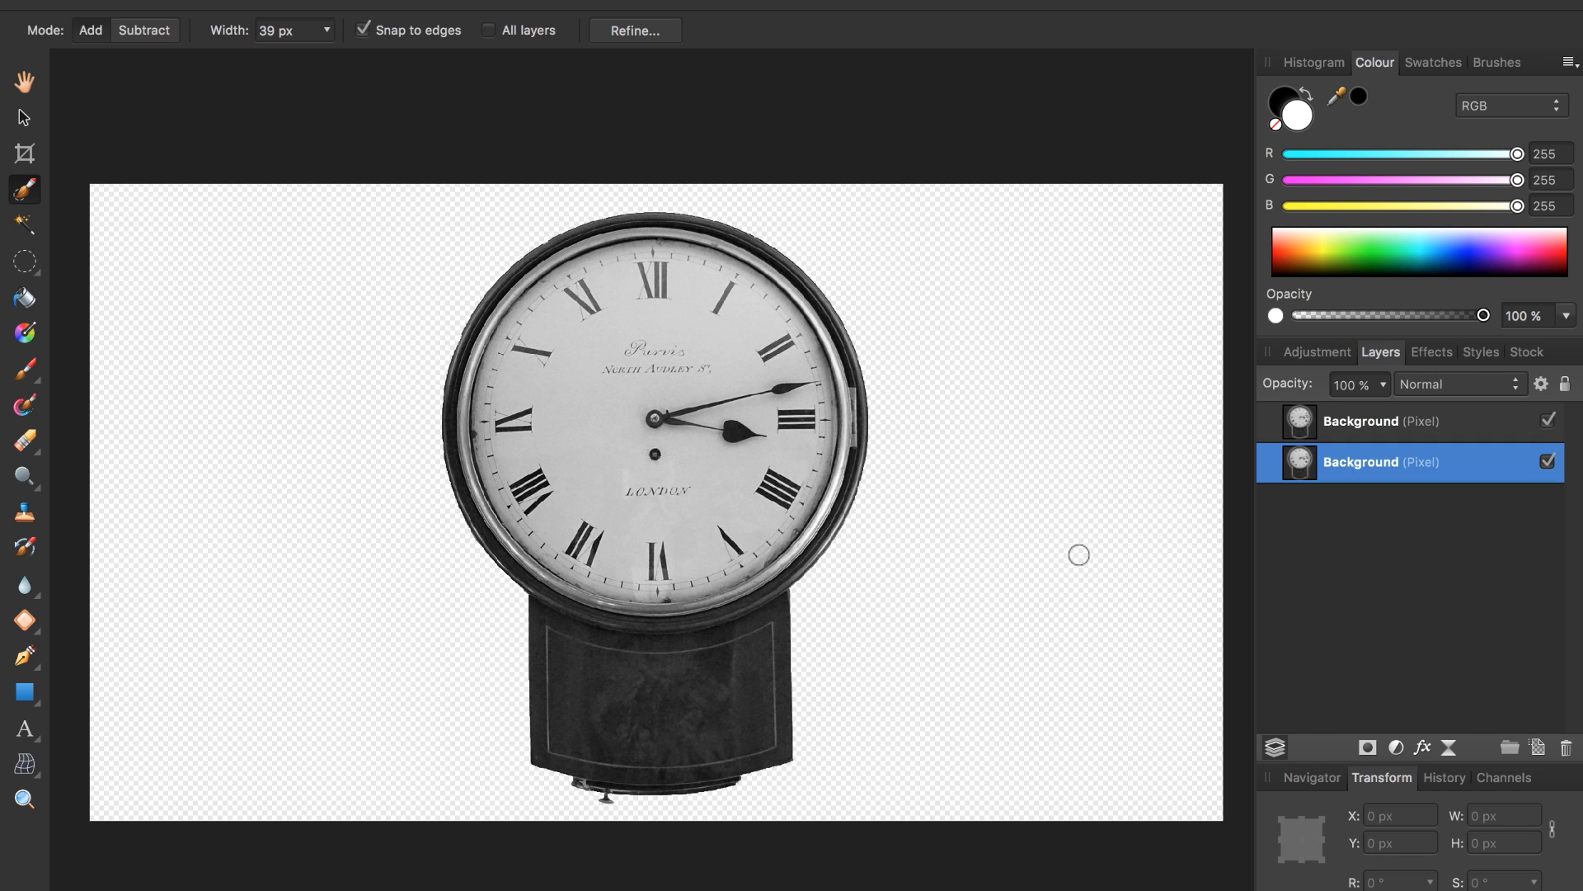
{"action": "mouse_move", "coordinate": [1207, 529]}
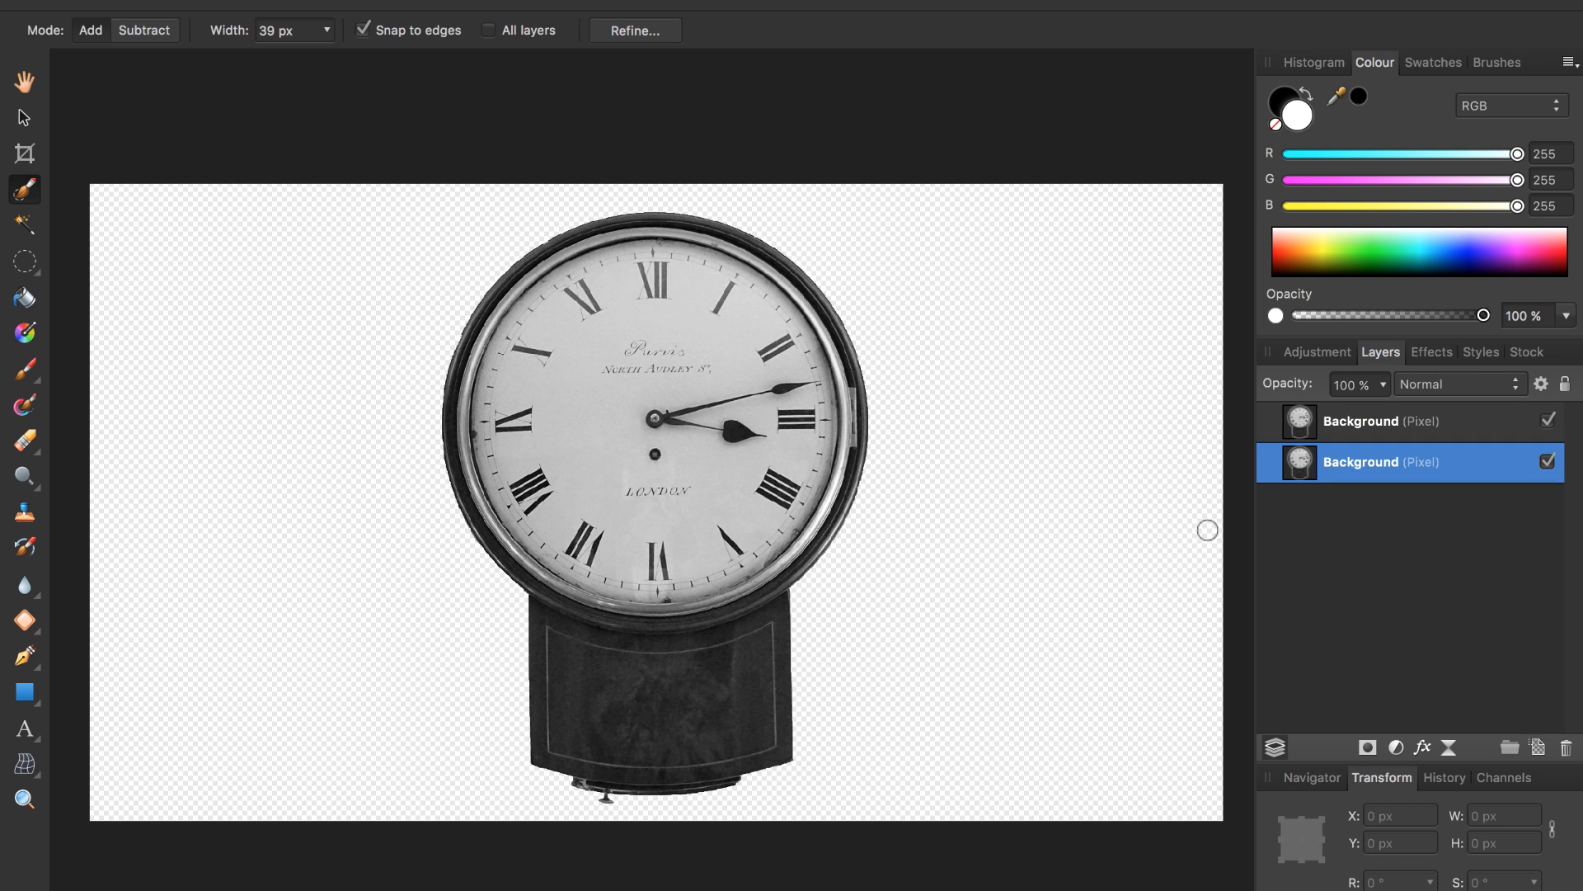
{"action": "mouse_move", "coordinate": [1343, 436]}
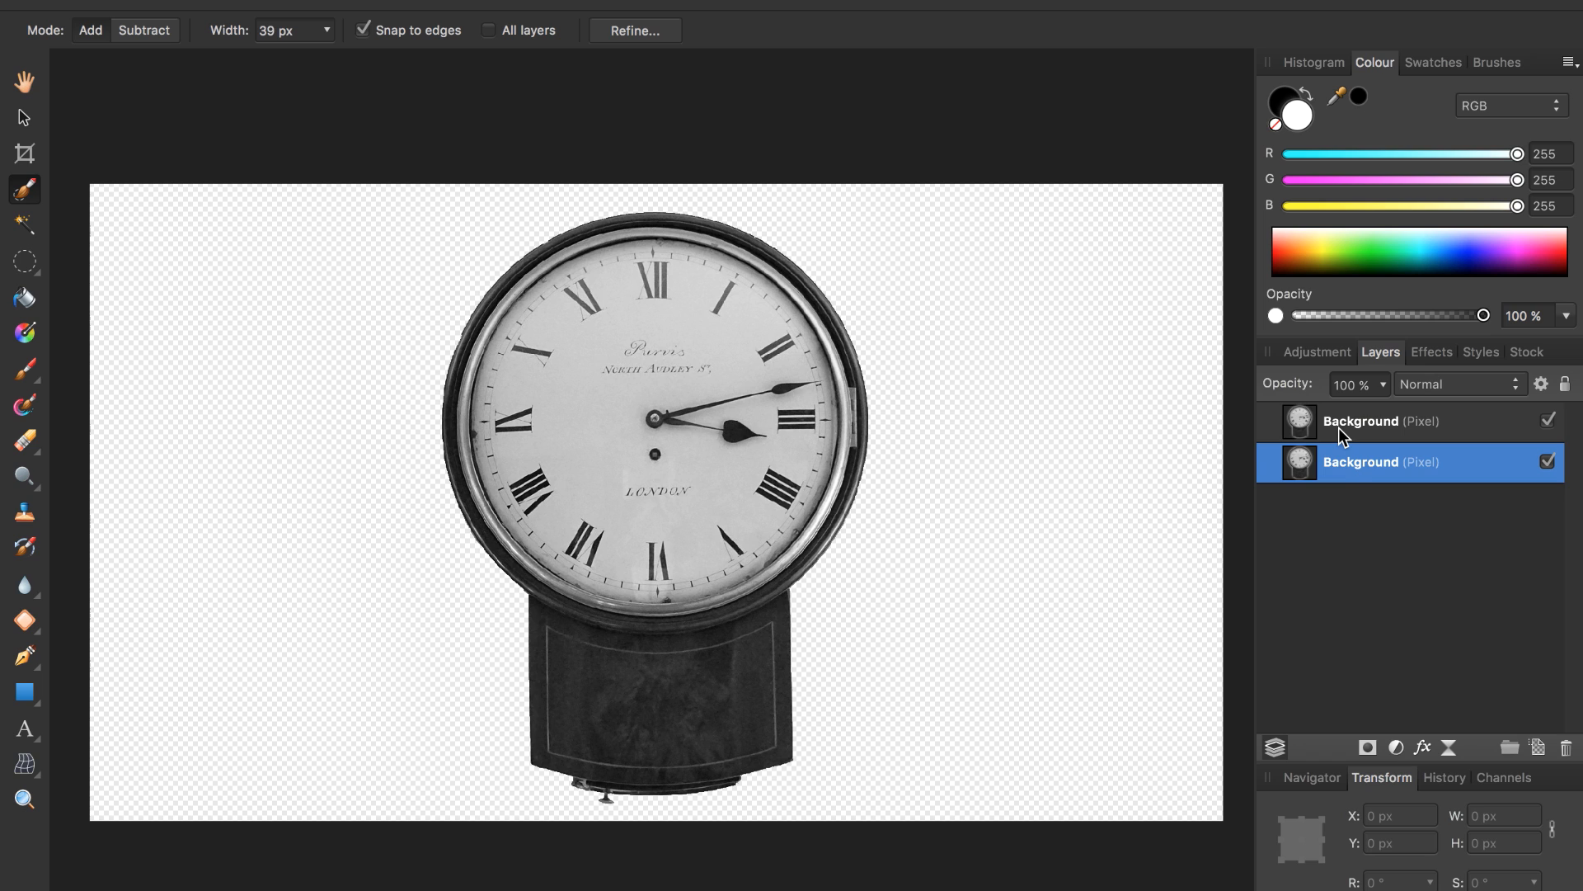
{"action": "left_click", "coordinate": [1394, 422]}
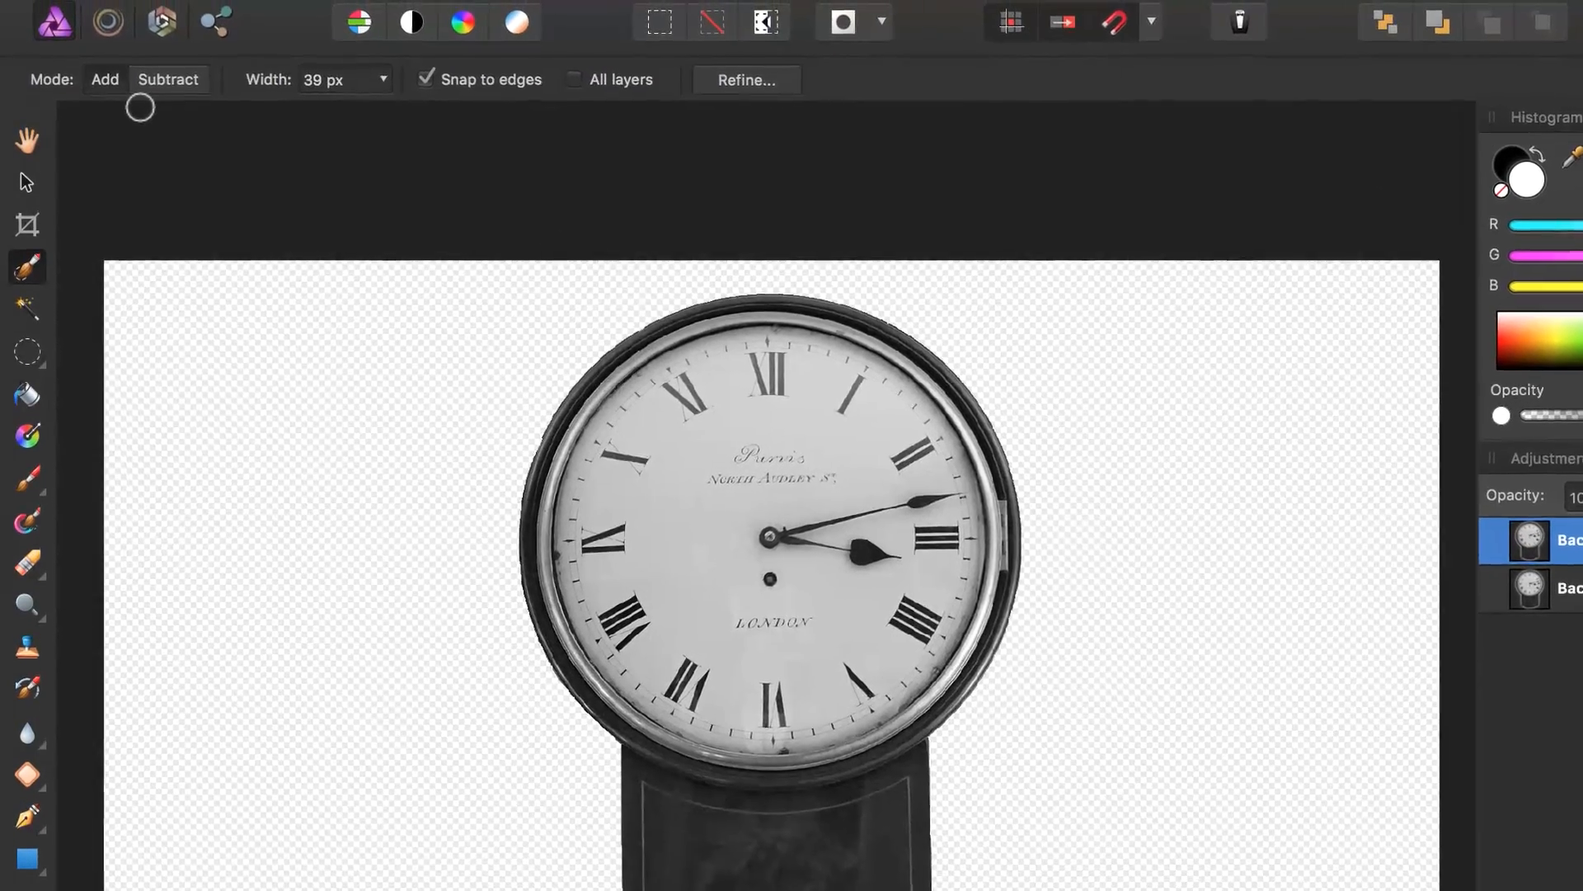
{"action": "mouse_move", "coordinate": [111, 30]}
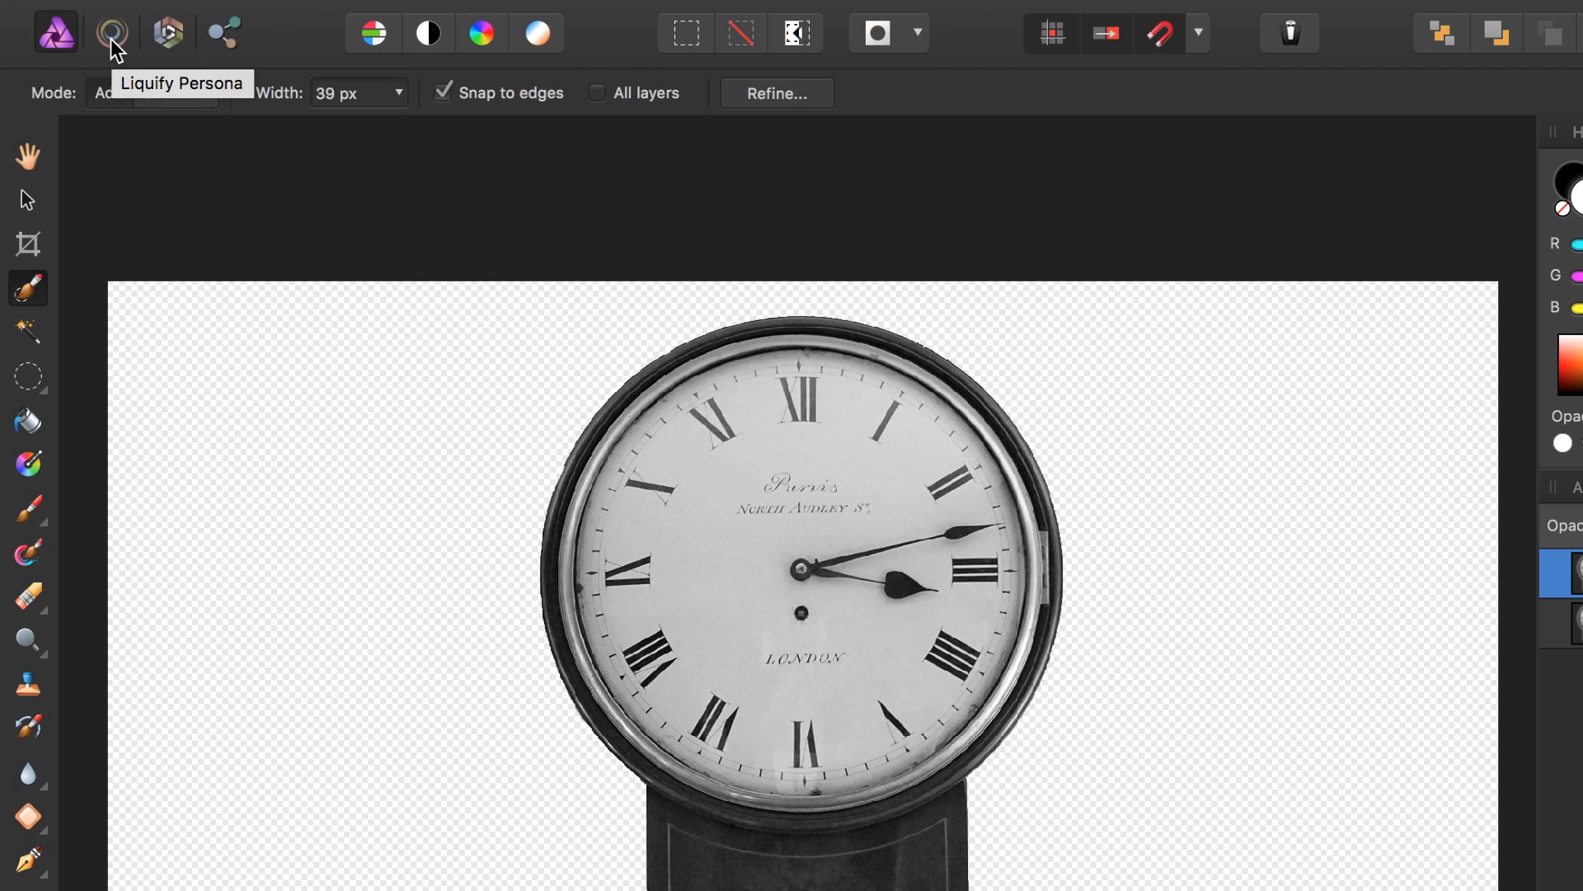
Enter the Liquify Persona and pick the Push Forward tool to smear the clock rightward.
{"action": "left_click", "coordinate": [111, 32]}
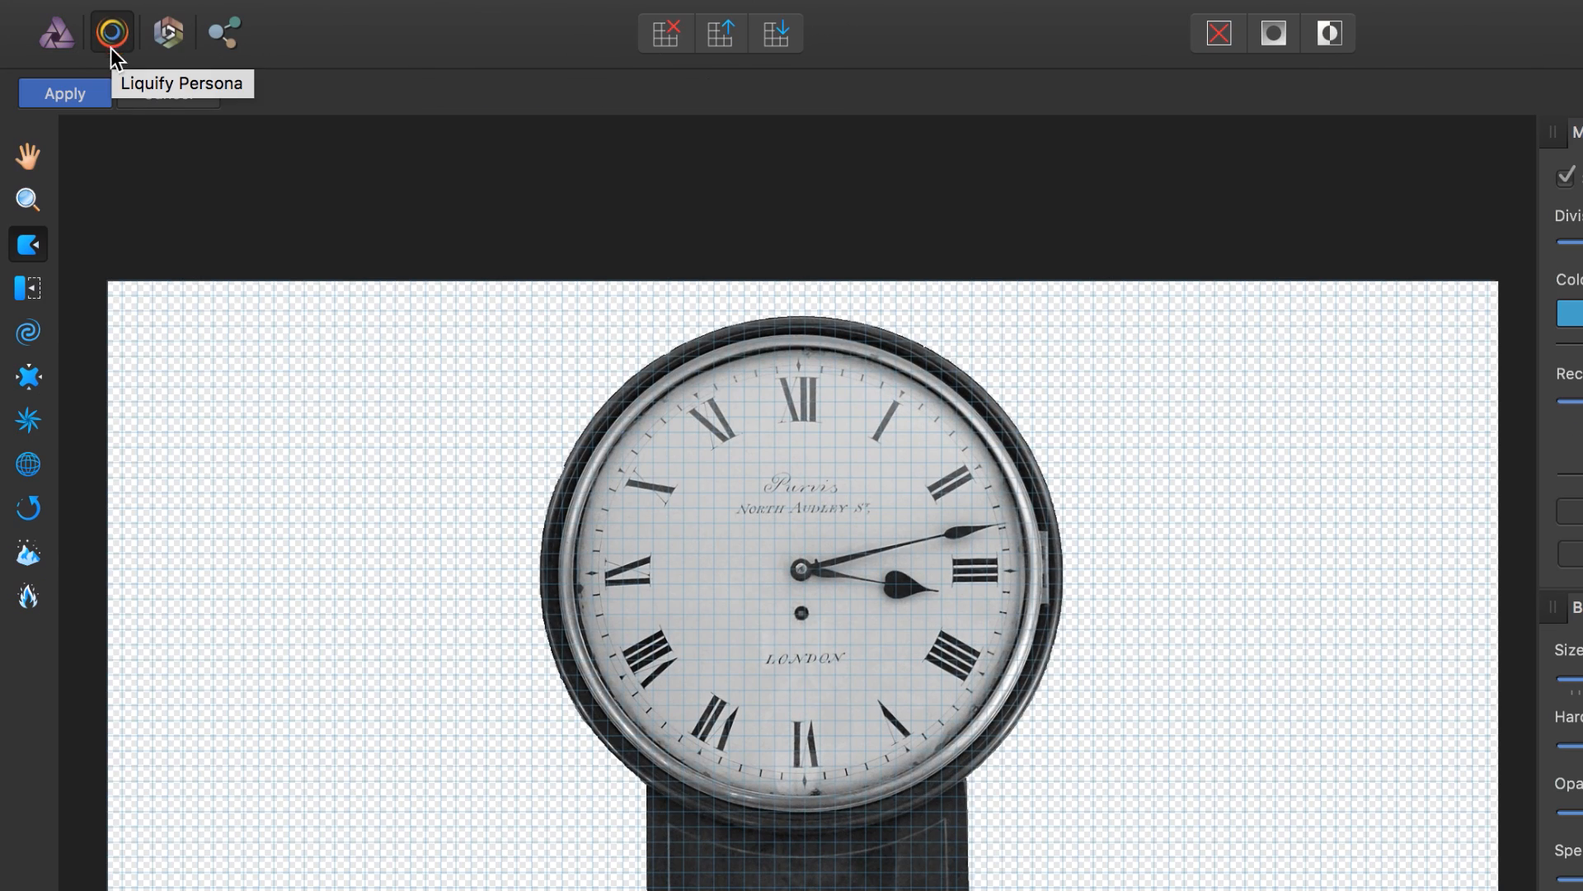
{"action": "left_click", "coordinate": [112, 32]}
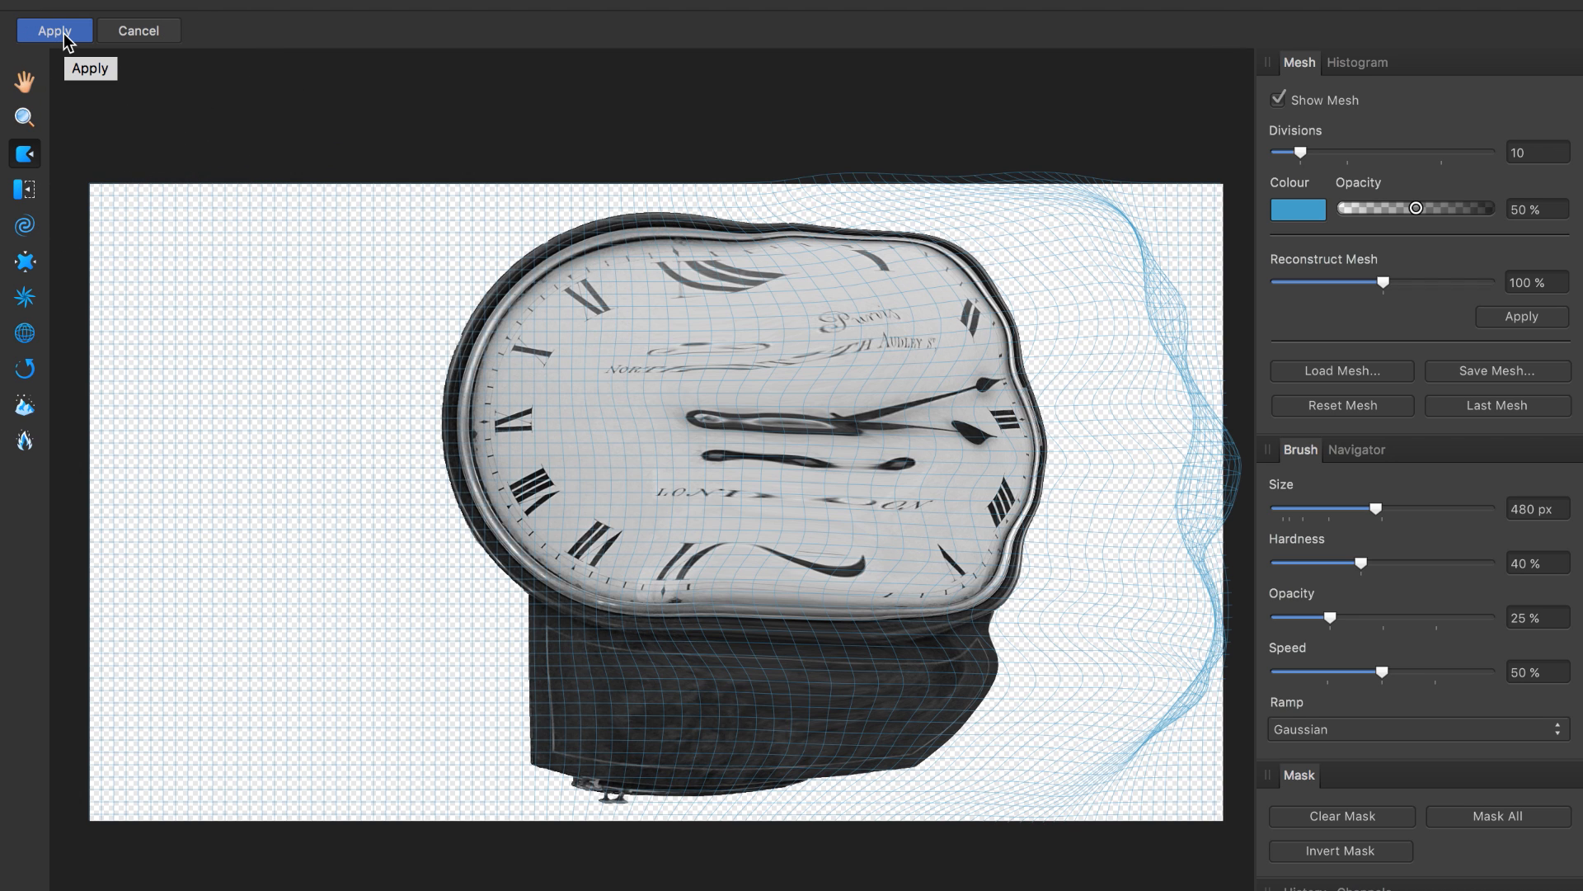
Apply the liquify warp and return to the Photo Persona.
{"action": "left_click", "coordinate": [52, 30]}
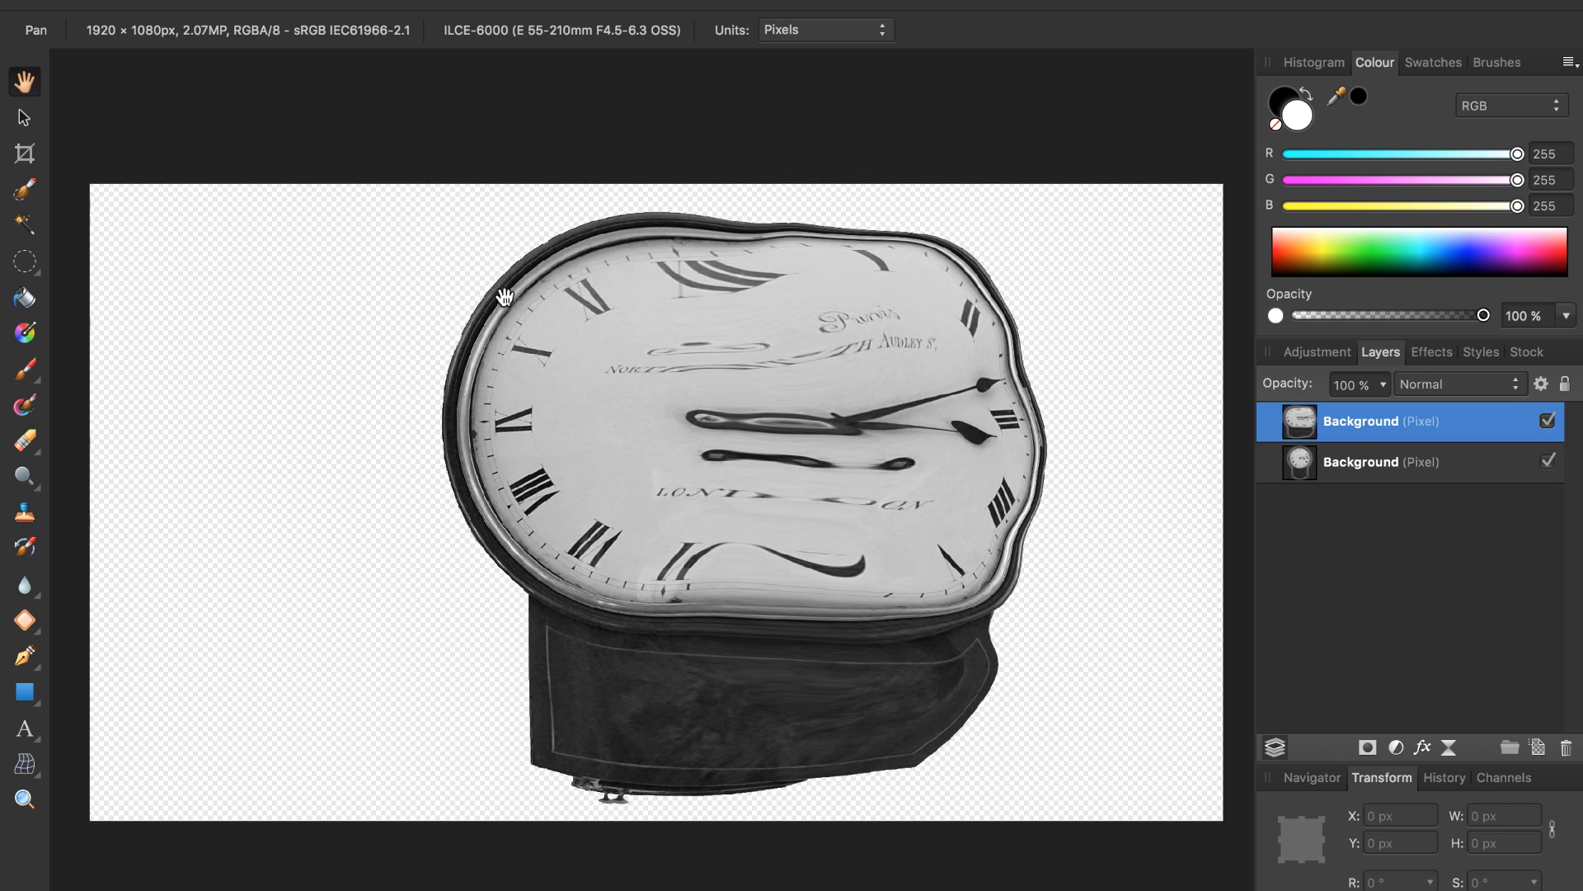
{"action": "mouse_move", "coordinate": [908, 394]}
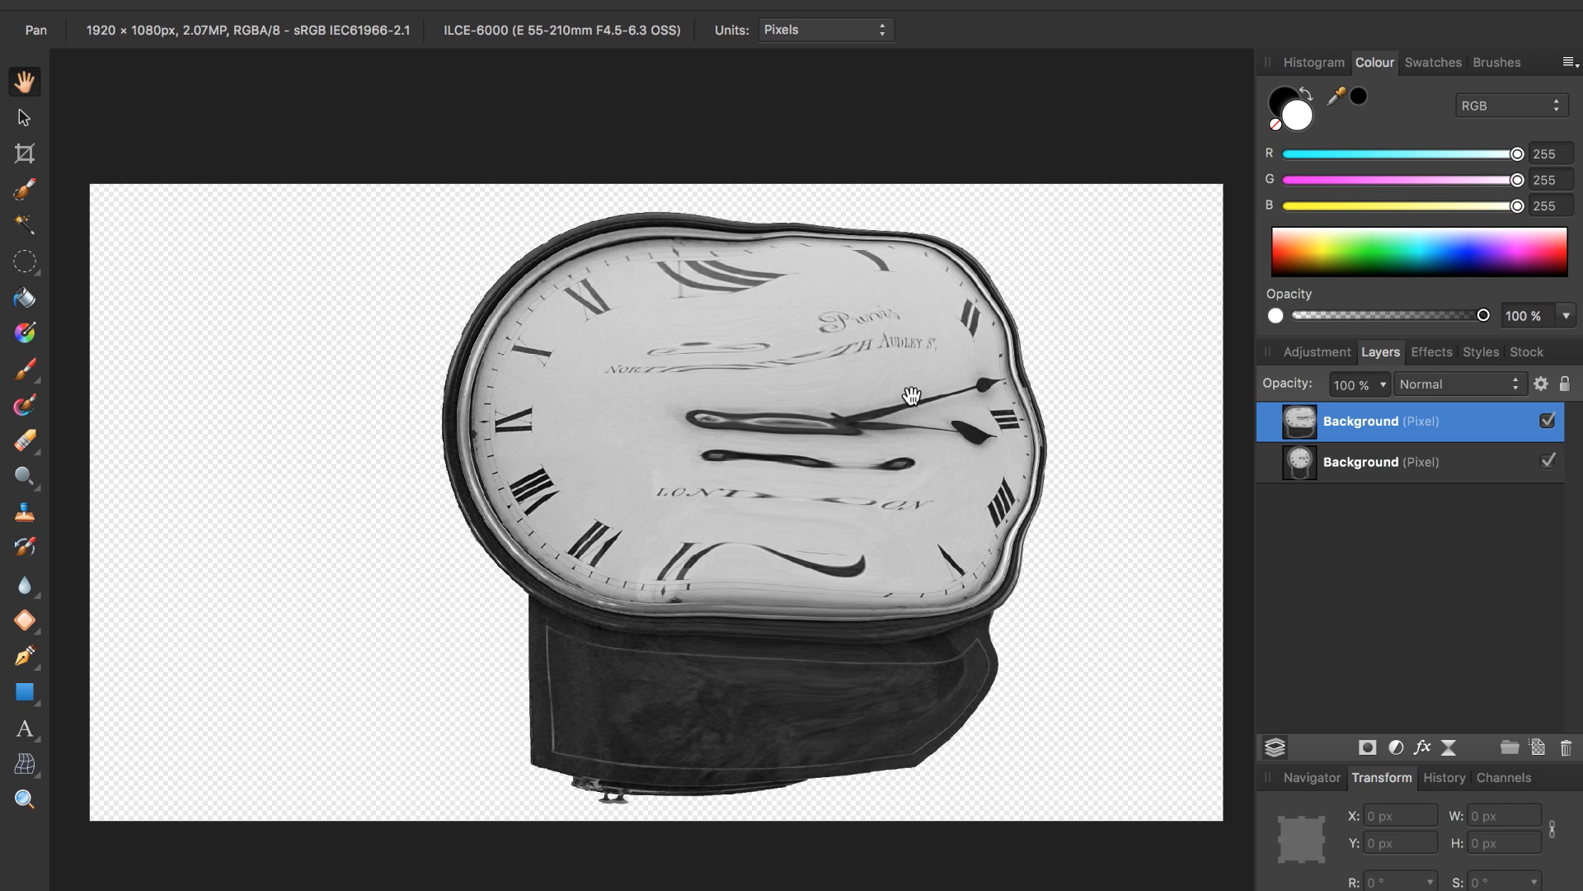
{"action": "mouse_move", "coordinate": [51, 5]}
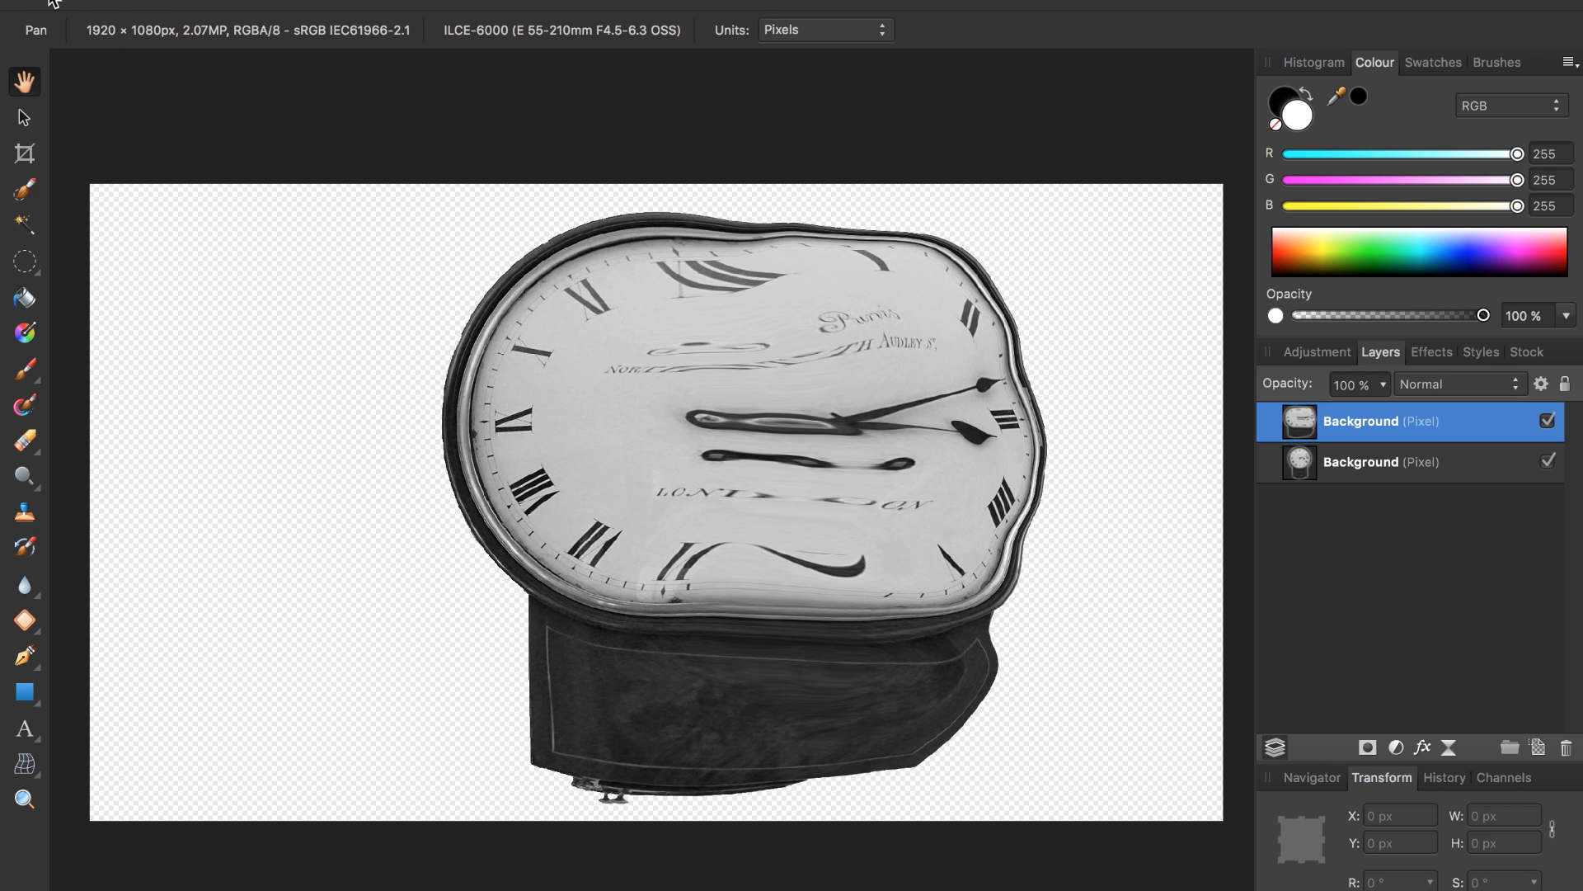
{"action": "mouse_move", "coordinate": [1440, 662]}
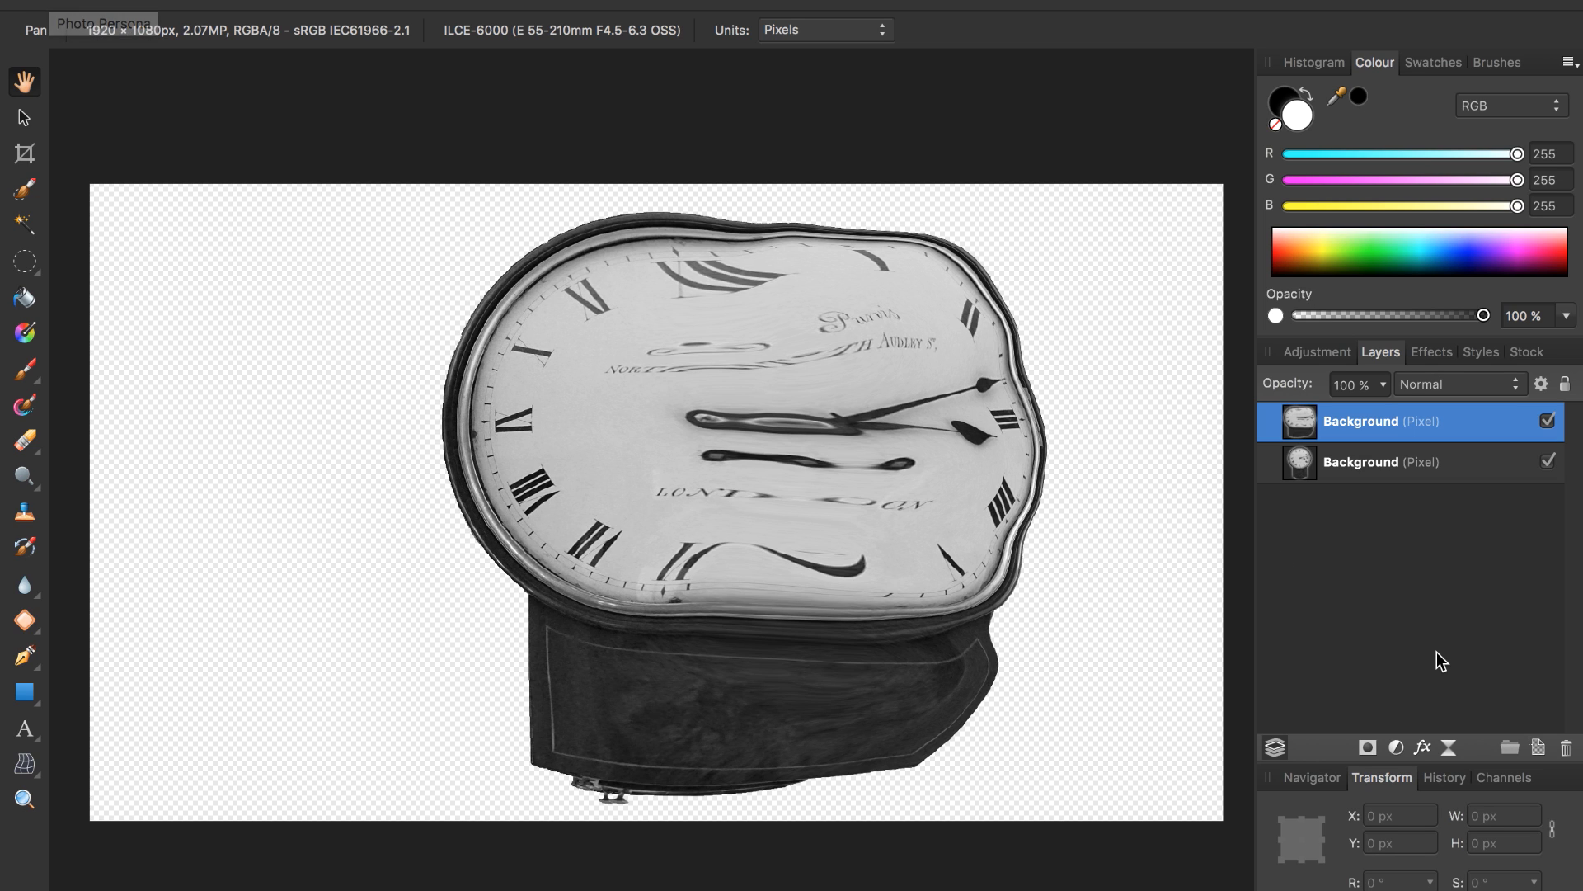
{"action": "mouse_move", "coordinate": [1364, 616]}
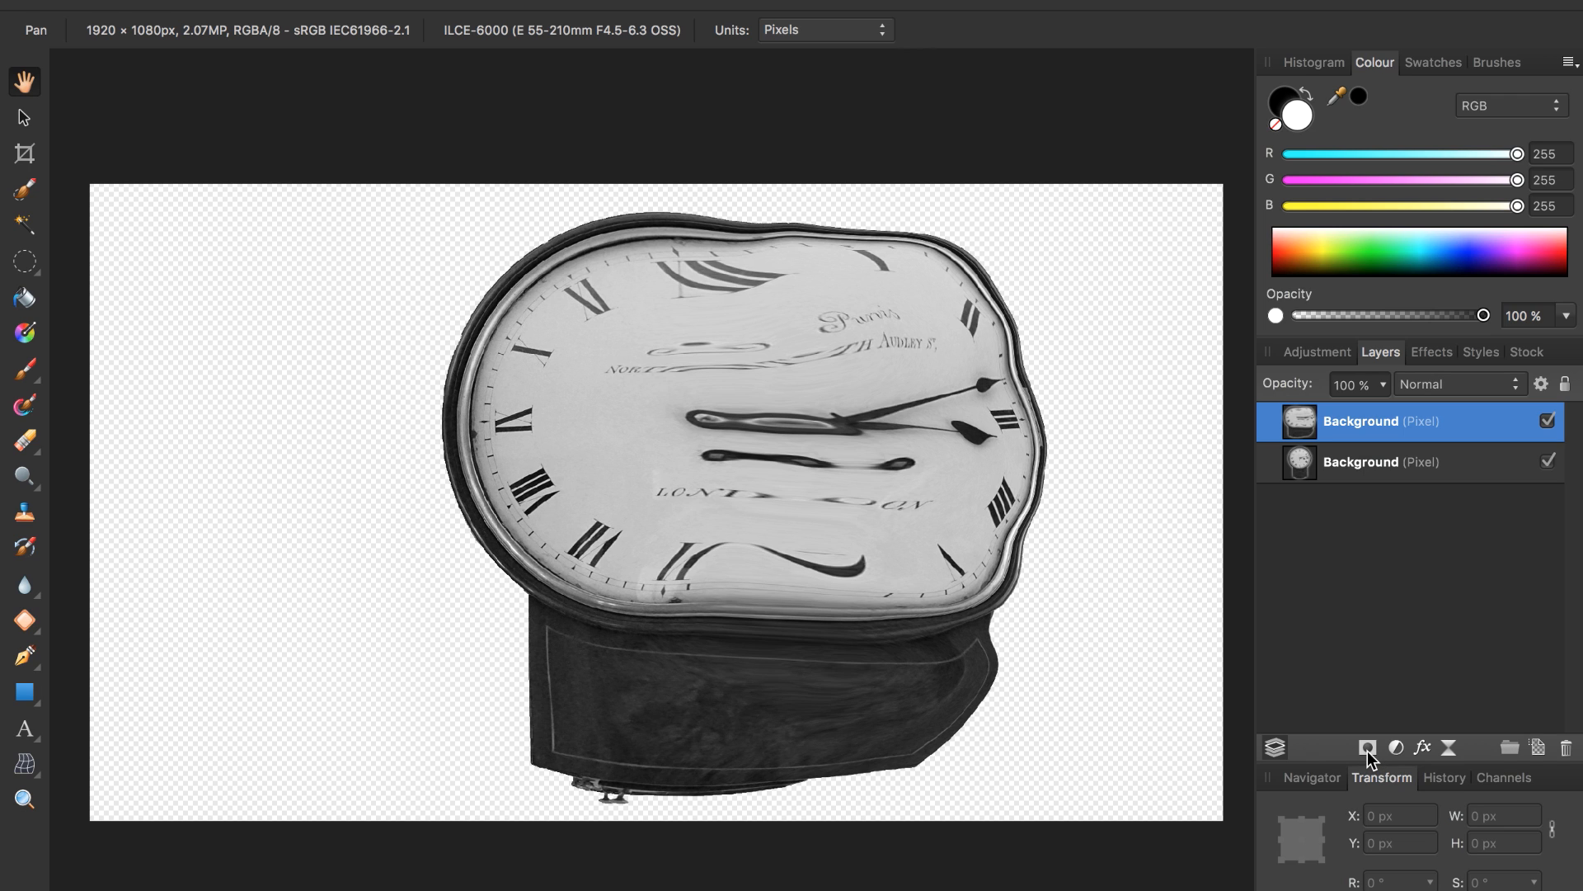
{"action": "mouse_move", "coordinate": [1368, 747]}
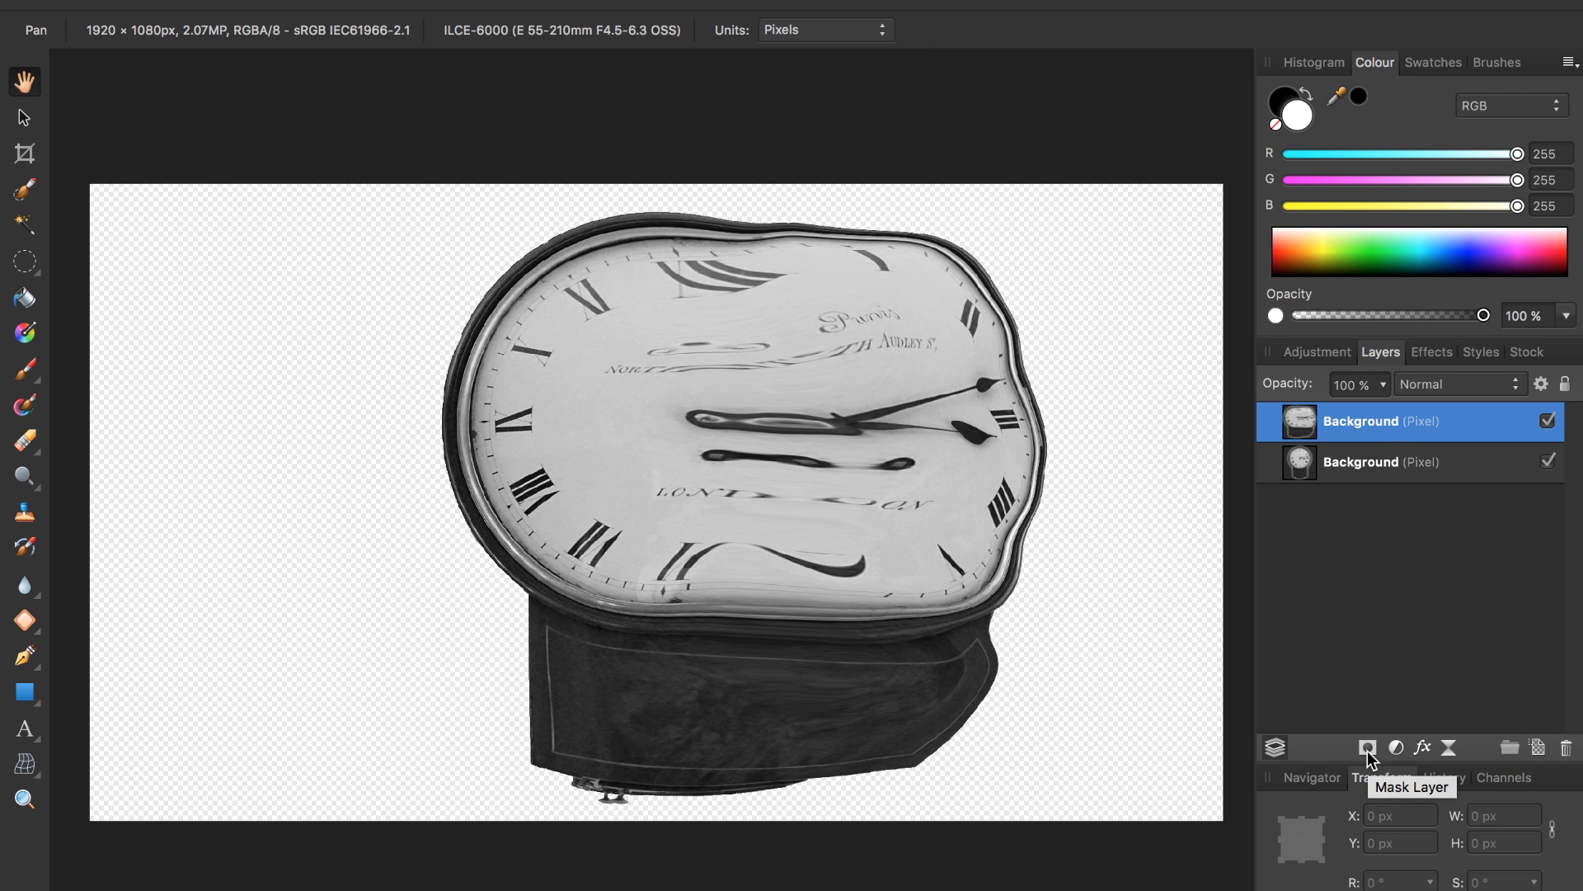
Add and invert a mask on the warped clock layer, then select the intact clock layer.
{"action": "left_click", "coordinate": [1368, 747]}
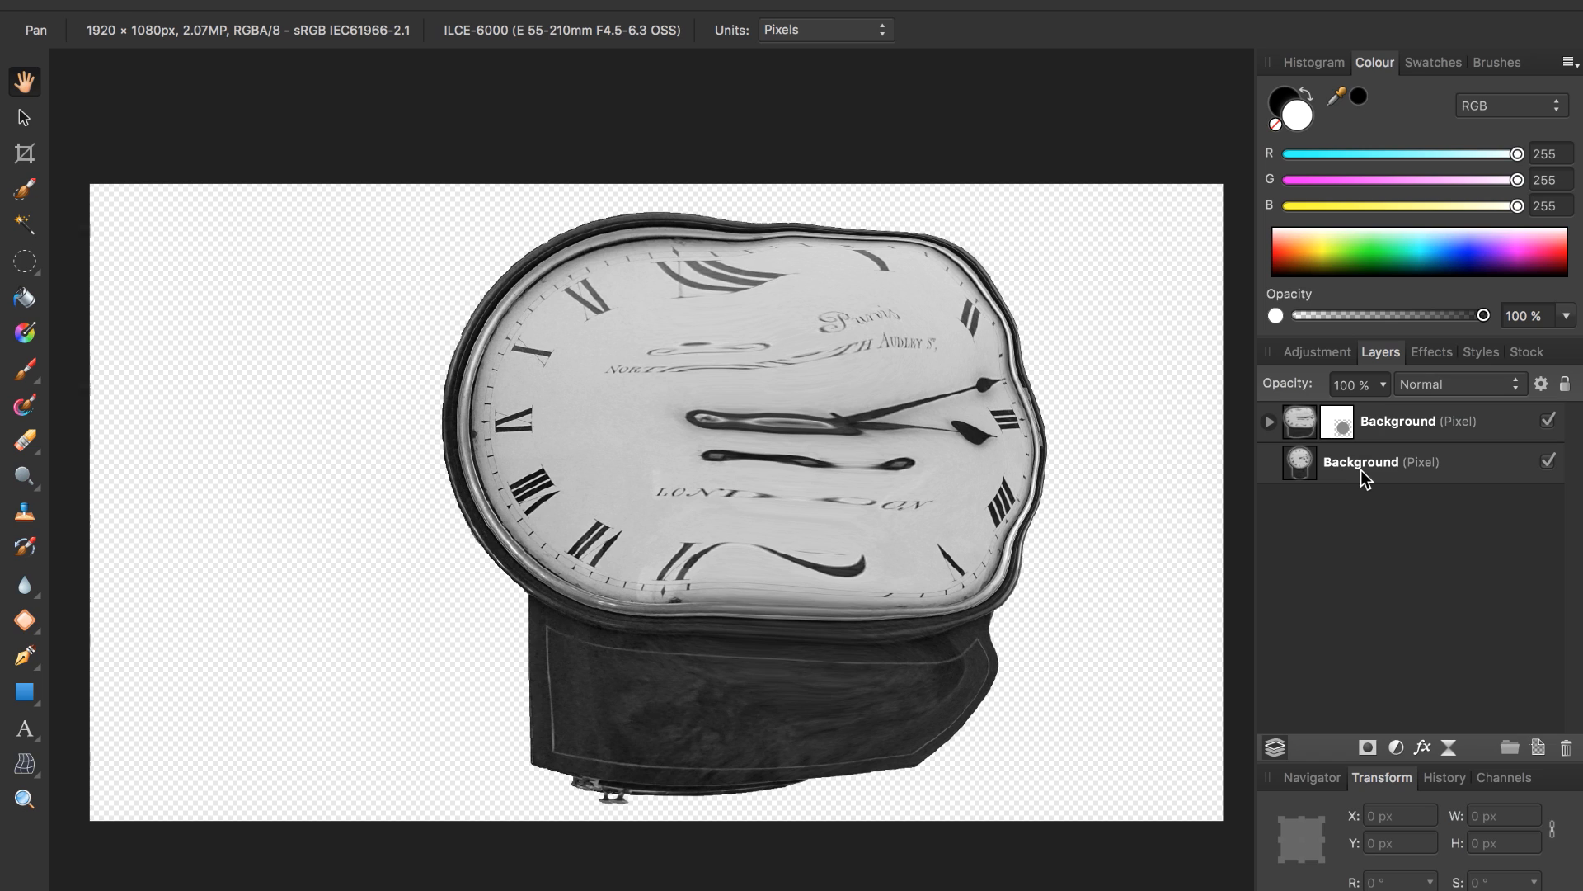
{"action": "mouse_move", "coordinate": [982, 526]}
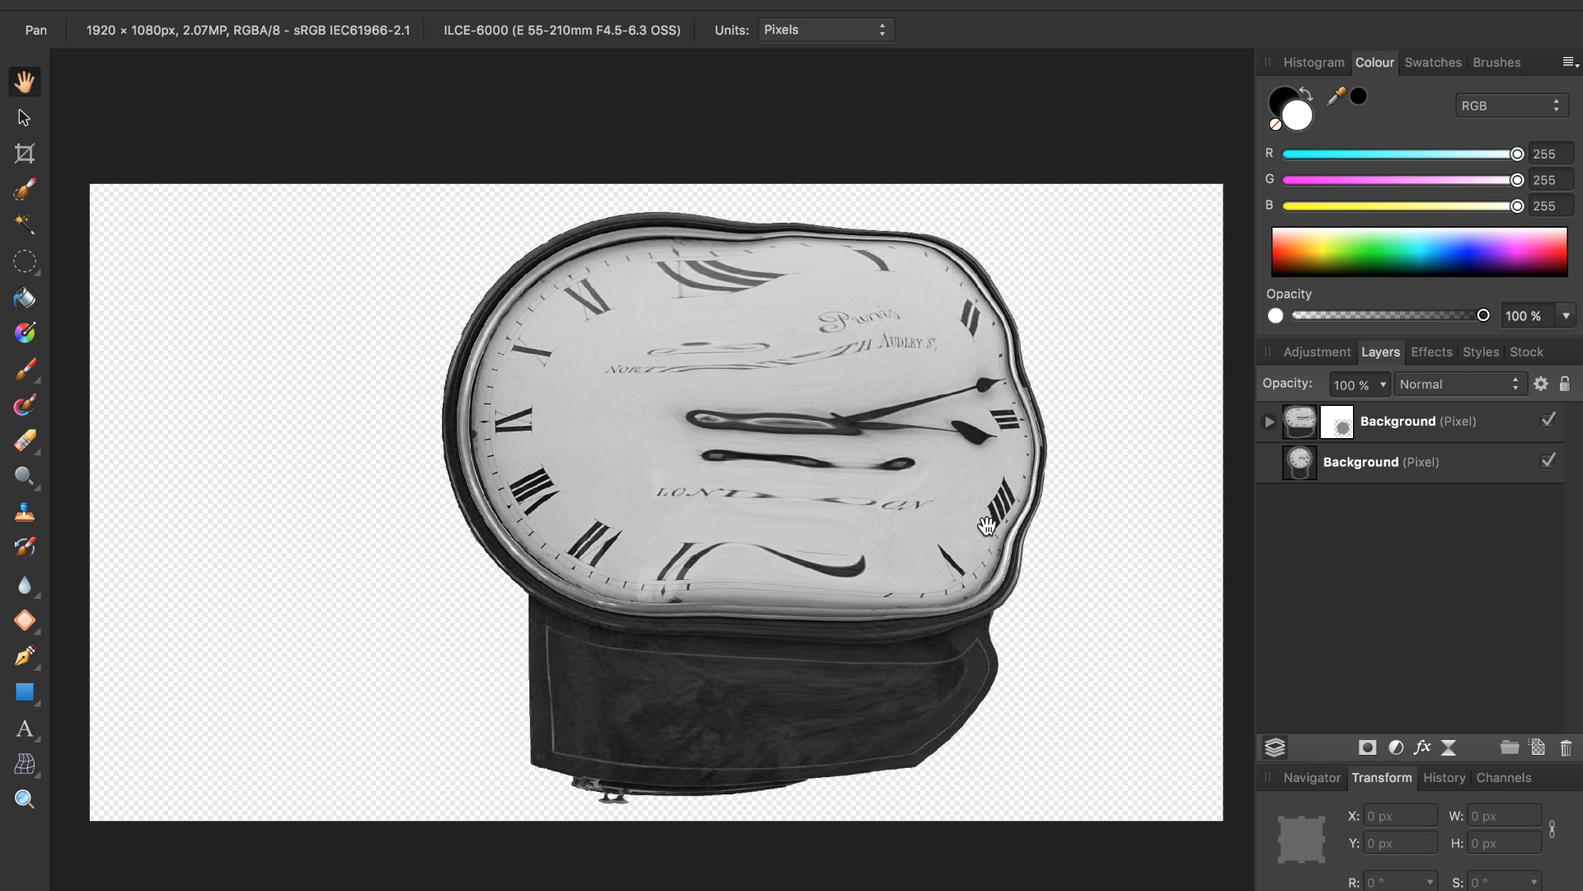
{"action": "mouse_move", "coordinate": [1138, 514]}
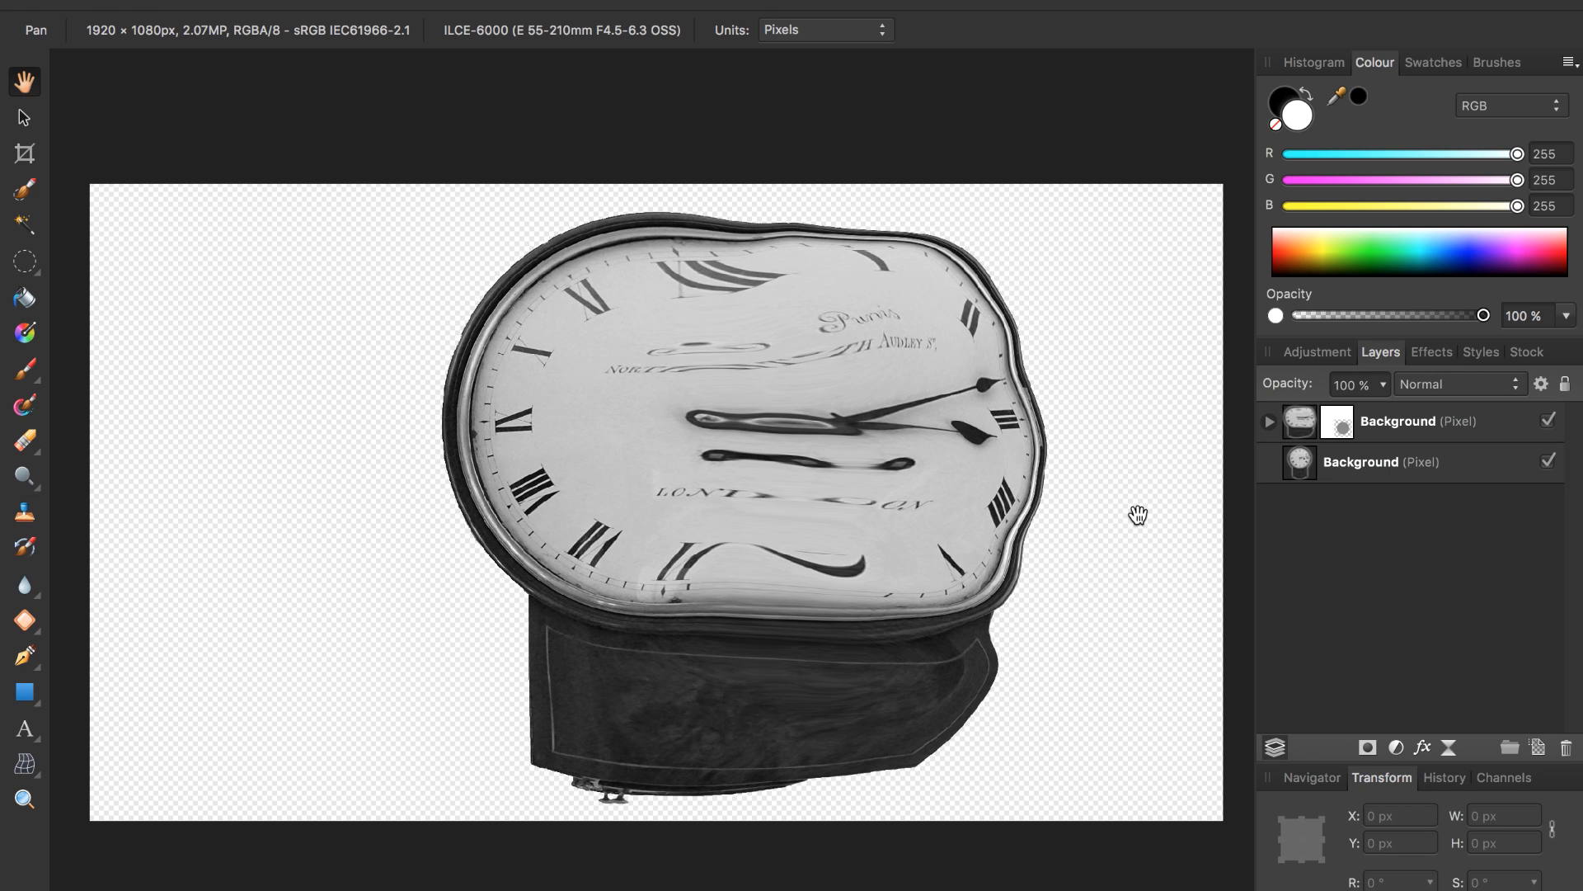
{"action": "mouse_move", "coordinate": [1215, 493]}
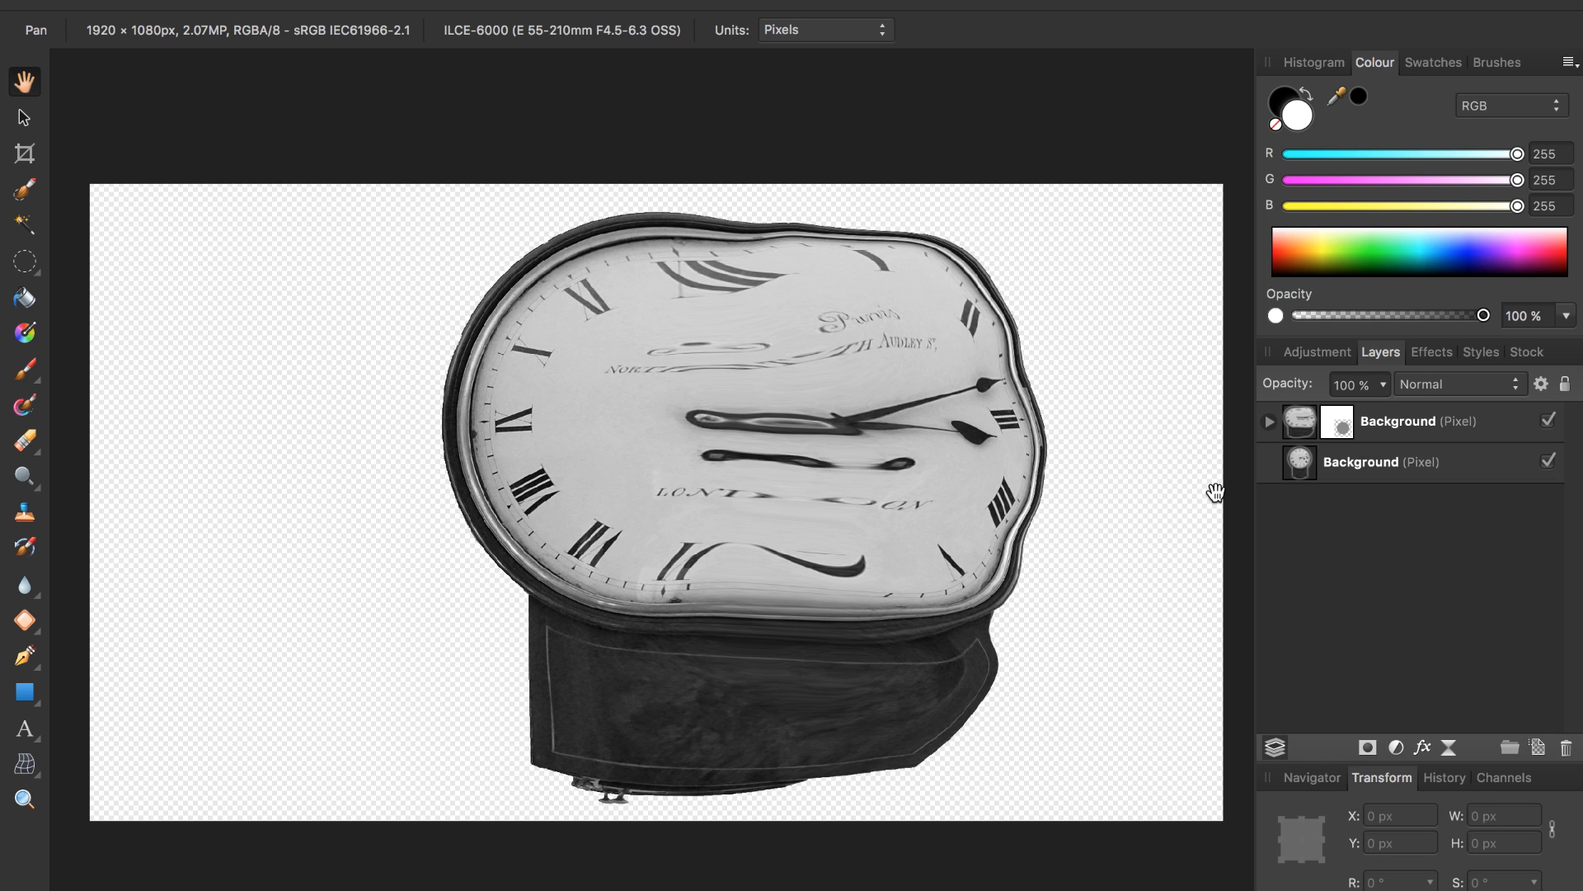
{"action": "mouse_move", "coordinate": [1340, 462]}
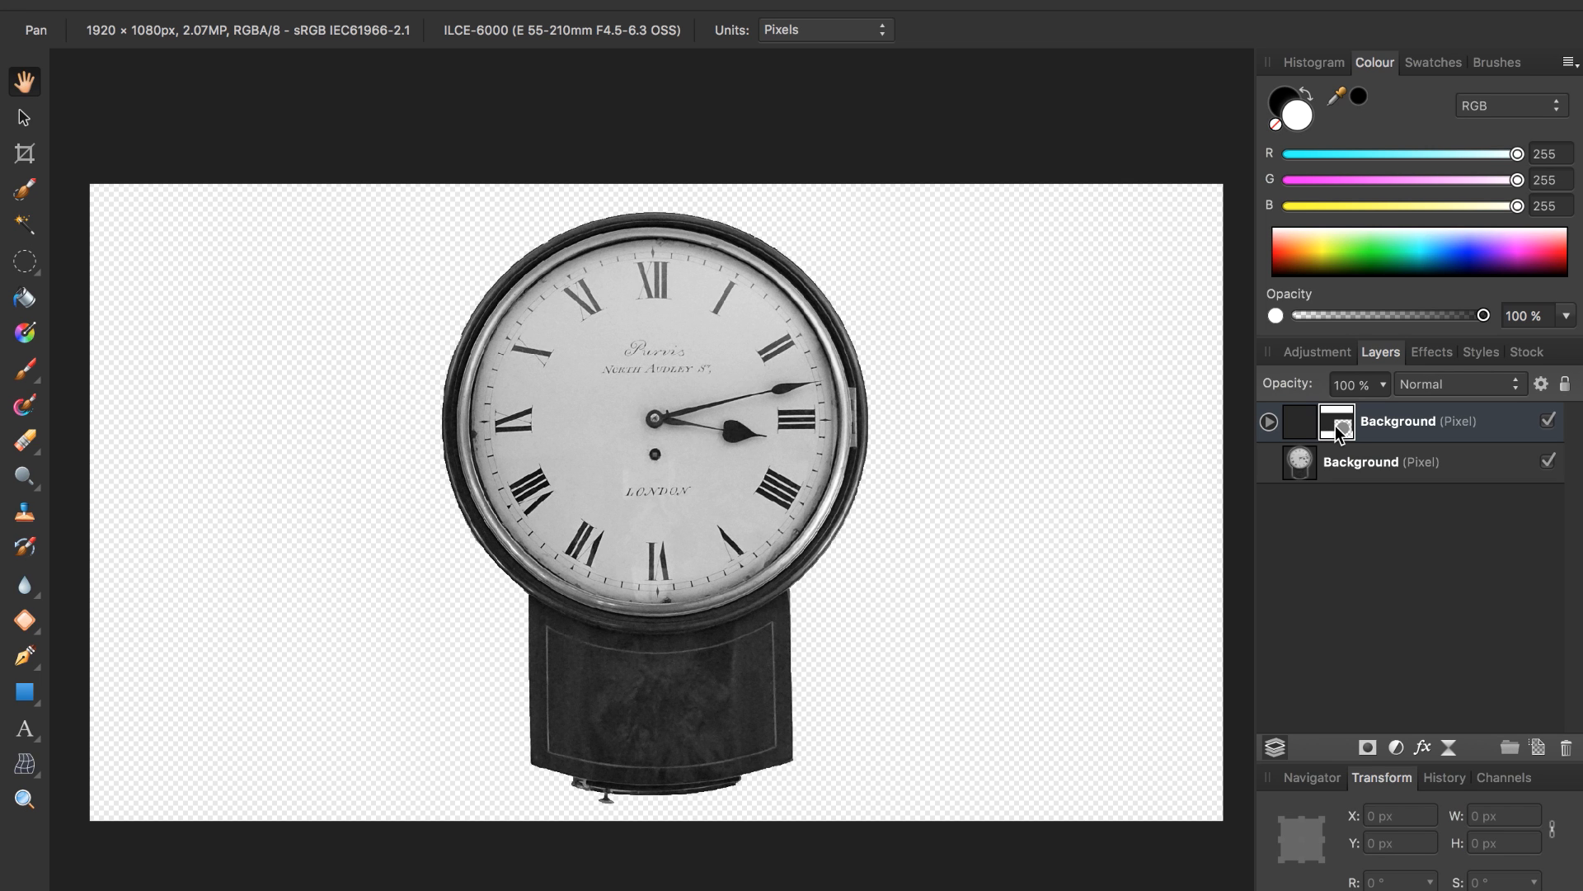
{"action": "mouse_move", "coordinate": [1340, 442]}
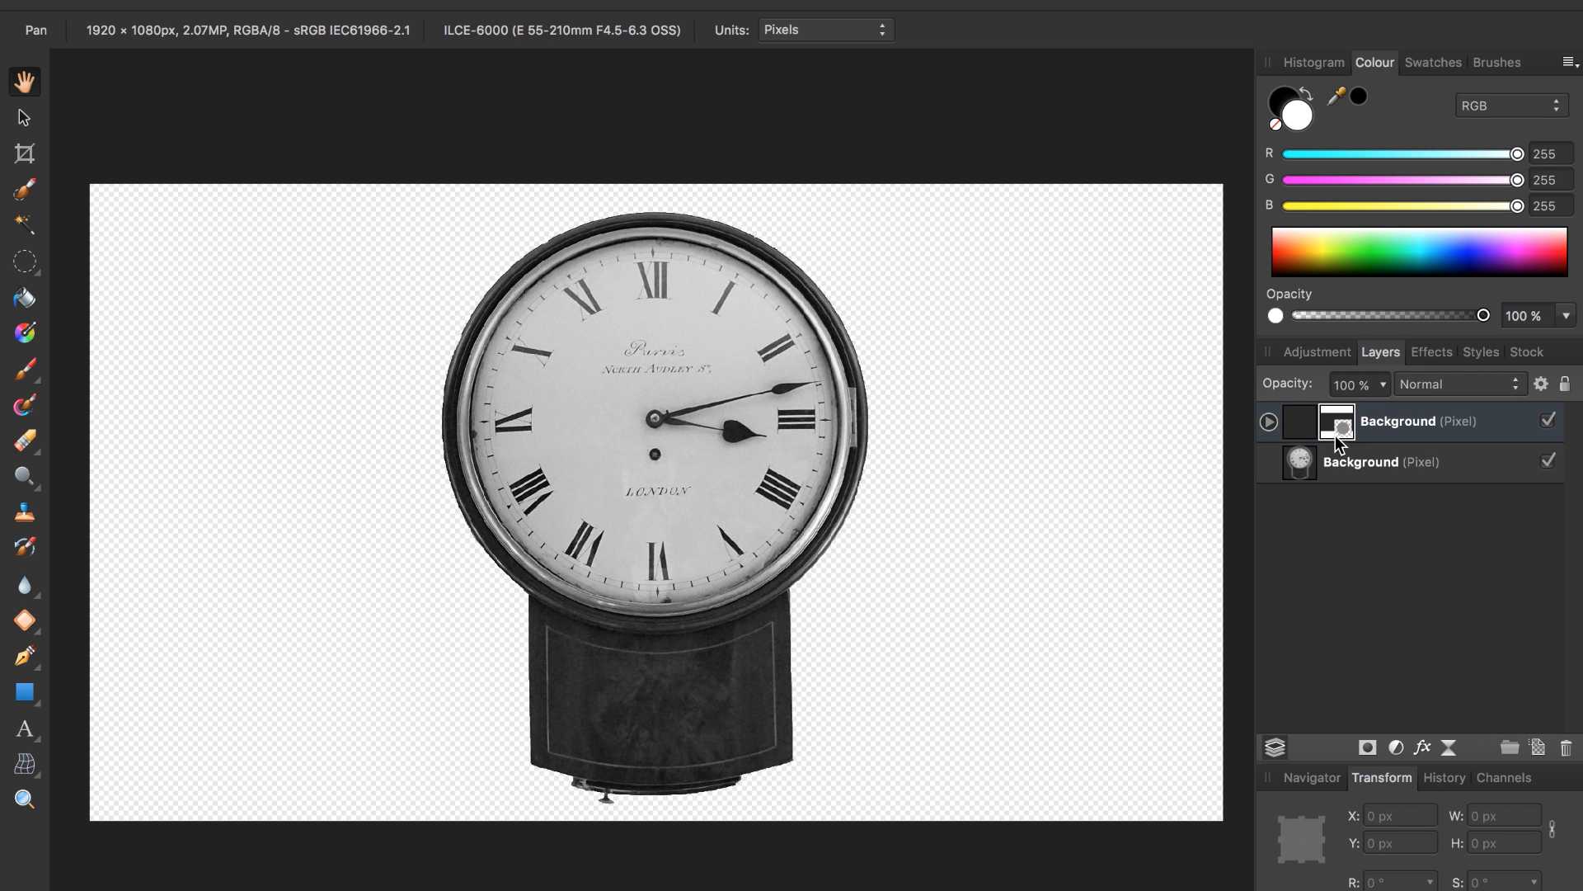
{"action": "left_click", "coordinate": [1393, 461]}
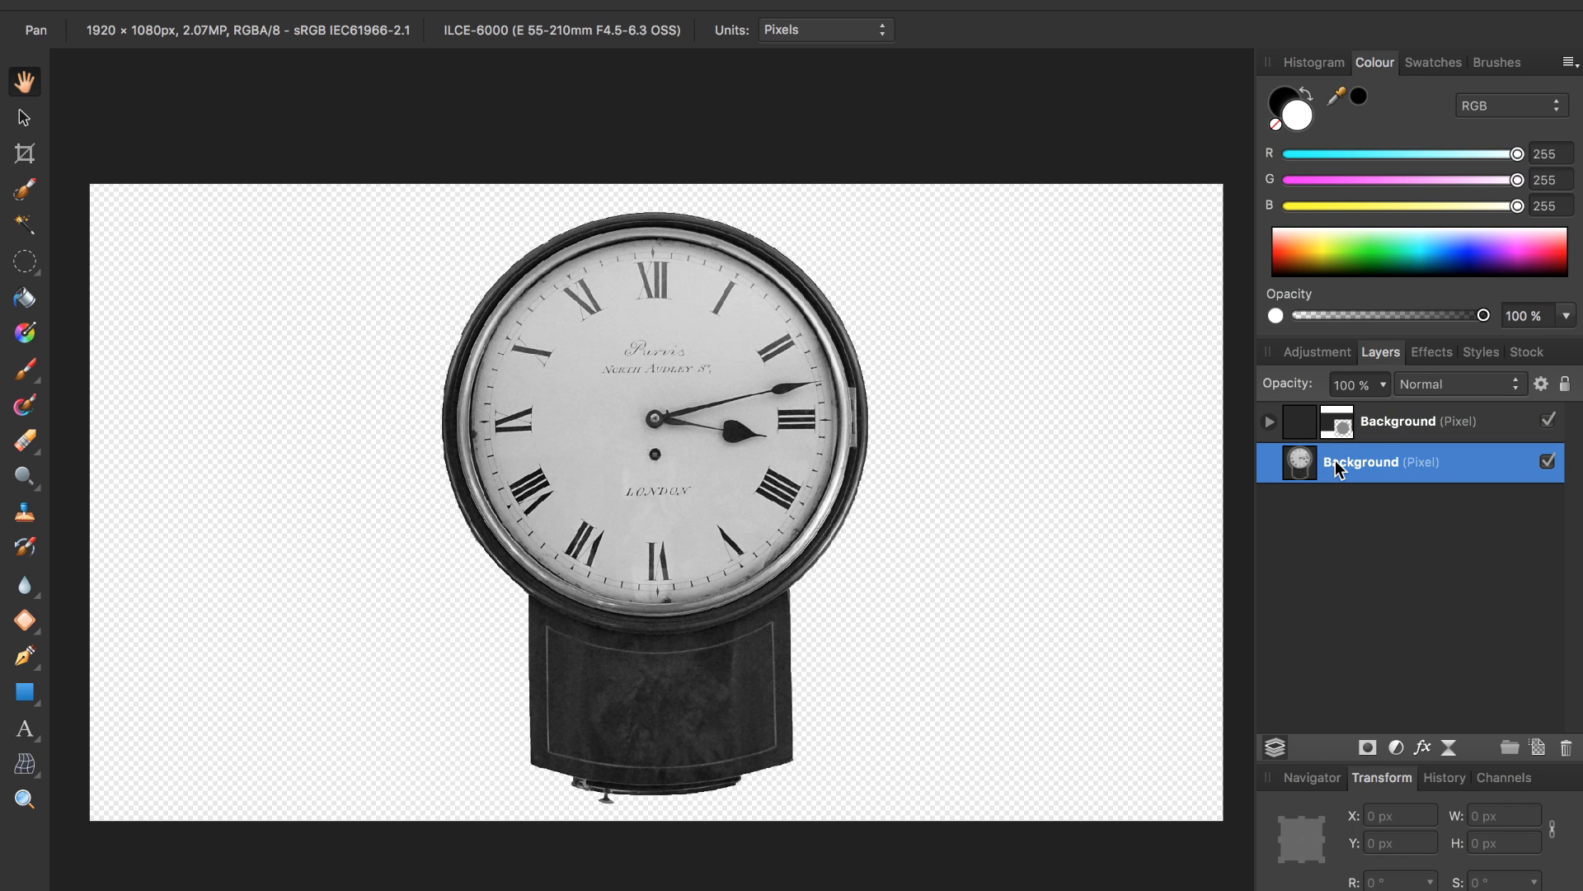
{"action": "mouse_move", "coordinate": [1360, 565]}
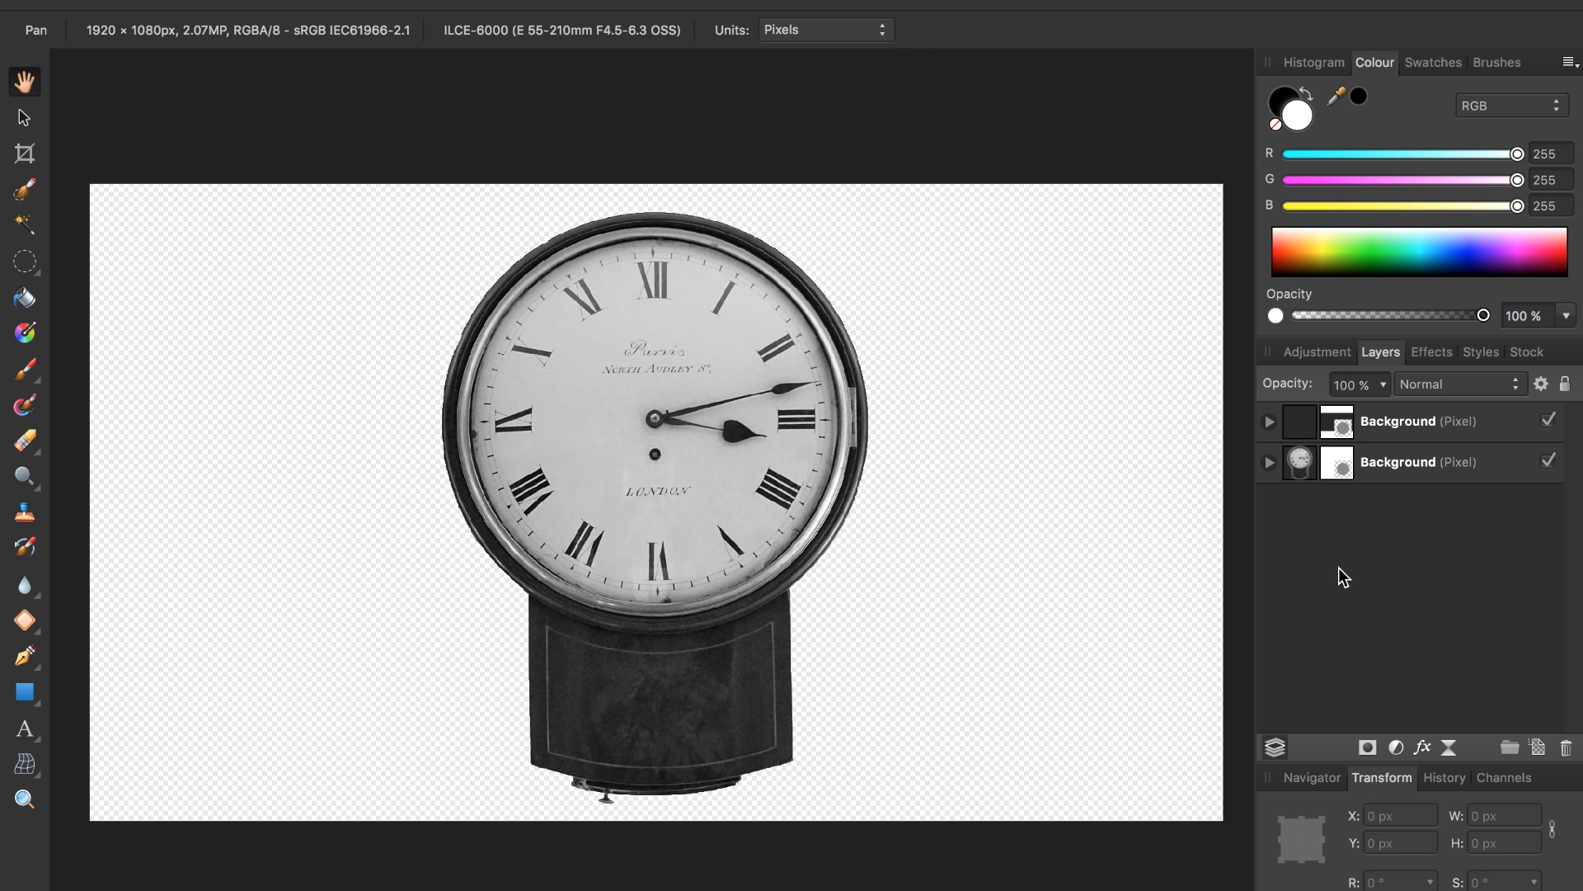
{"action": "mouse_move", "coordinate": [1047, 475]}
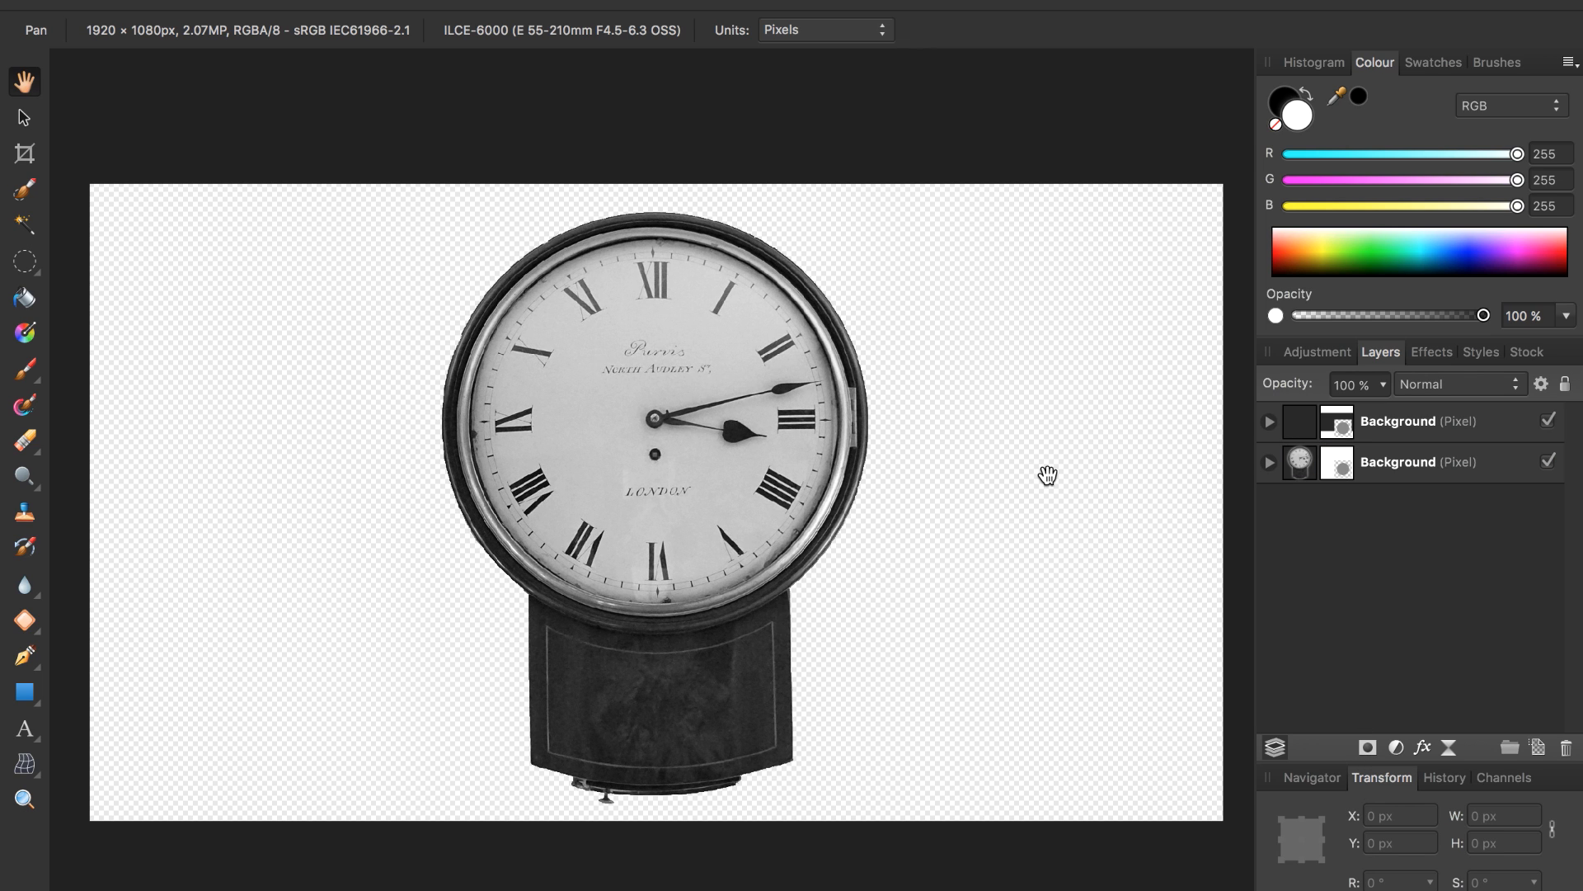
{"action": "mouse_move", "coordinate": [852, 486]}
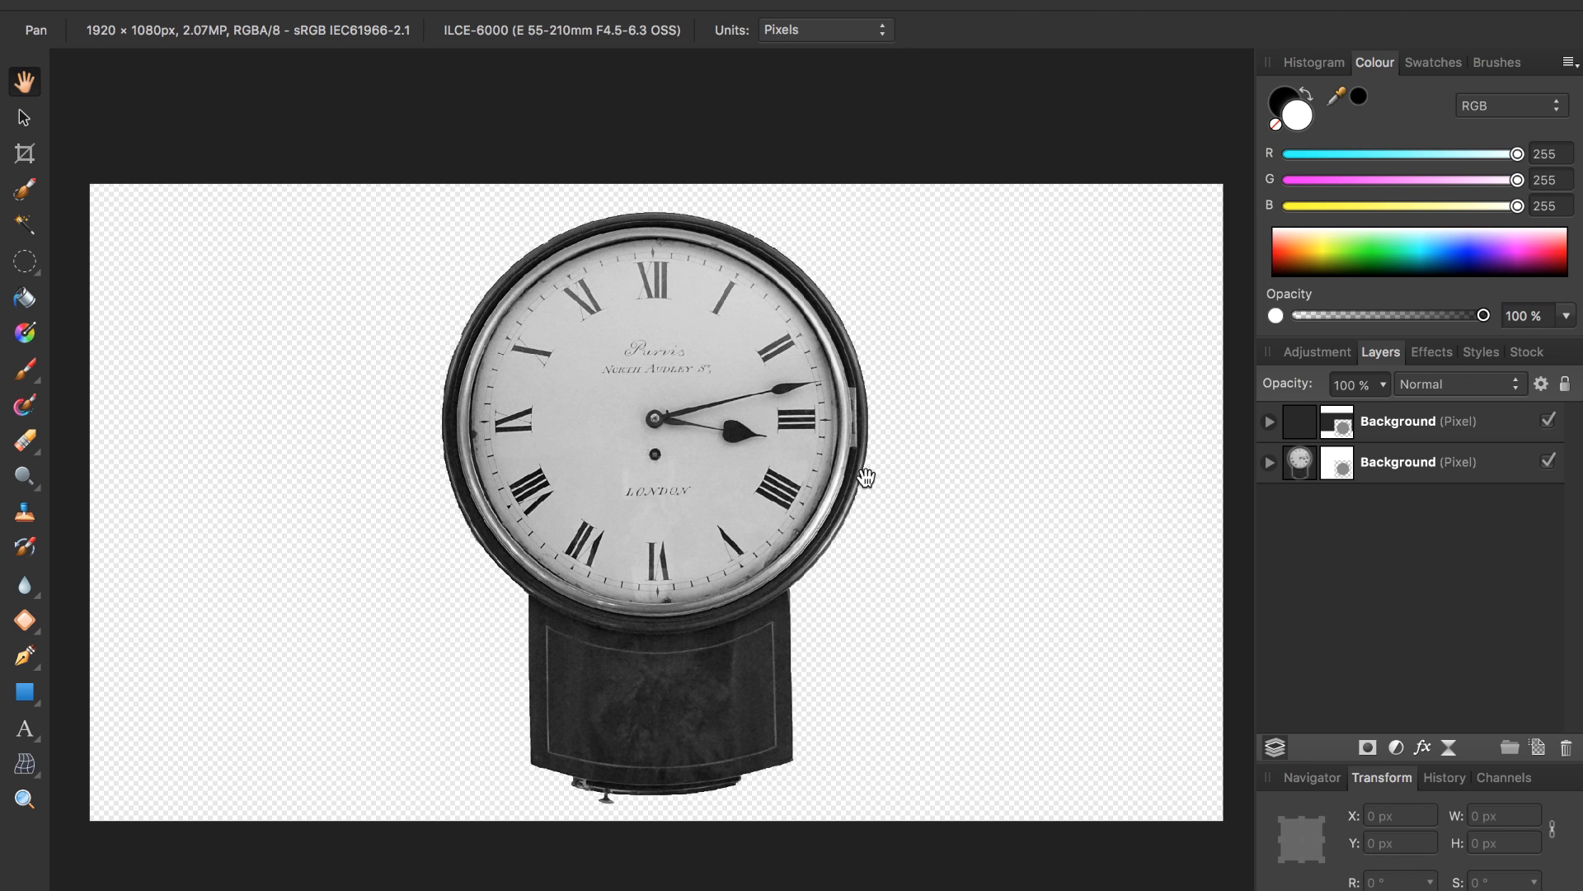
{"action": "mouse_move", "coordinate": [1347, 482]}
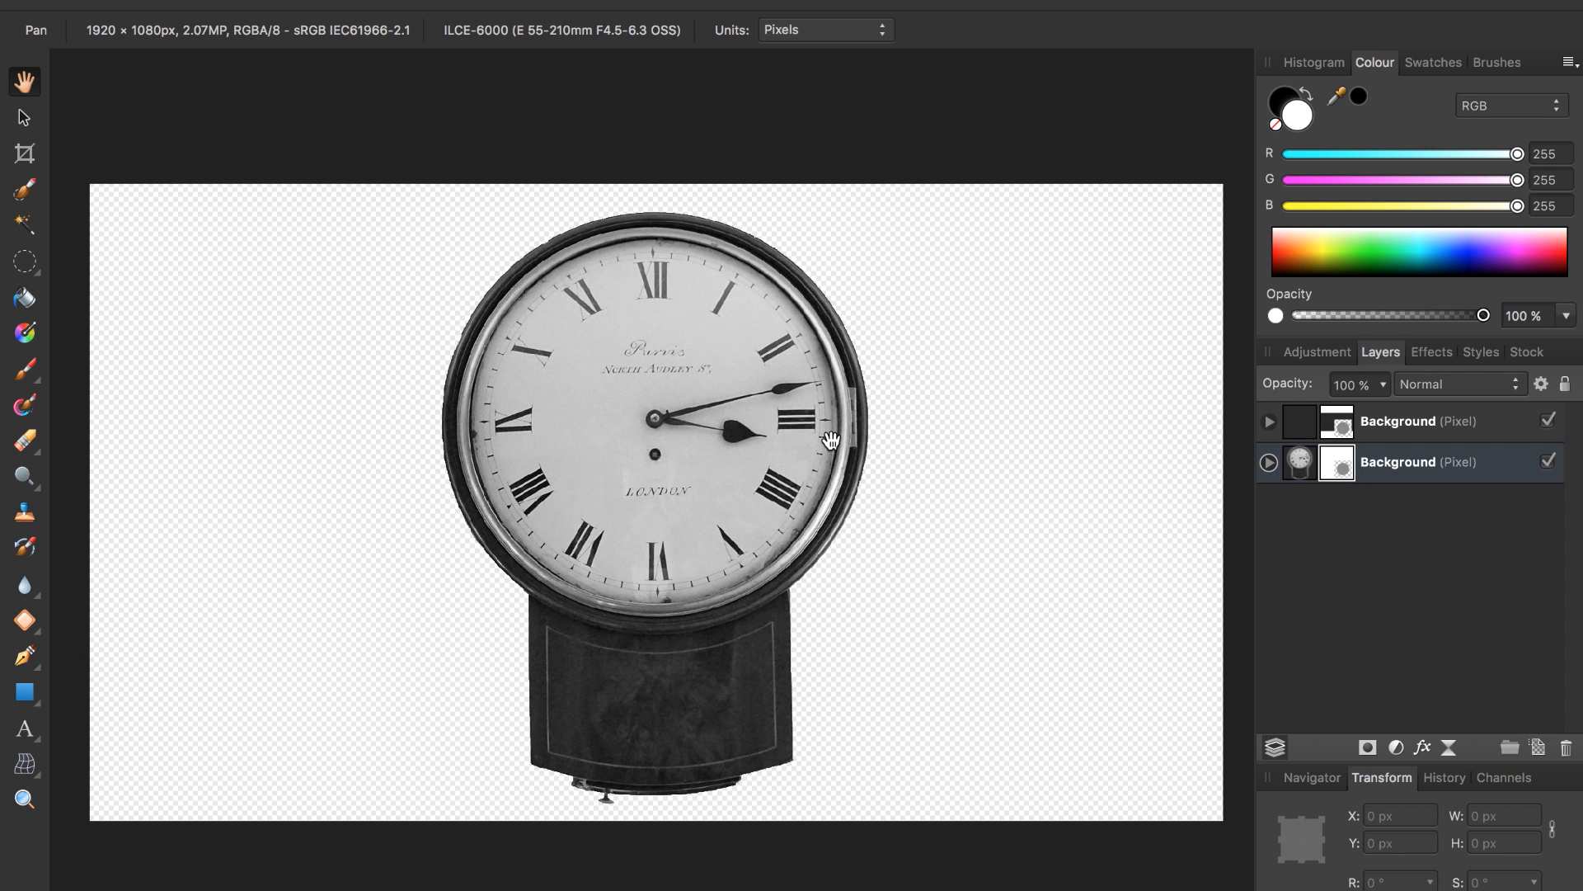
Target the lower clock layer's mask and switch the painting colour to white.
{"action": "left_click", "coordinate": [24, 368]}
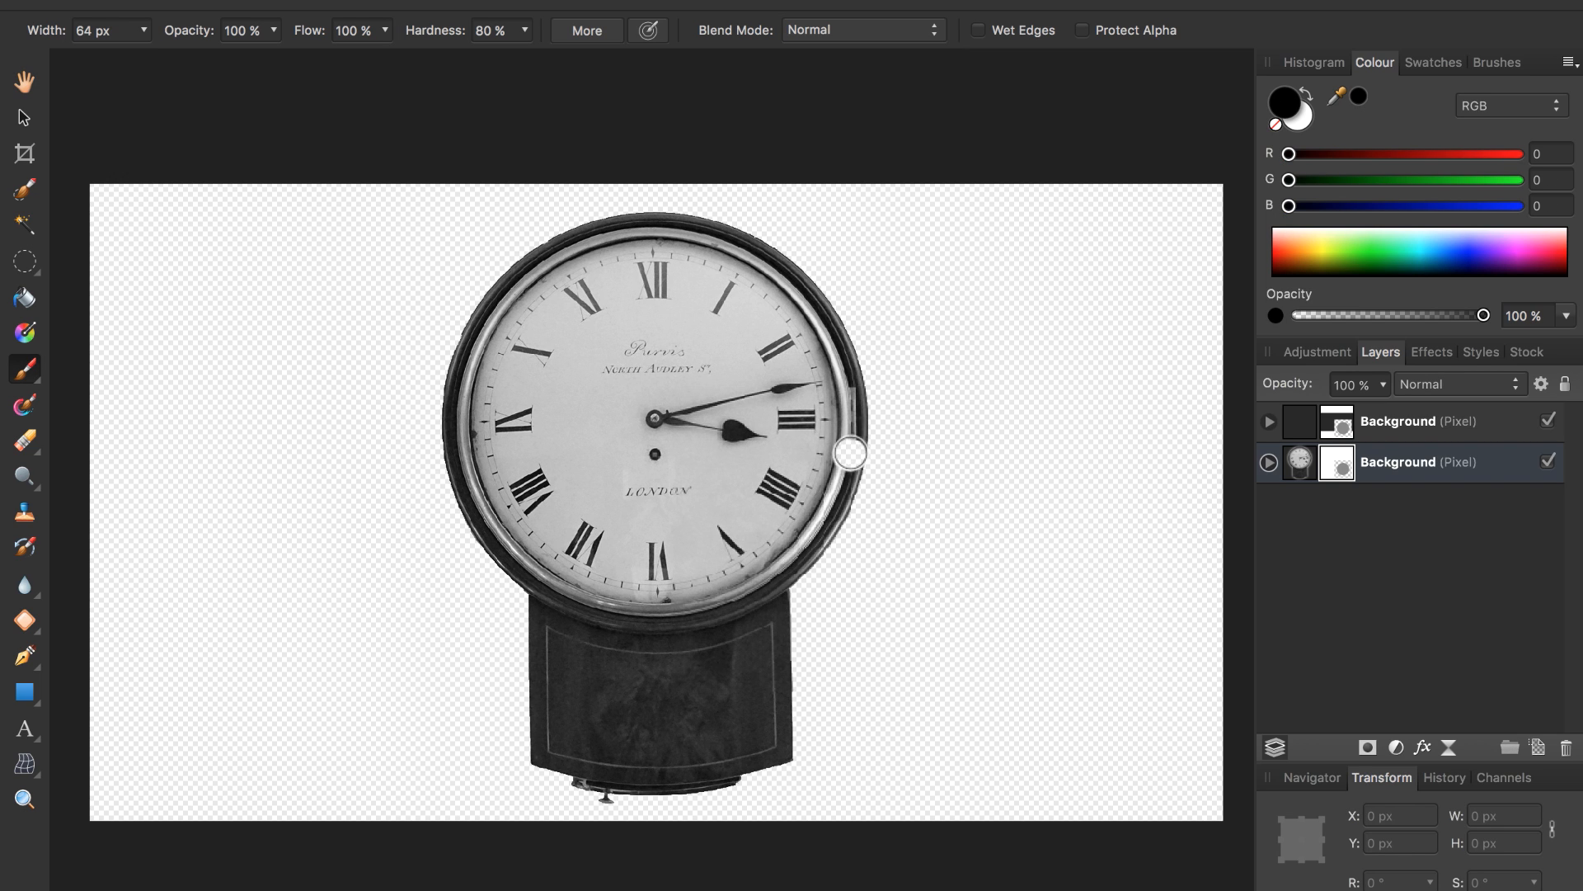
{"action": "mouse_move", "coordinate": [866, 394]}
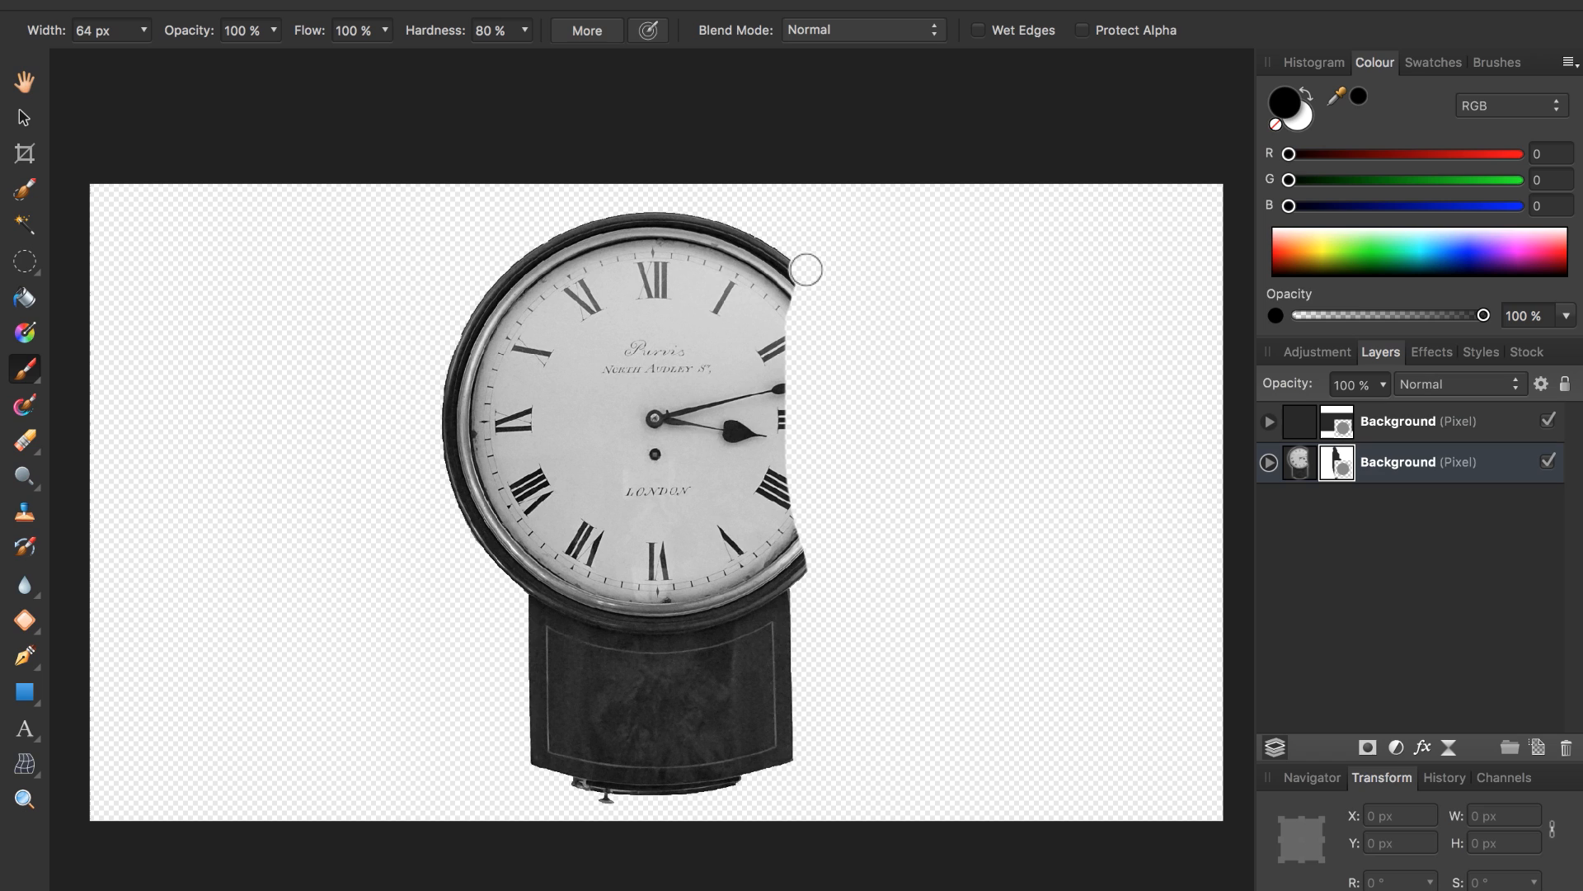
{"action": "mouse_move", "coordinate": [1274, 198]}
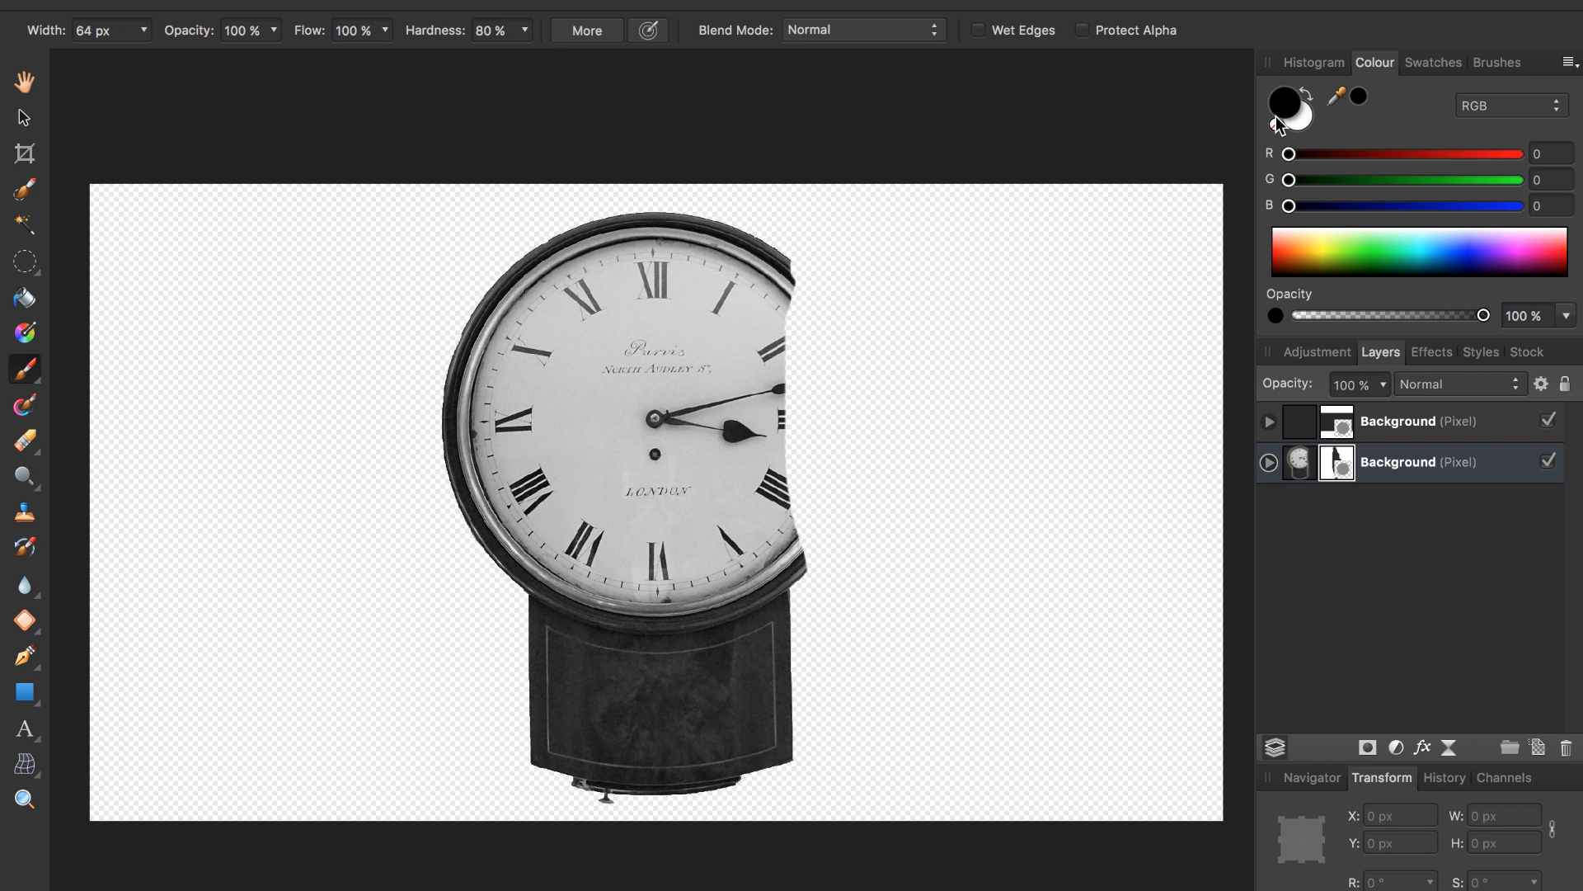
{"action": "mouse_move", "coordinate": [1316, 106]}
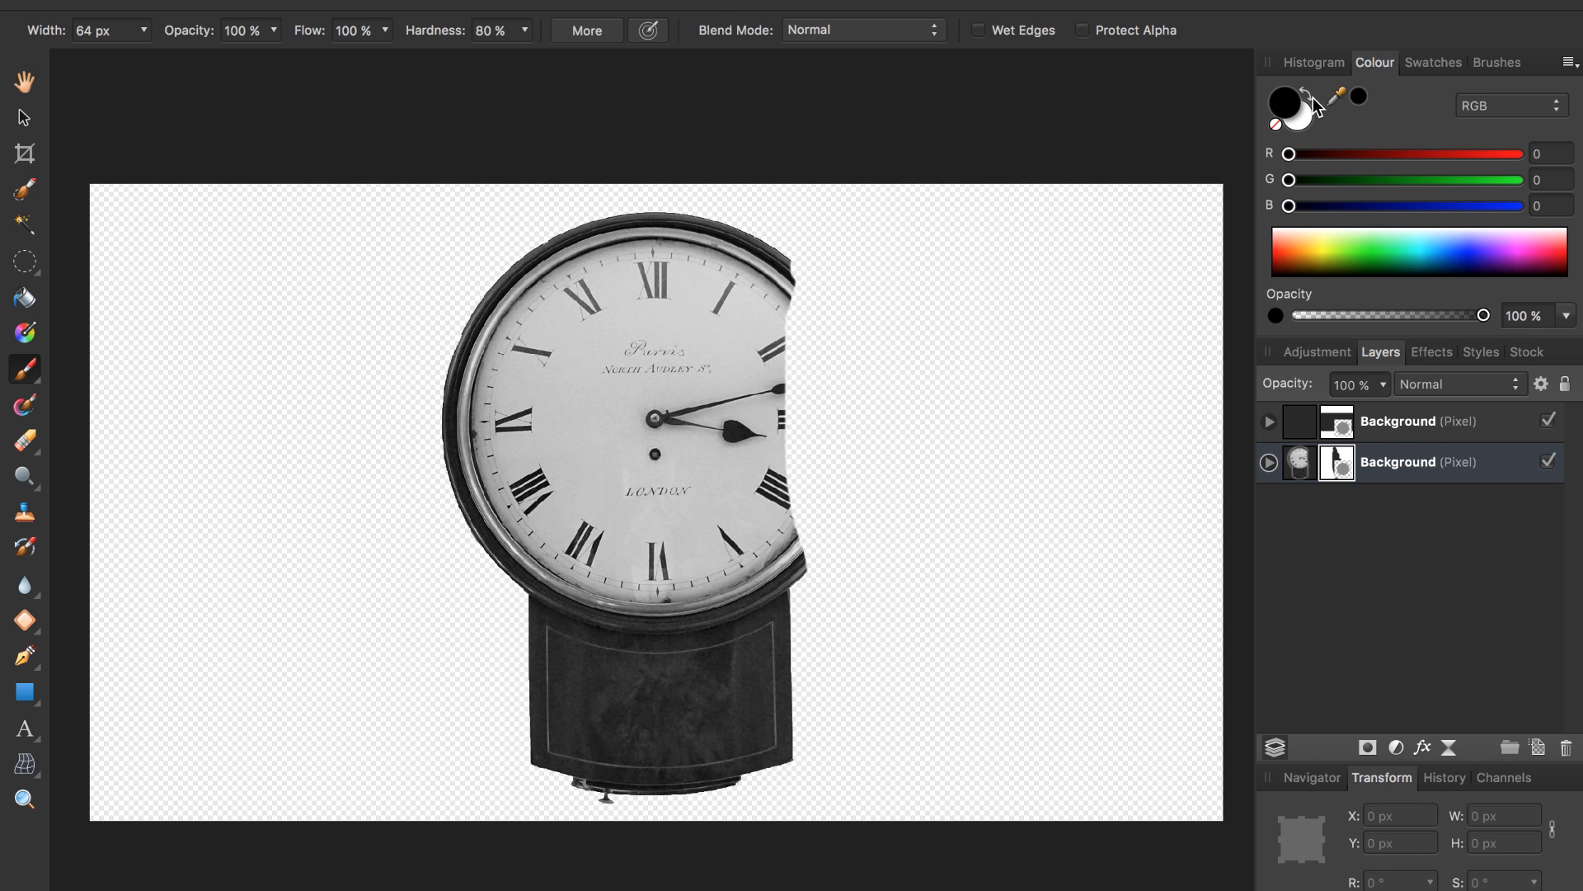
{"action": "left_click", "coordinate": [1285, 98]}
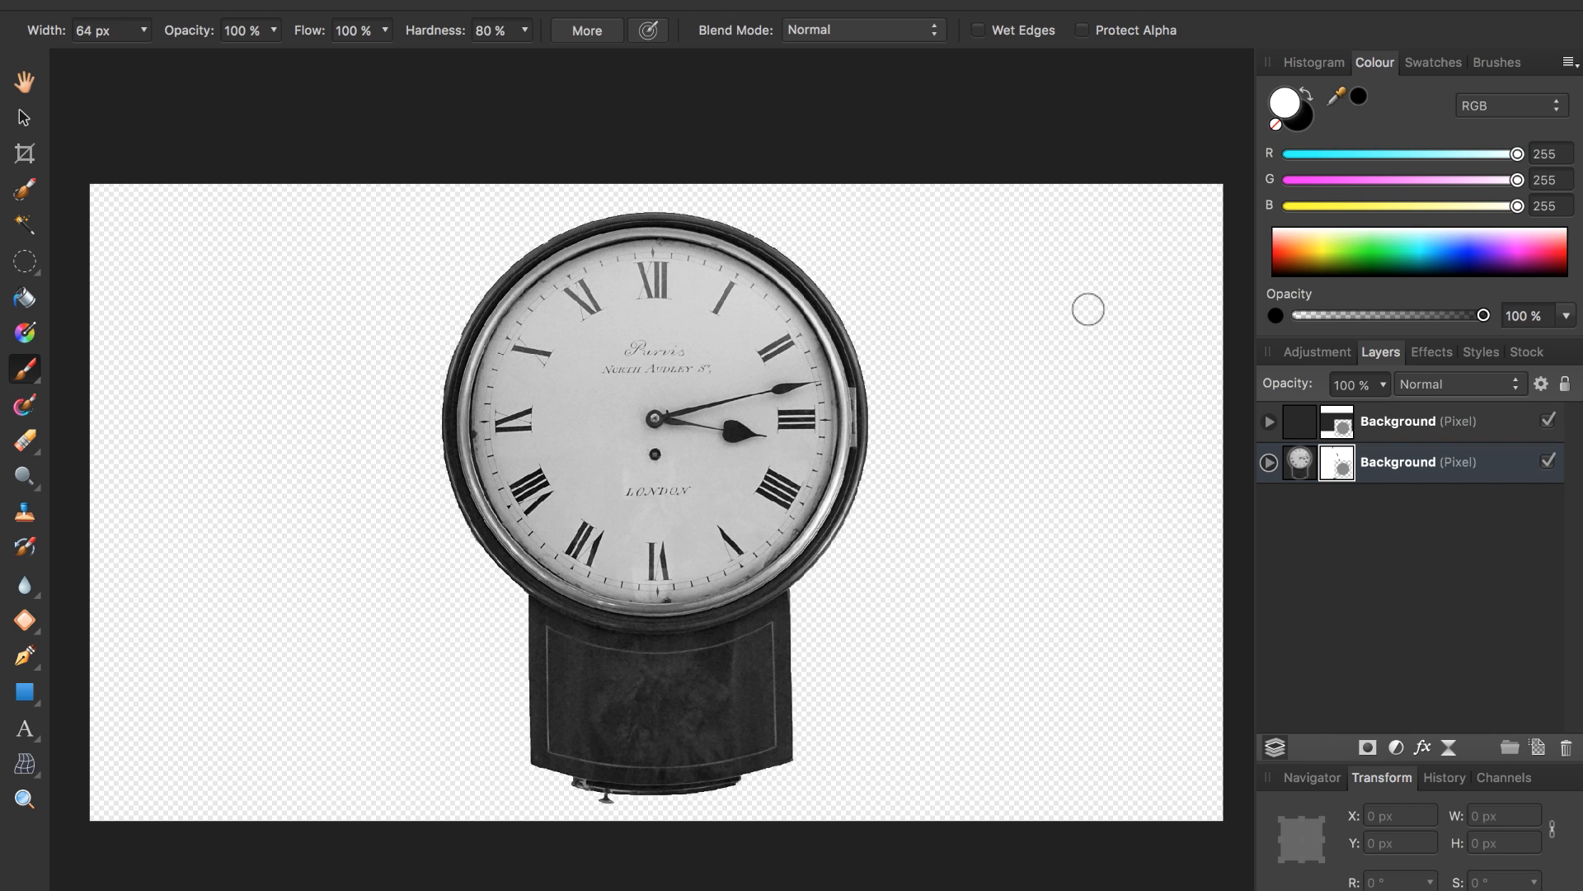
{"action": "mouse_move", "coordinate": [1379, 73]}
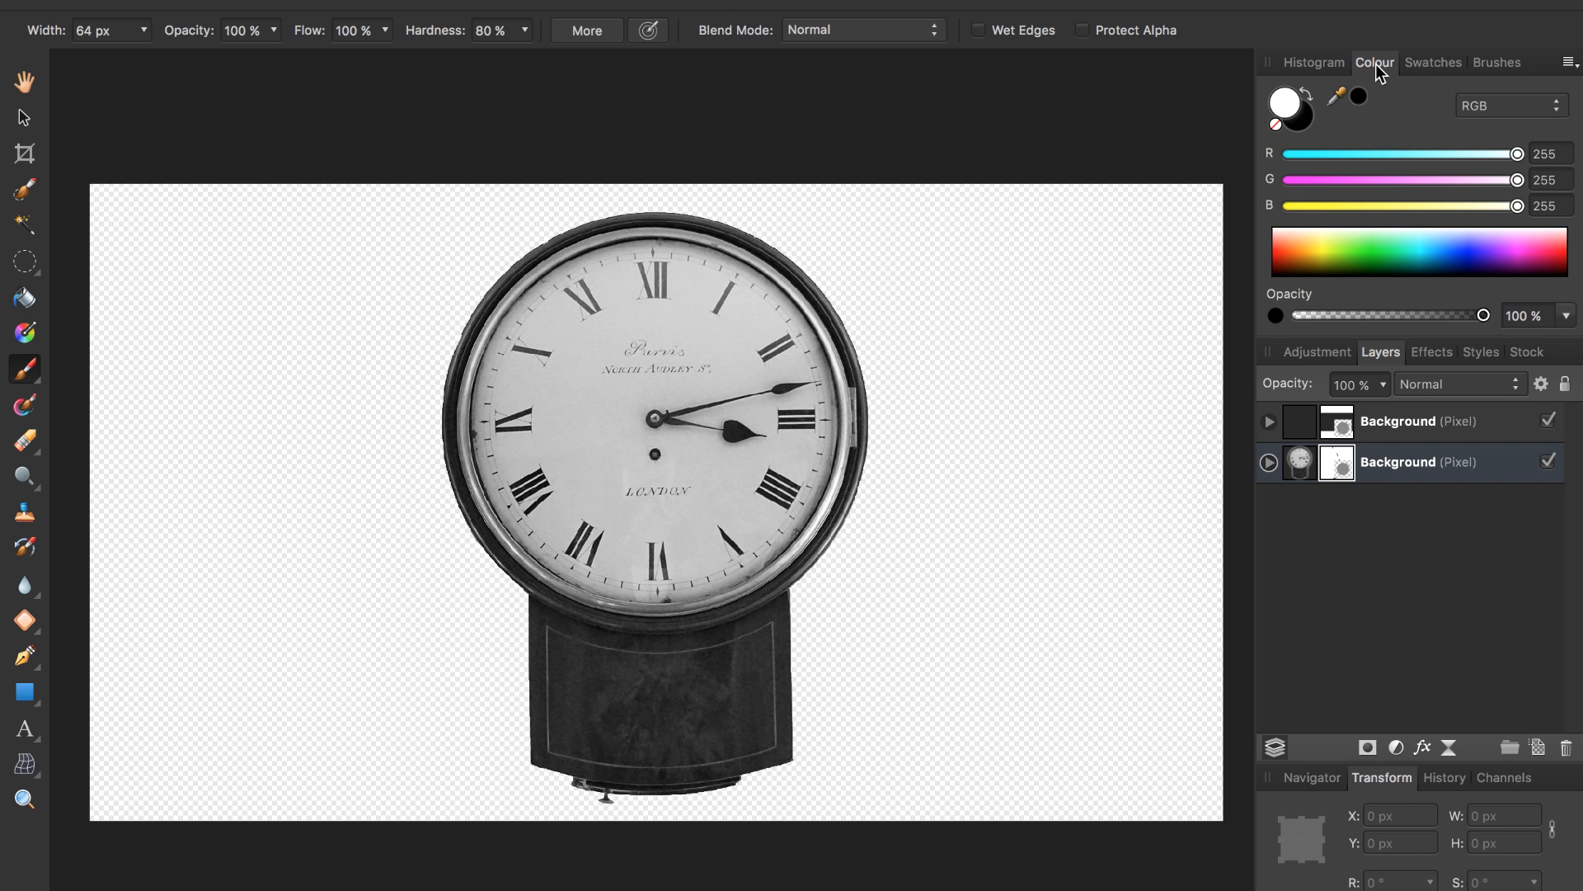
{"action": "mouse_move", "coordinate": [1497, 77]}
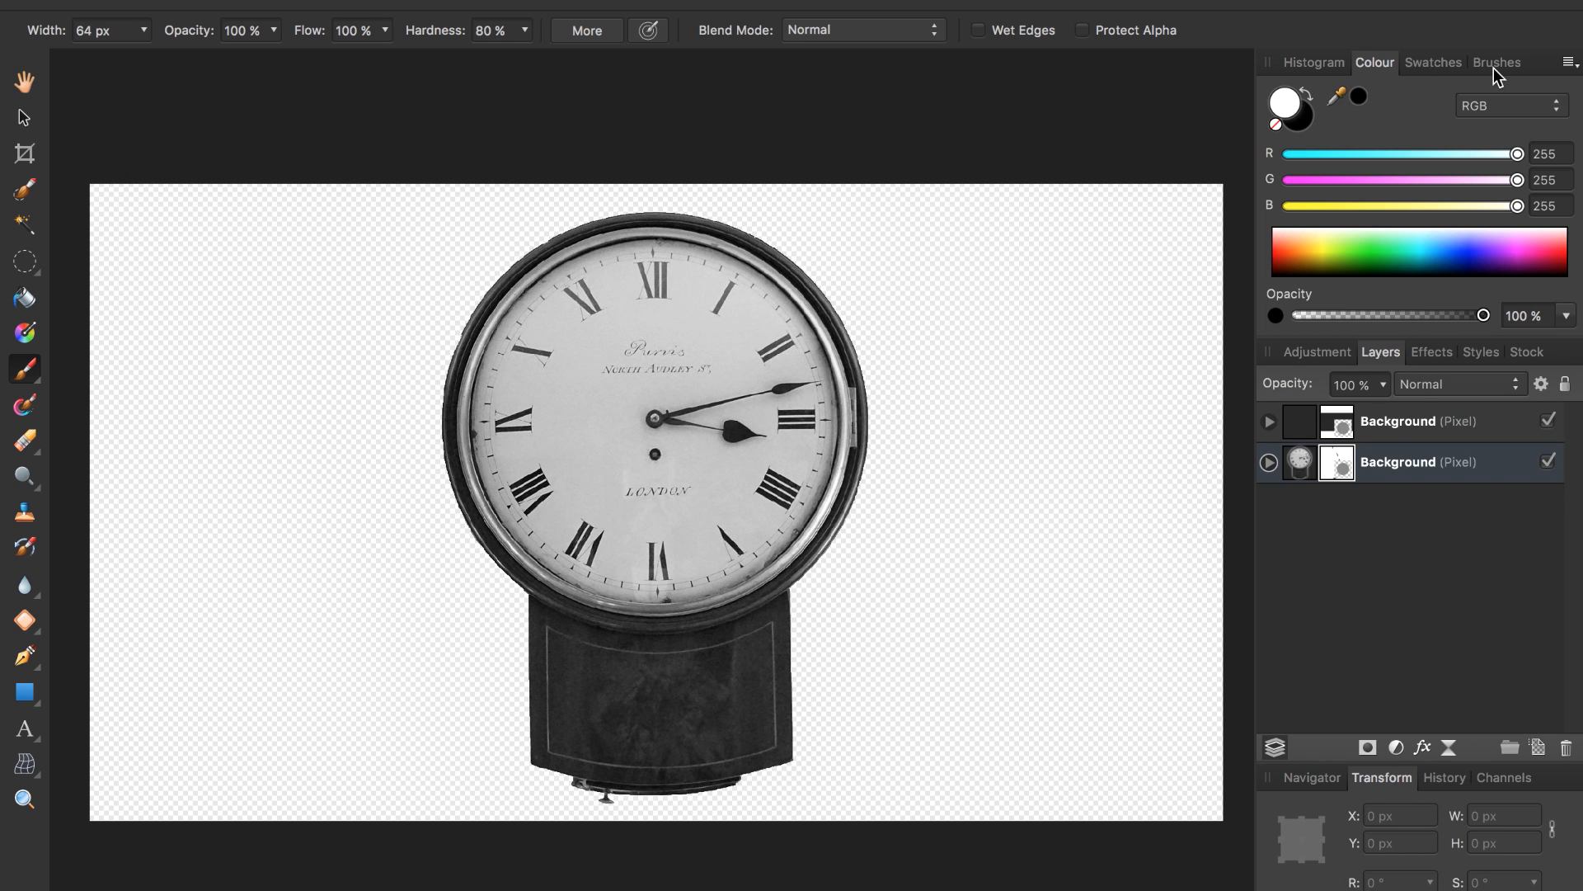
Load the 140 px Spray 5 brush from Spray-paints and return to the Colour panel.
{"action": "left_click", "coordinate": [1497, 62]}
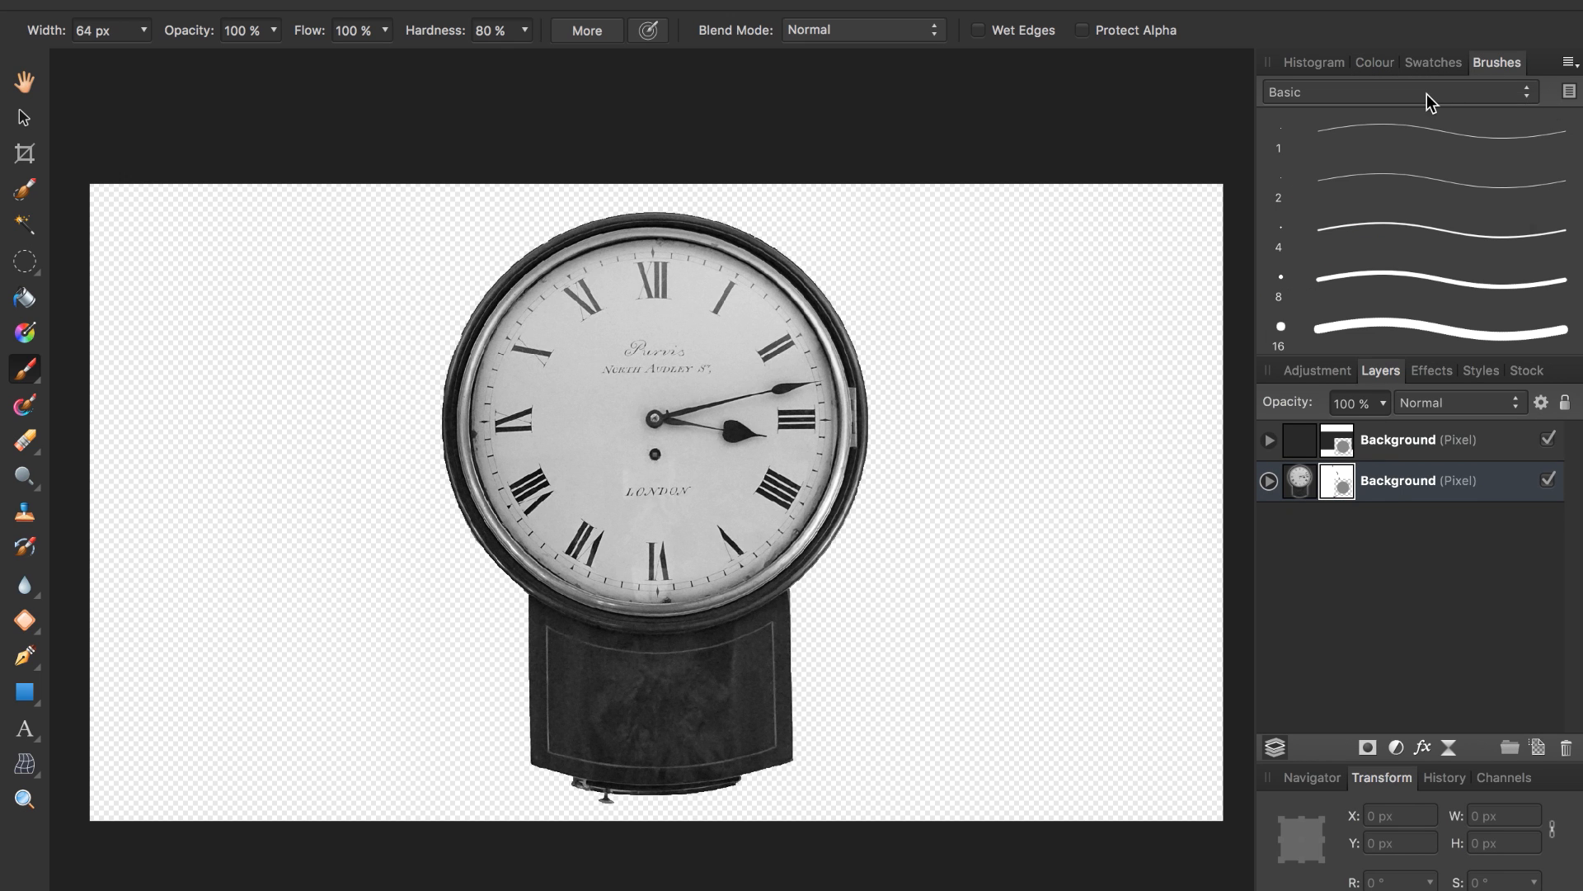
{"action": "left_click", "coordinate": [1399, 92]}
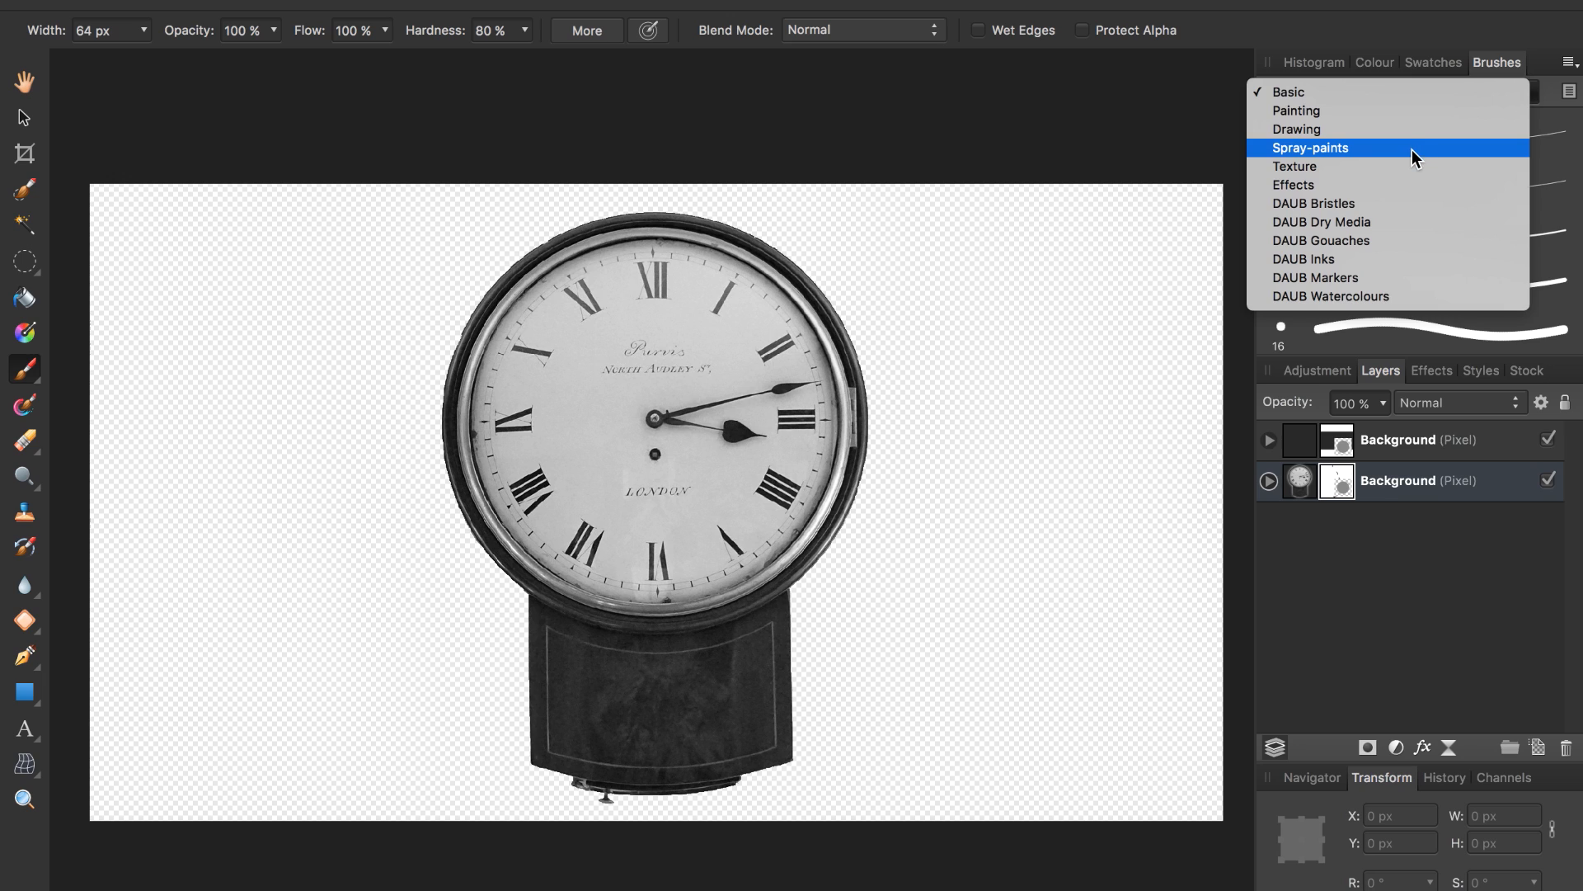
{"action": "left_click", "coordinate": [1310, 148]}
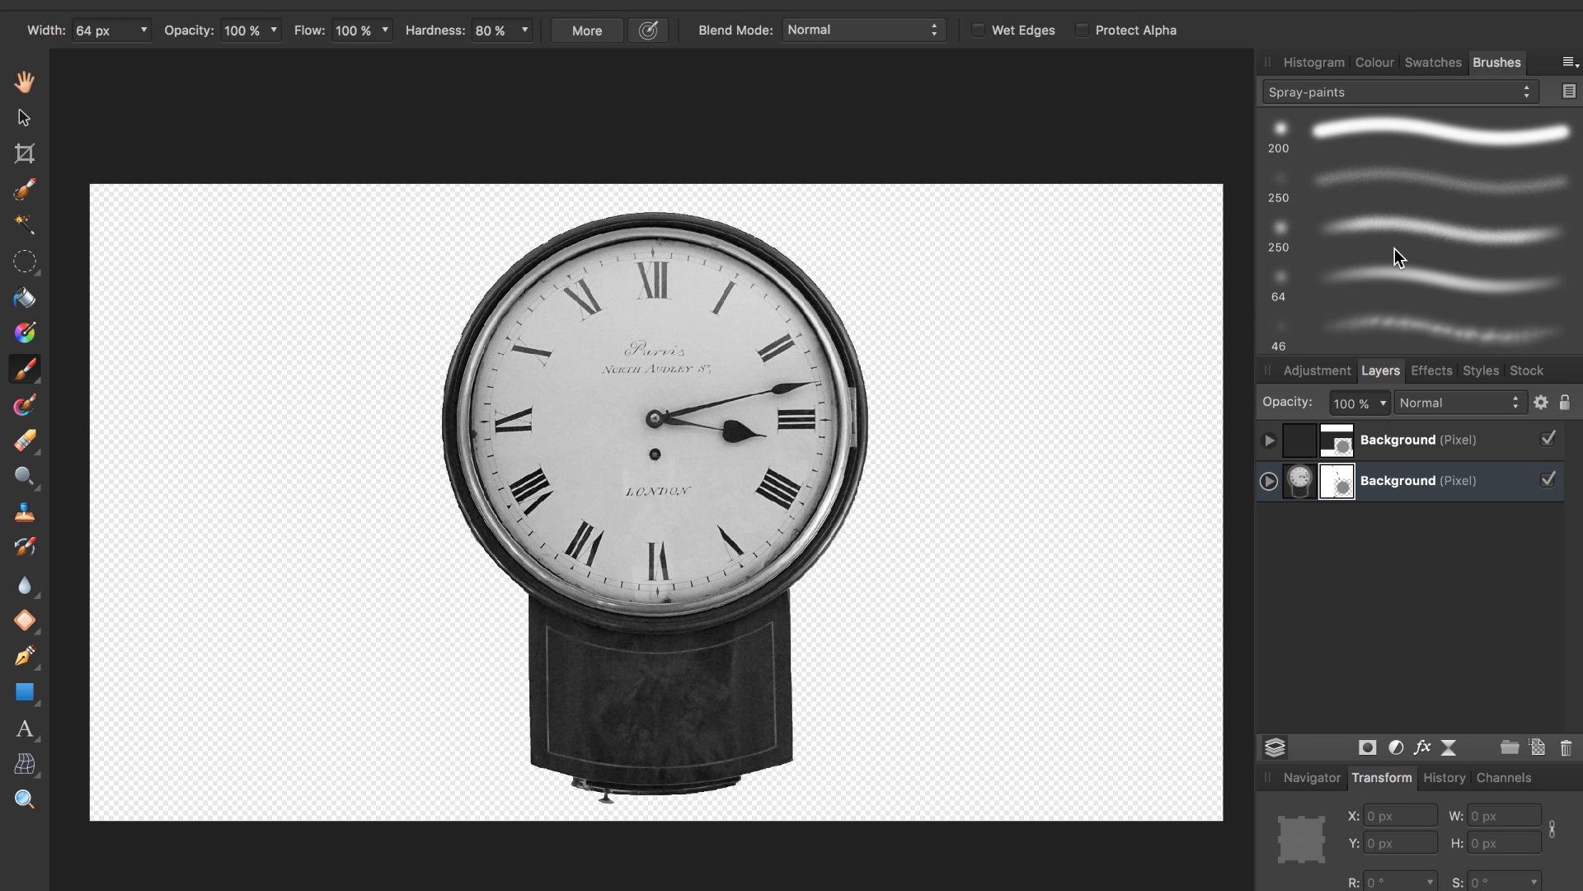
{"action": "scroll", "scroll_direction": "down", "scroll_amount": 3}
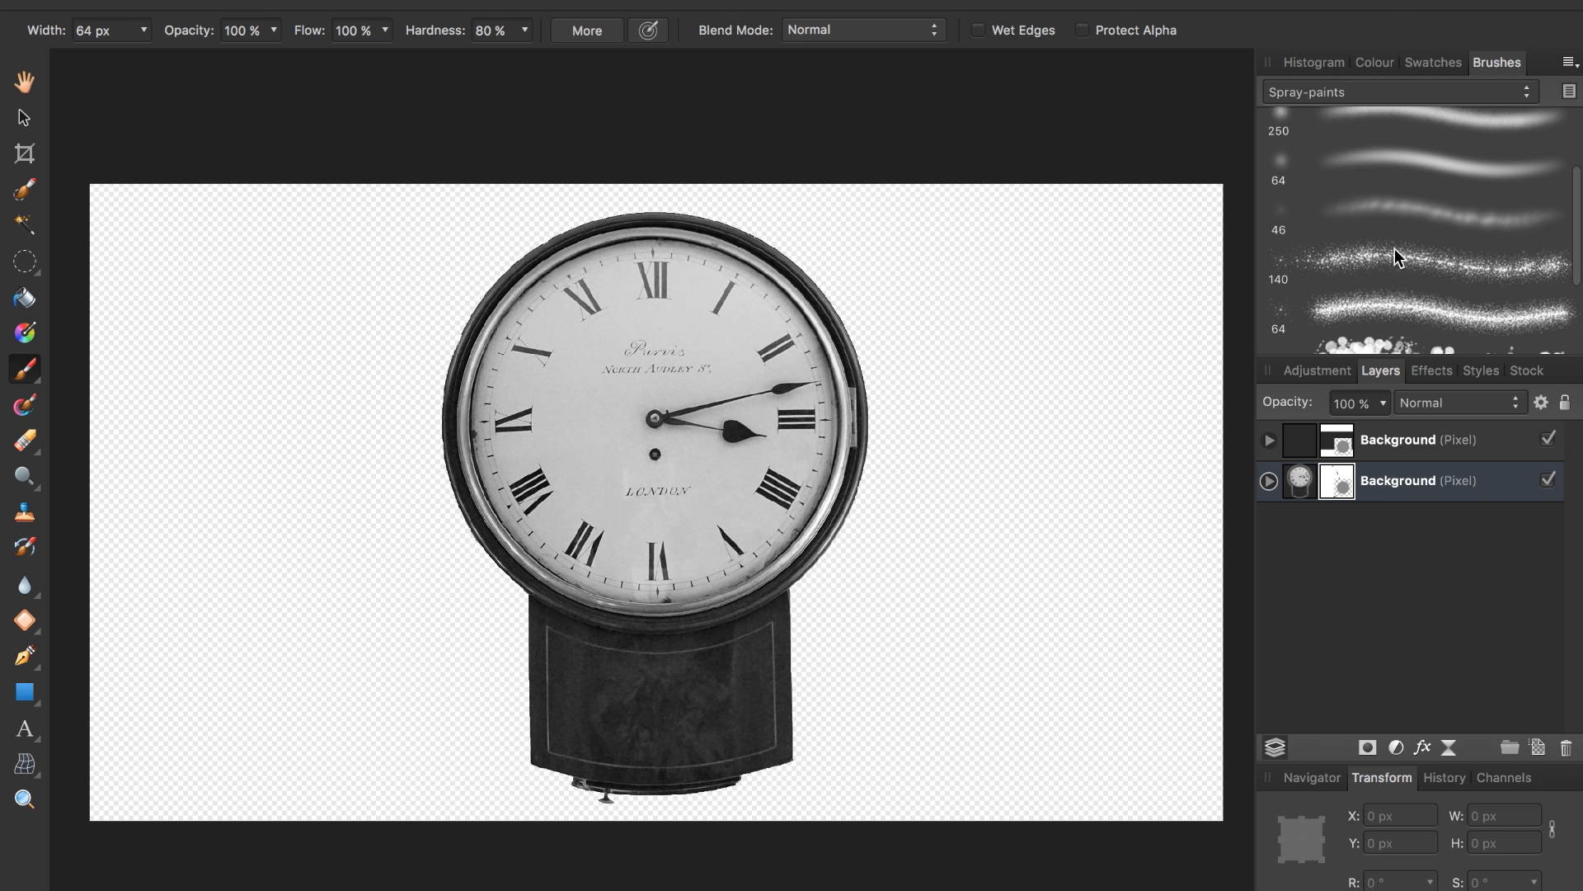
{"action": "scroll", "scroll_direction": "down", "scroll_amount": 3}
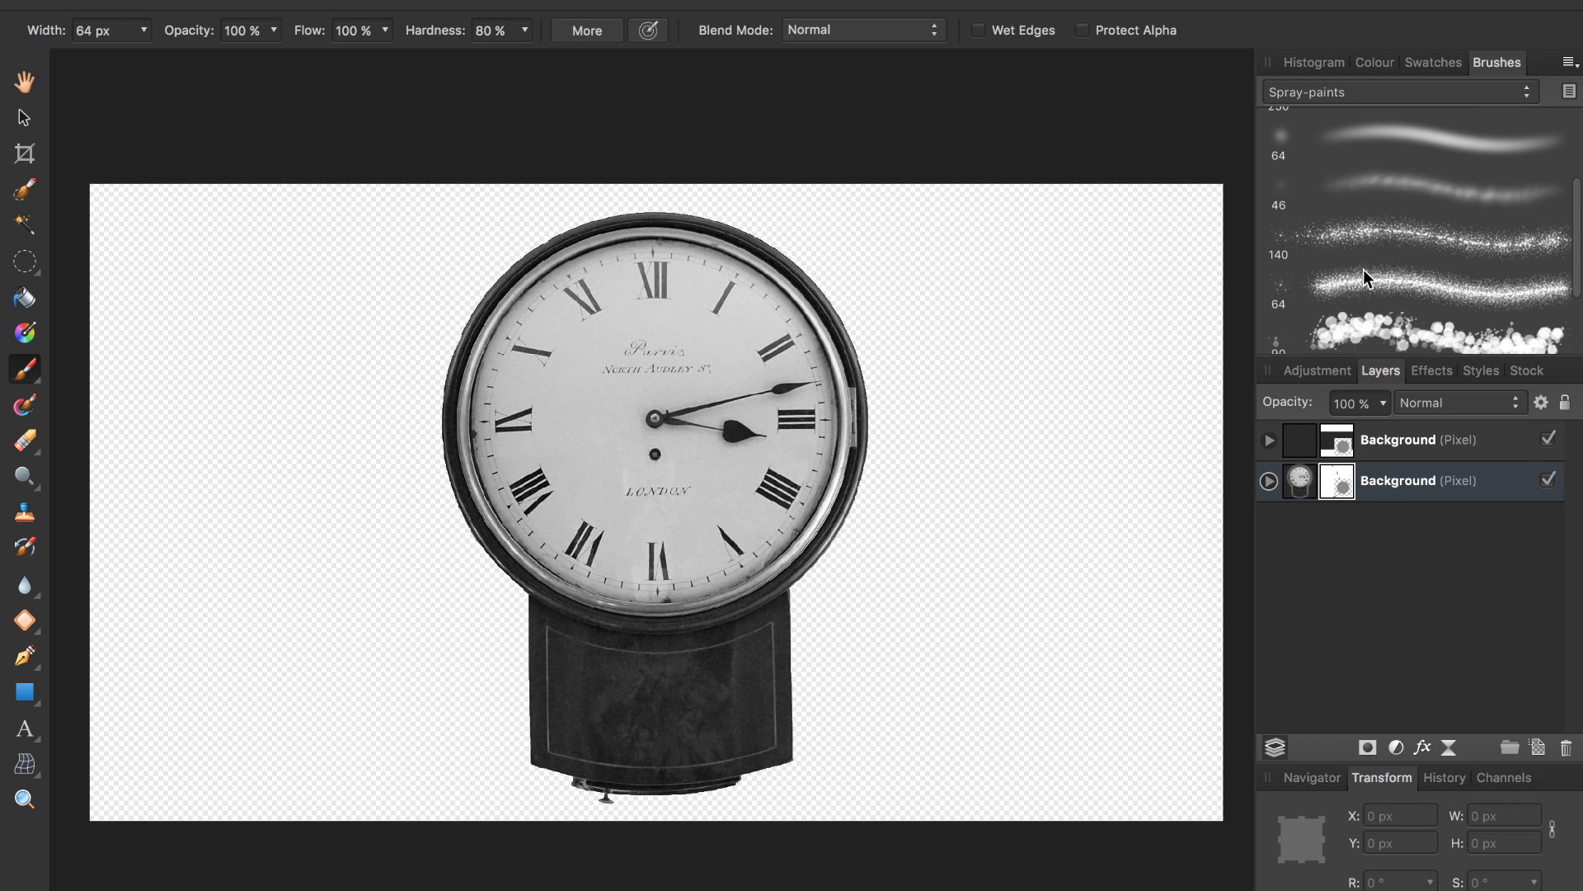
{"action": "mouse_move", "coordinate": [1341, 258]}
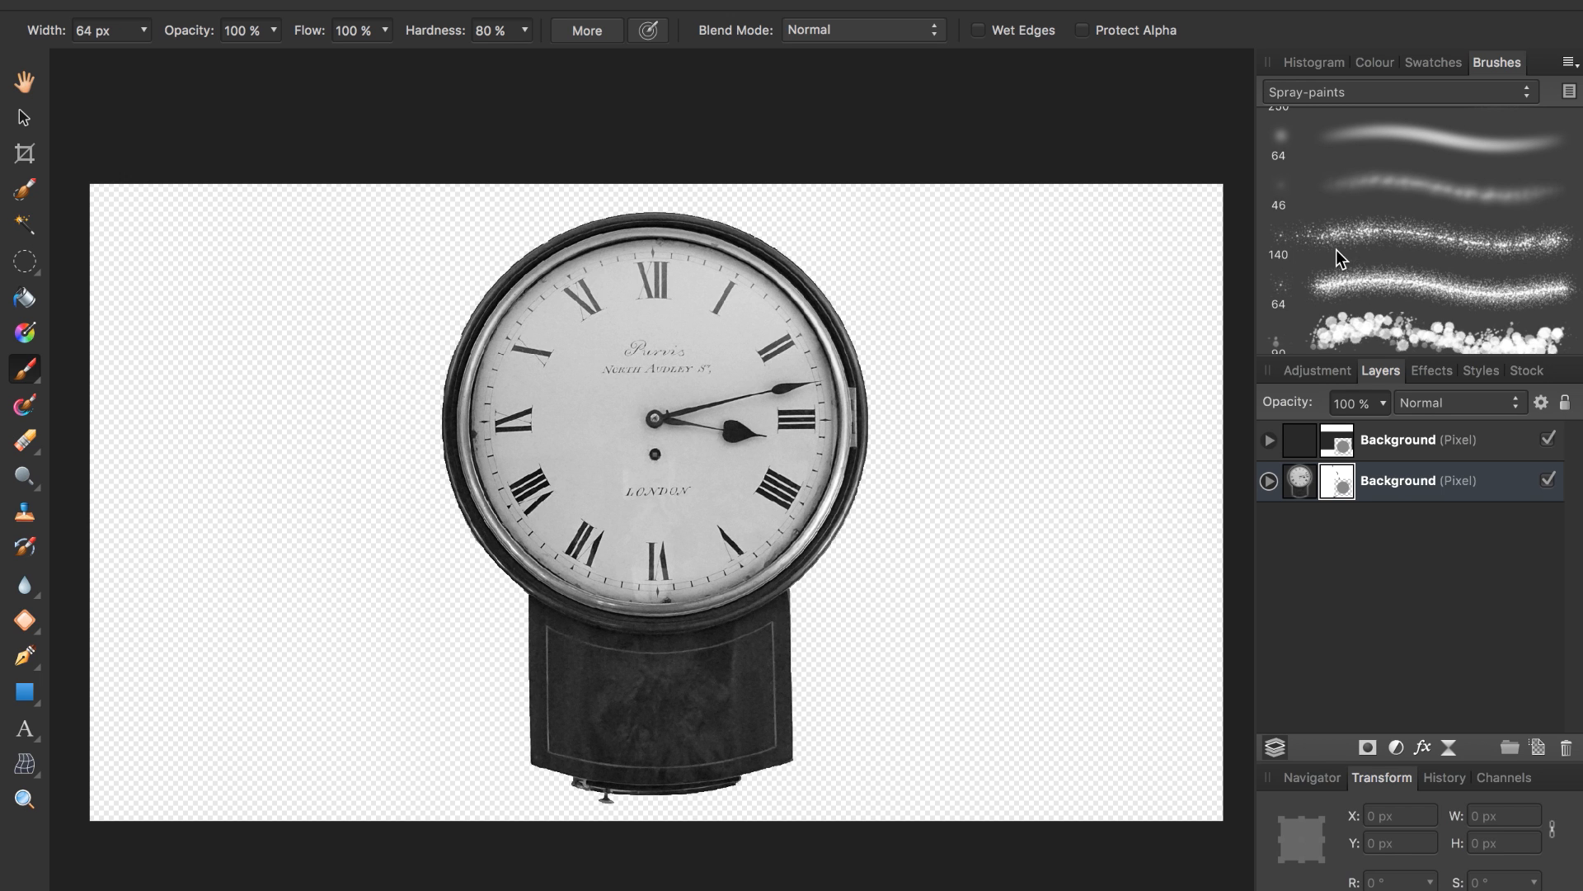
{"action": "mouse_move", "coordinate": [1349, 244]}
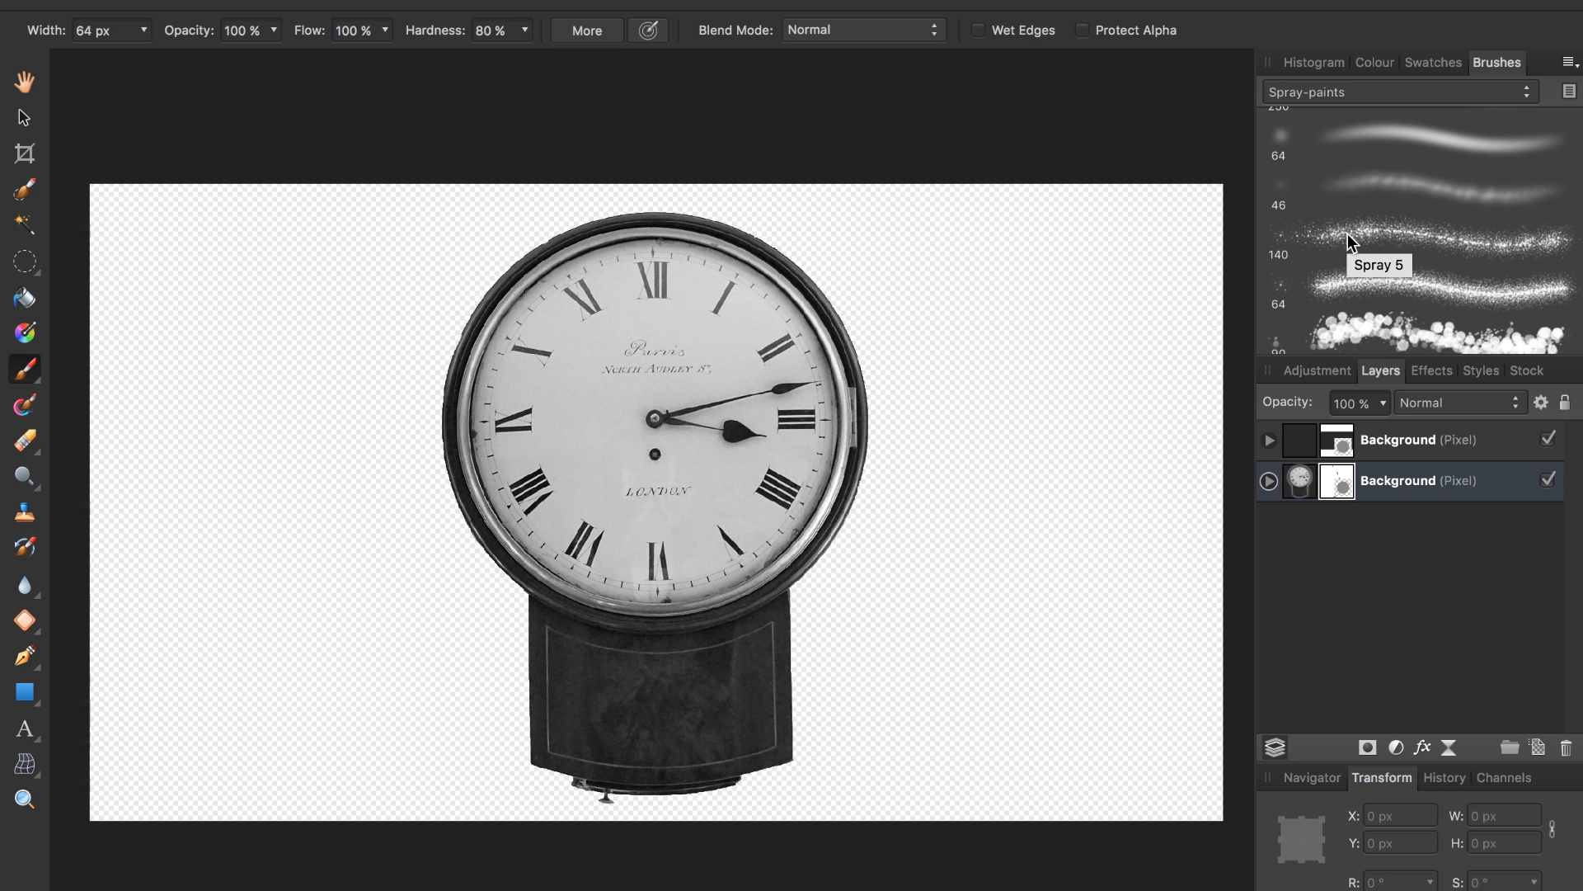
{"action": "left_click", "coordinate": [1413, 238]}
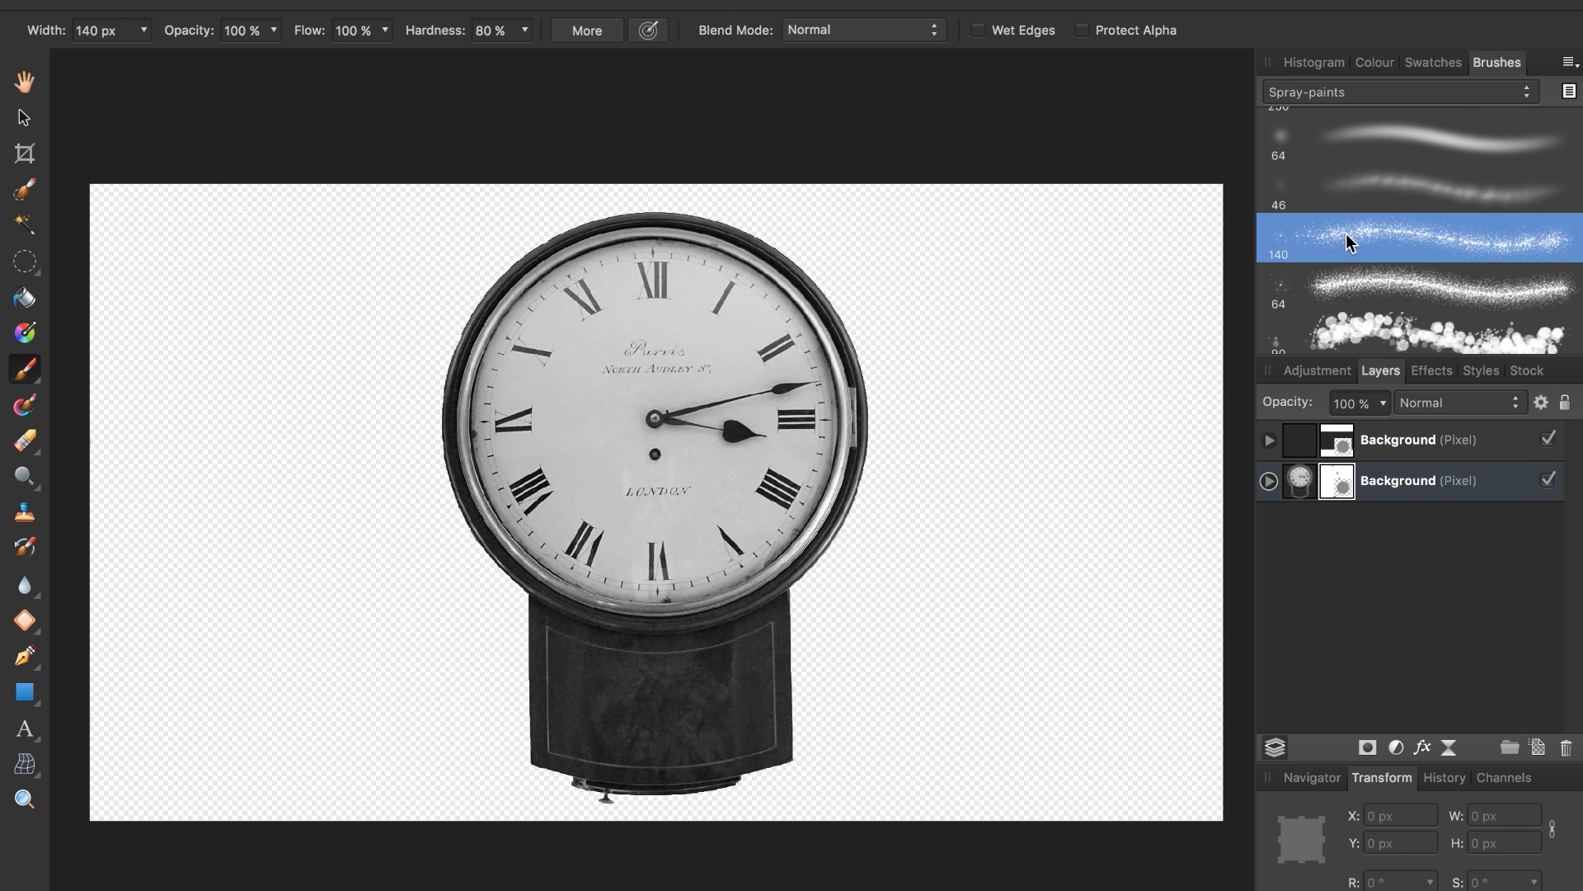
{"action": "left_click", "coordinate": [1373, 62]}
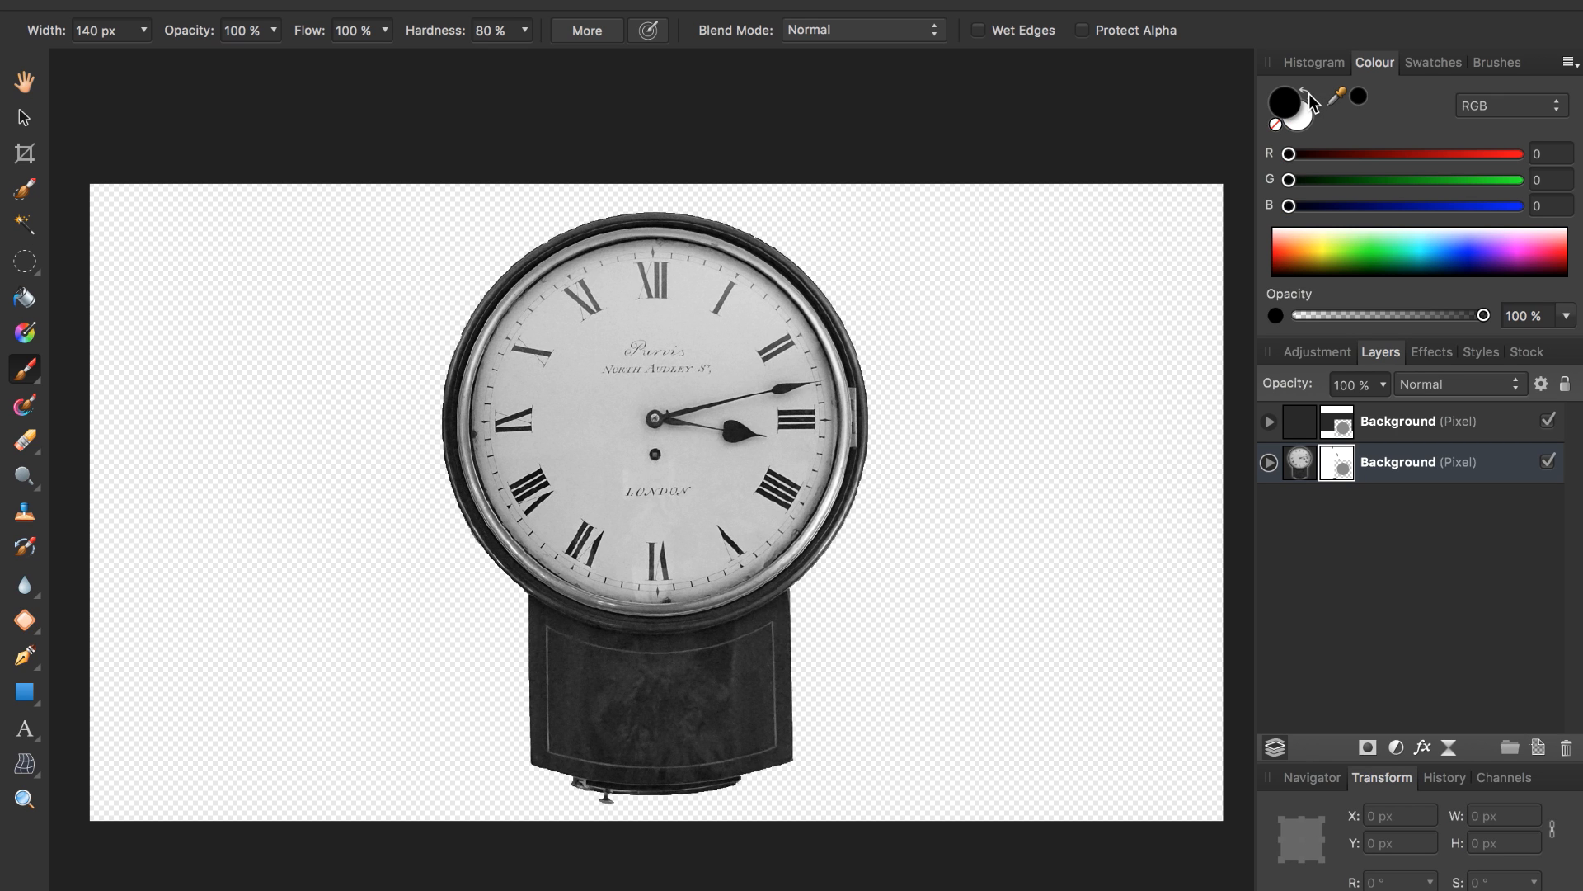
{"action": "left_click", "coordinate": [808, 373]}
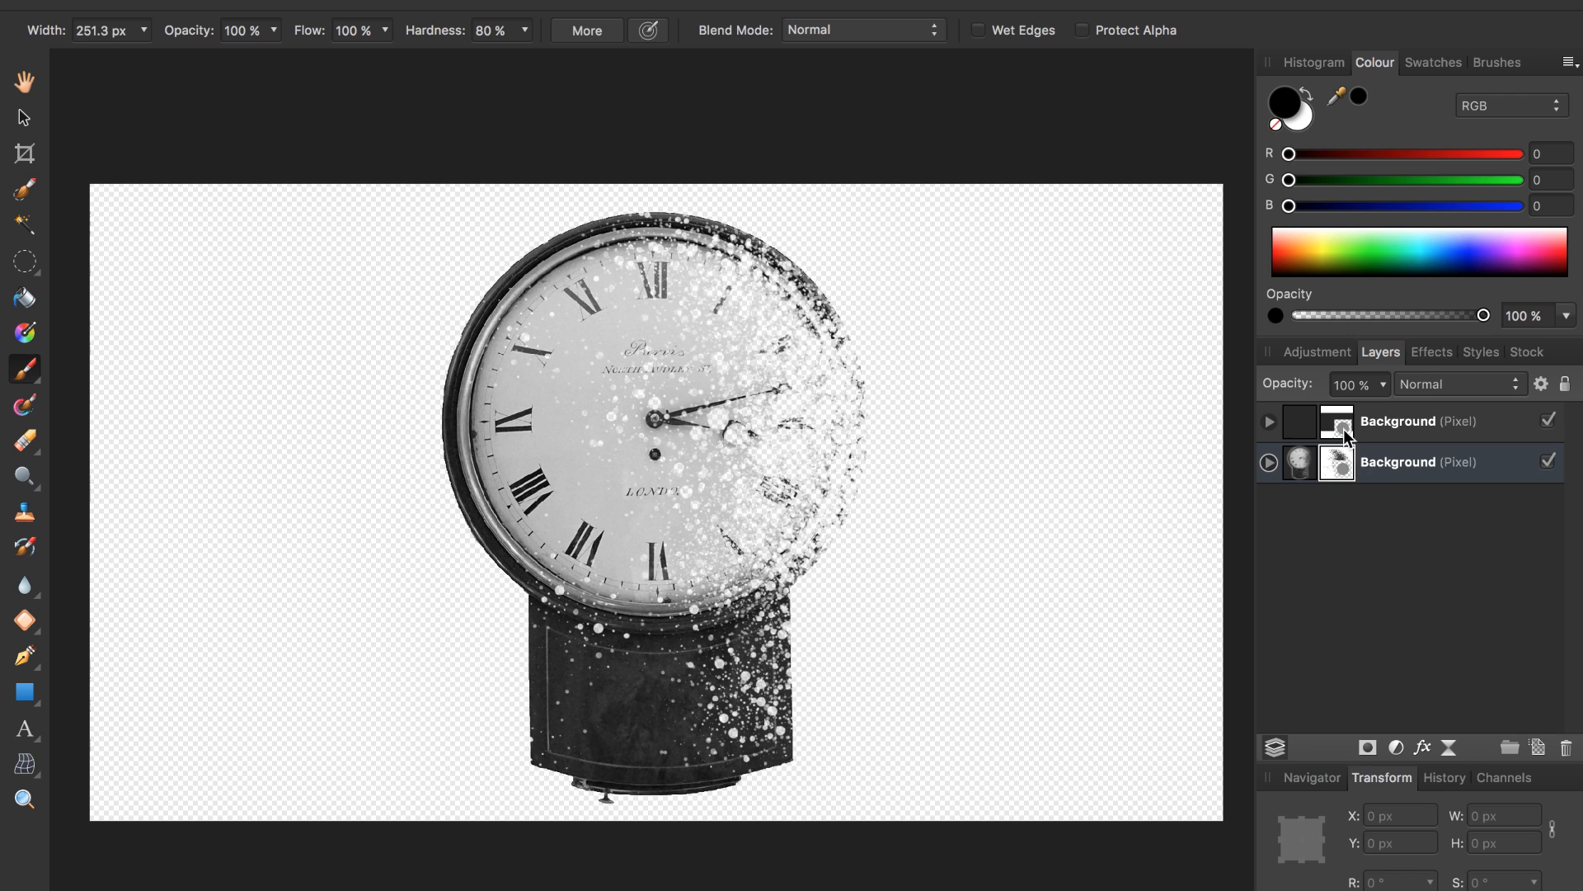
{"action": "mouse_move", "coordinate": [1337, 435]}
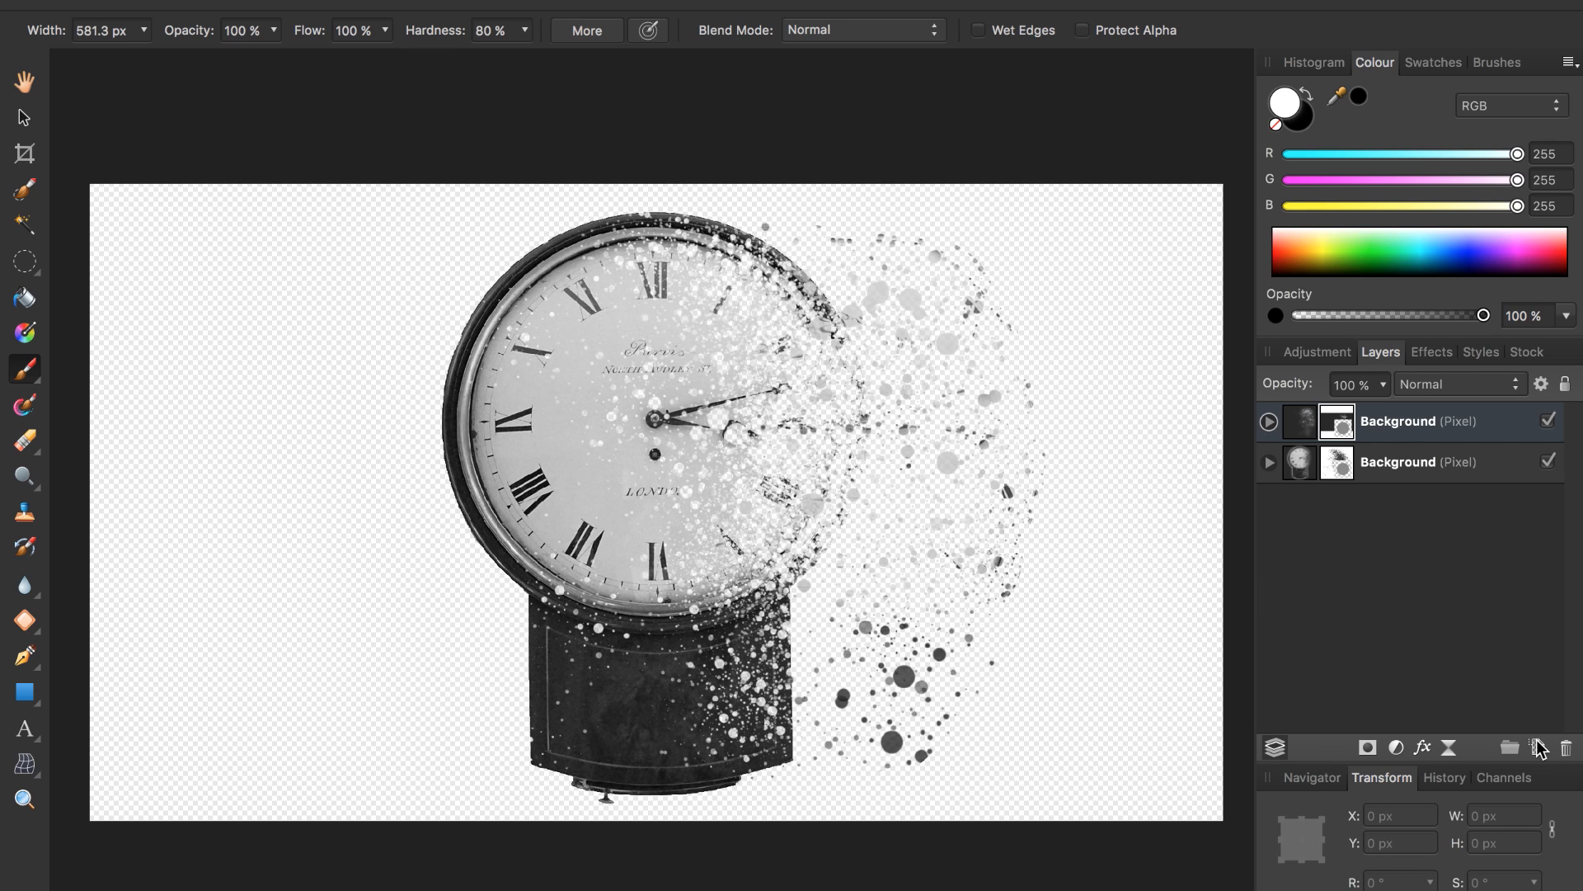
{"action": "mouse_move", "coordinate": [1538, 747]}
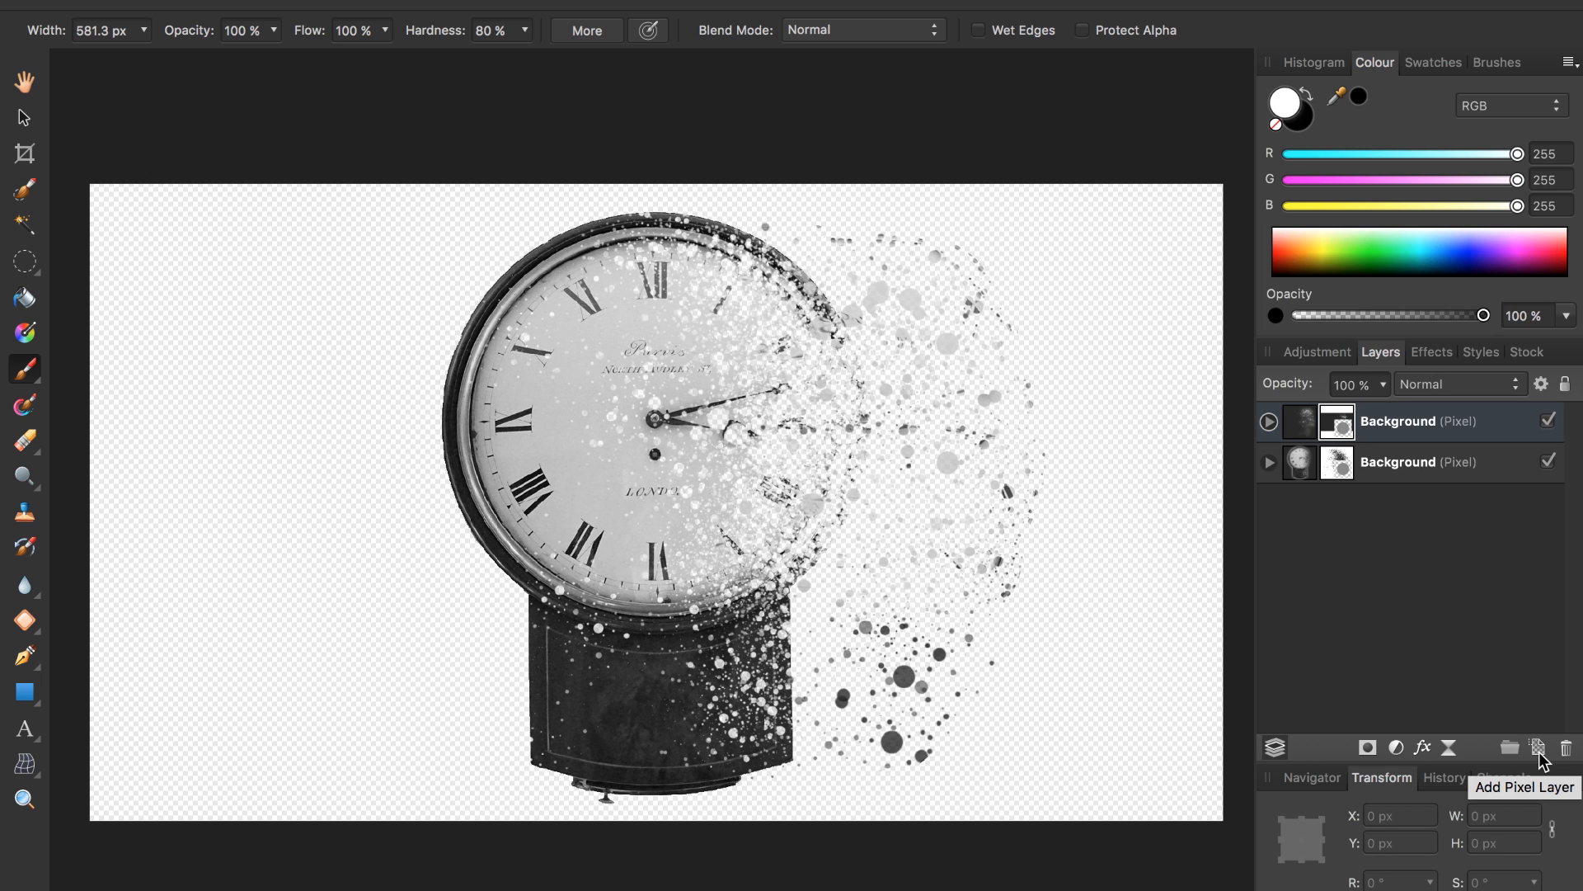
Add a pixel layer on top and fill it with custom white via Edit > Fill.
{"action": "left_click", "coordinate": [1537, 747]}
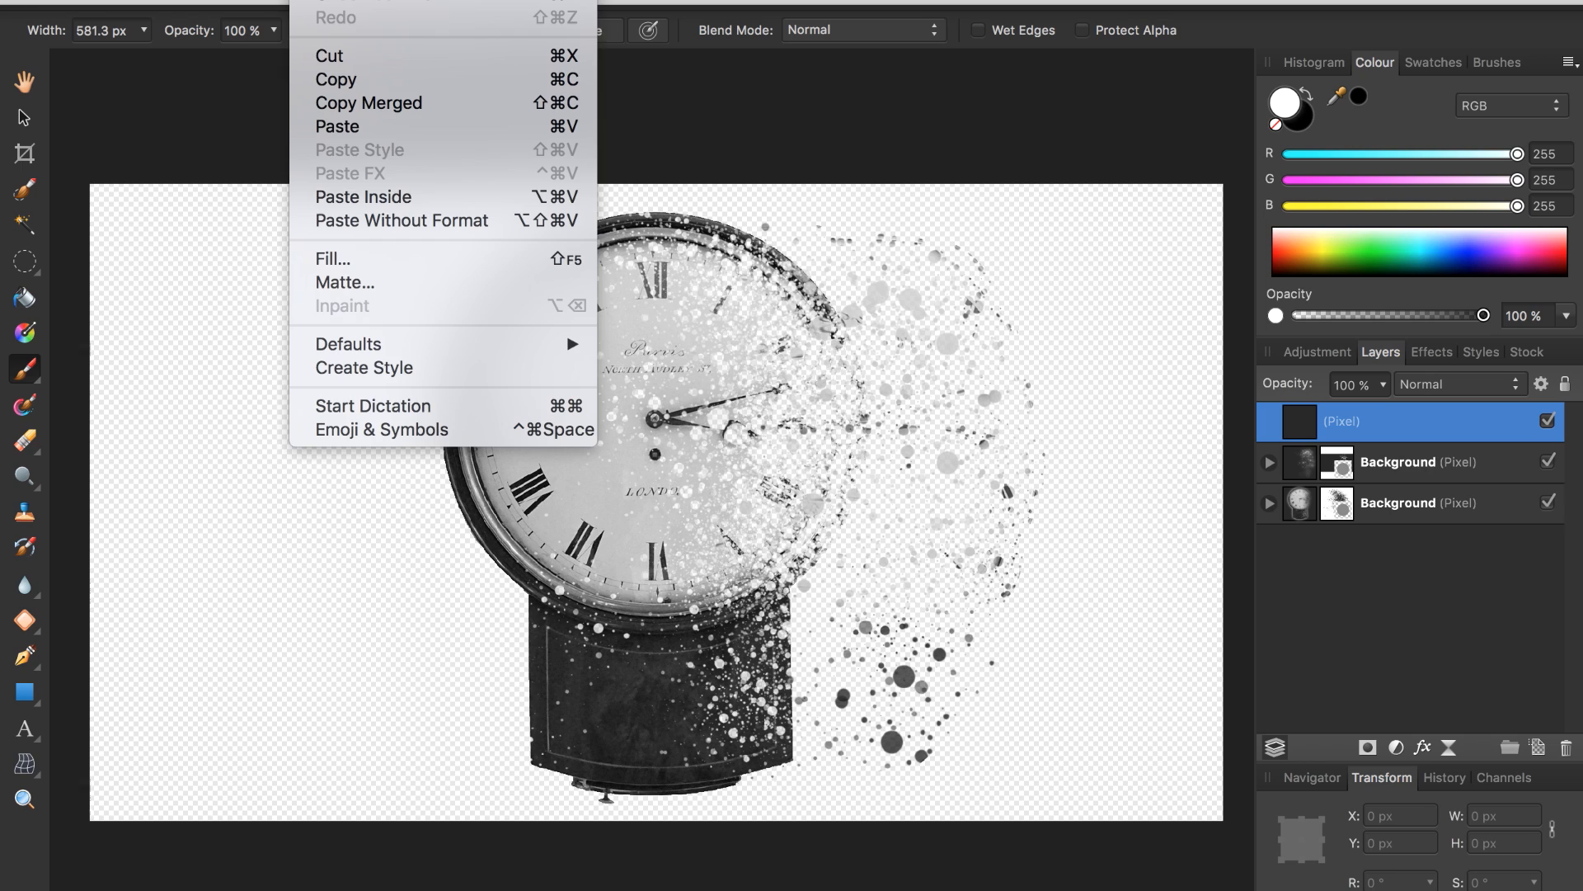
{"action": "mouse_move", "coordinate": [363, 258]}
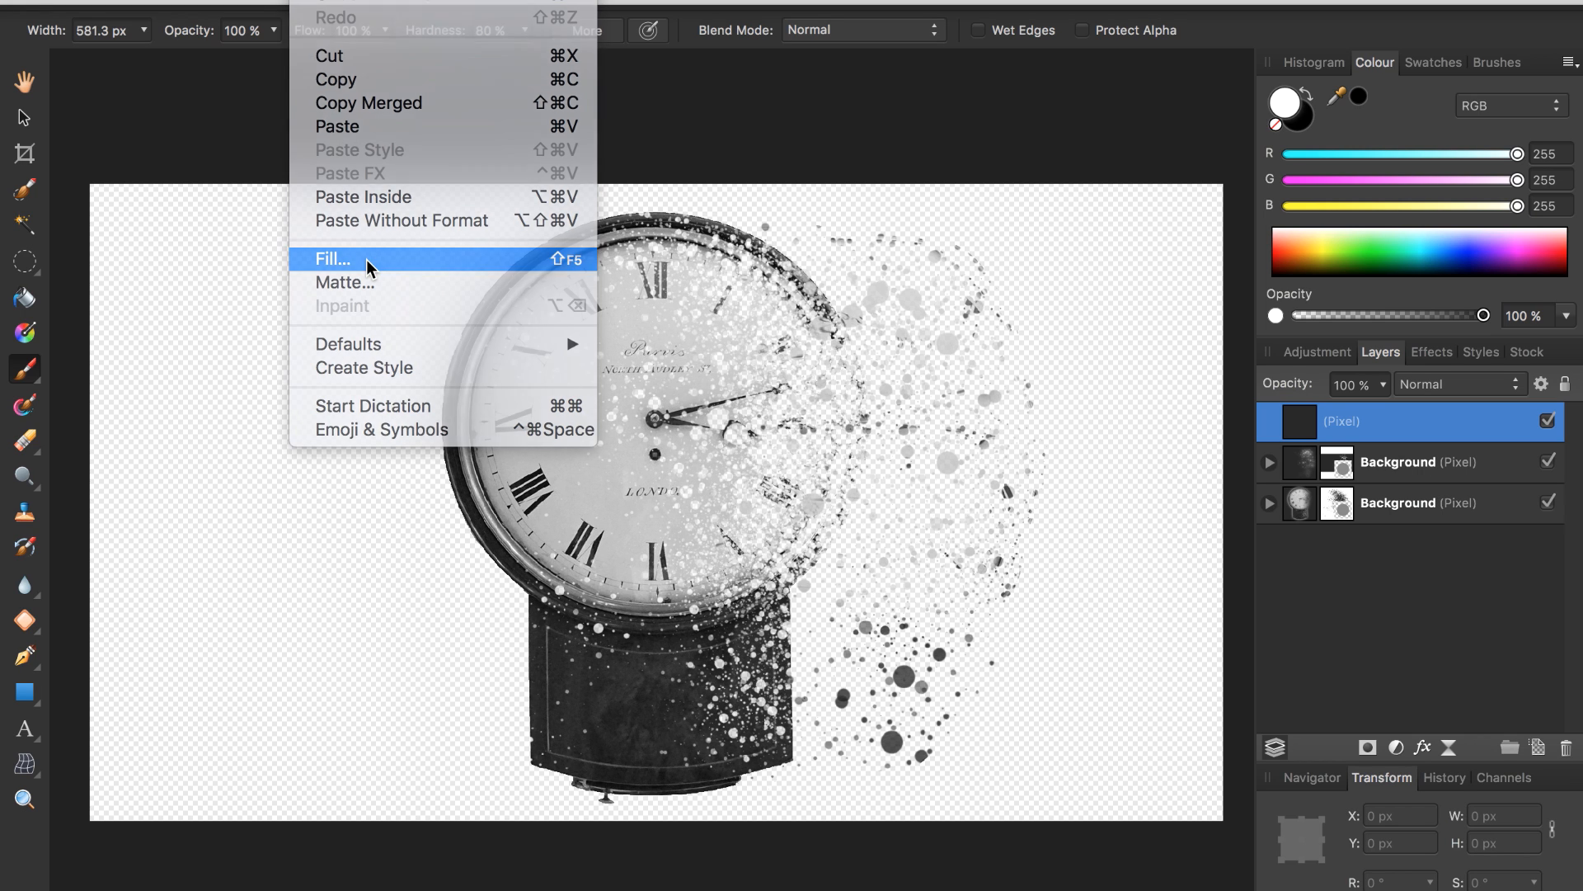
{"action": "left_click", "coordinate": [333, 258]}
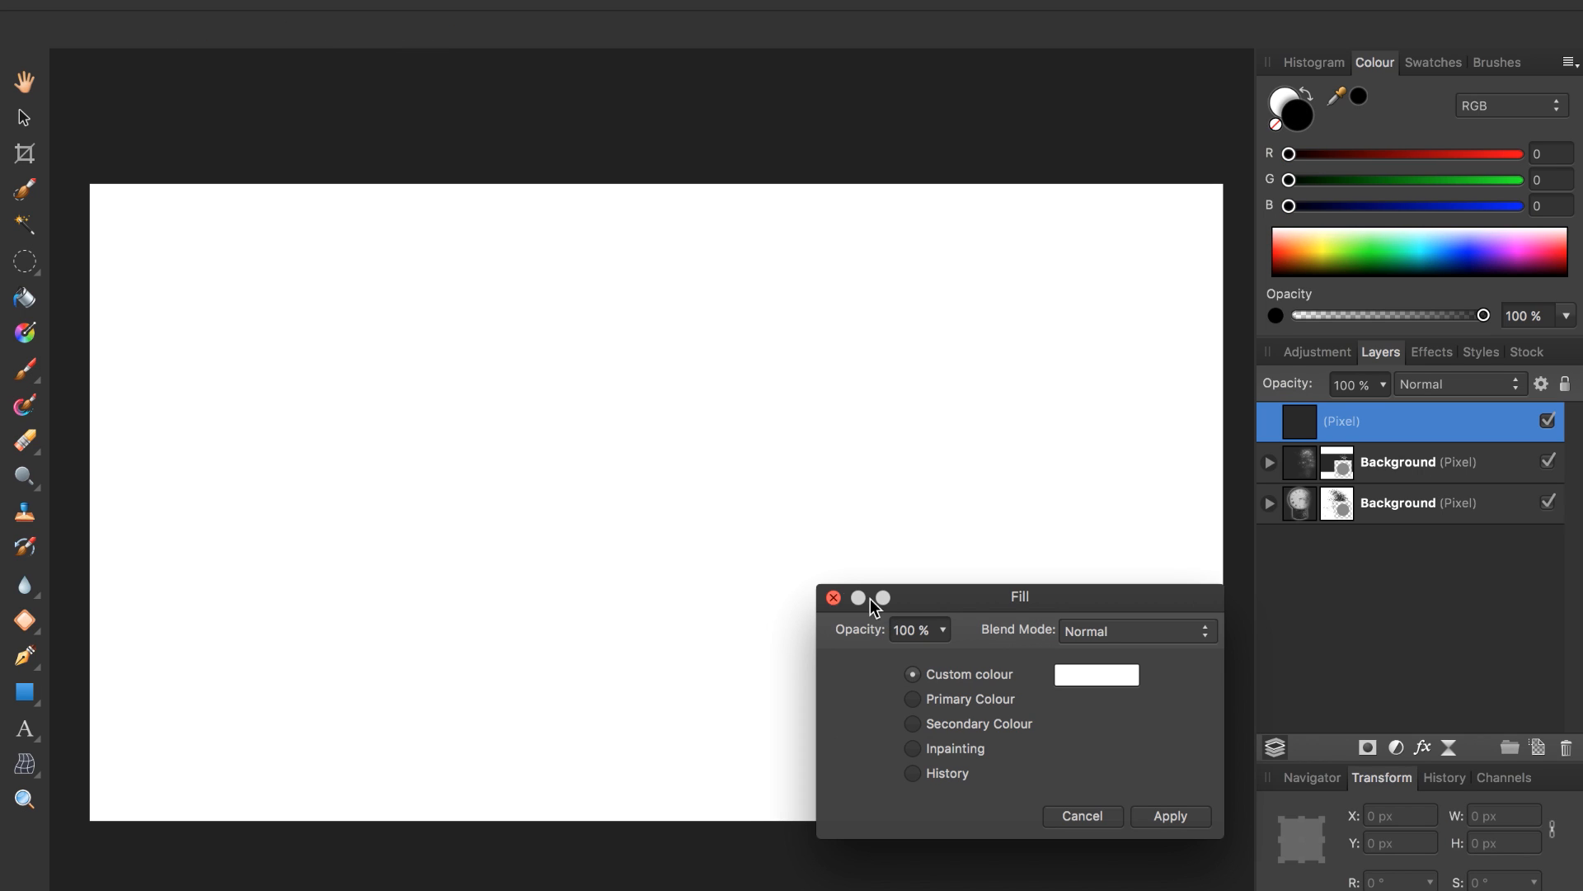
{"action": "mouse_move", "coordinate": [1131, 796]}
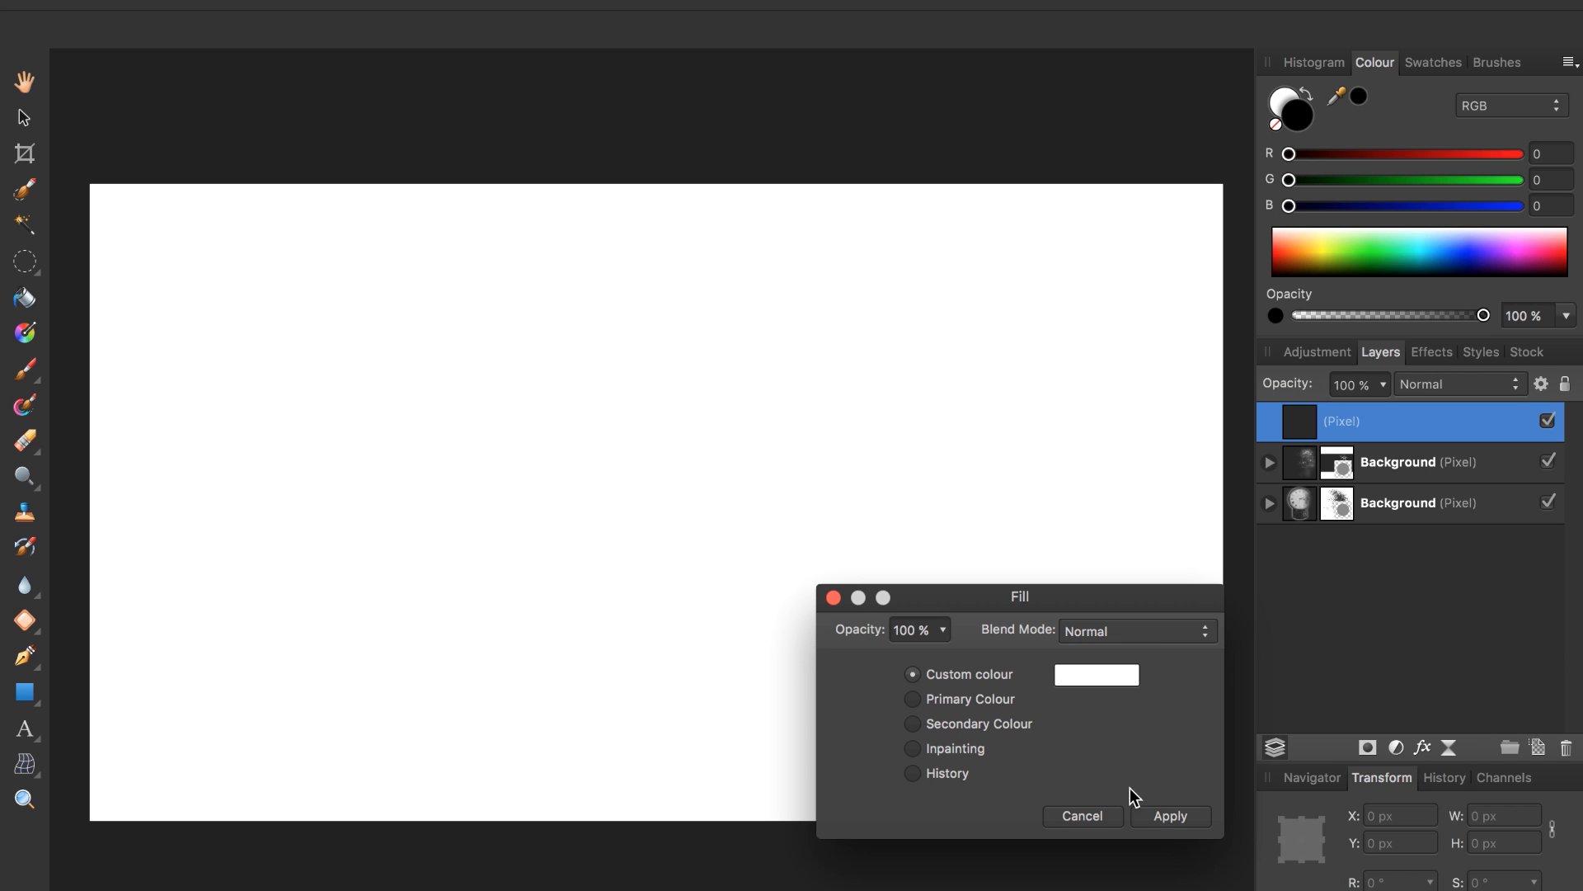
{"action": "left_click", "coordinate": [1169, 815]}
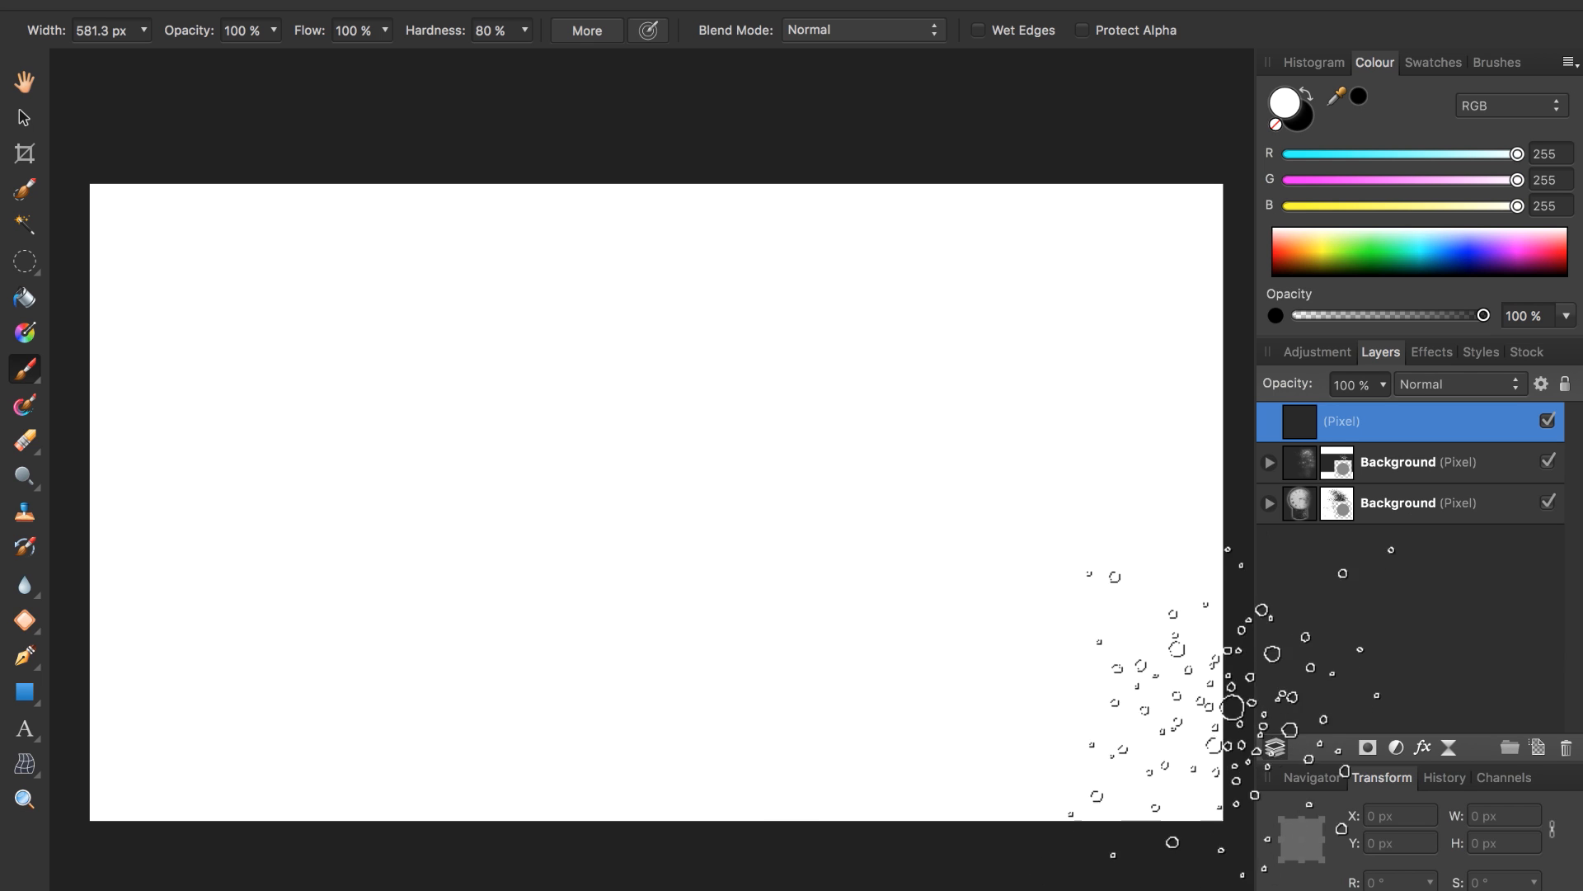